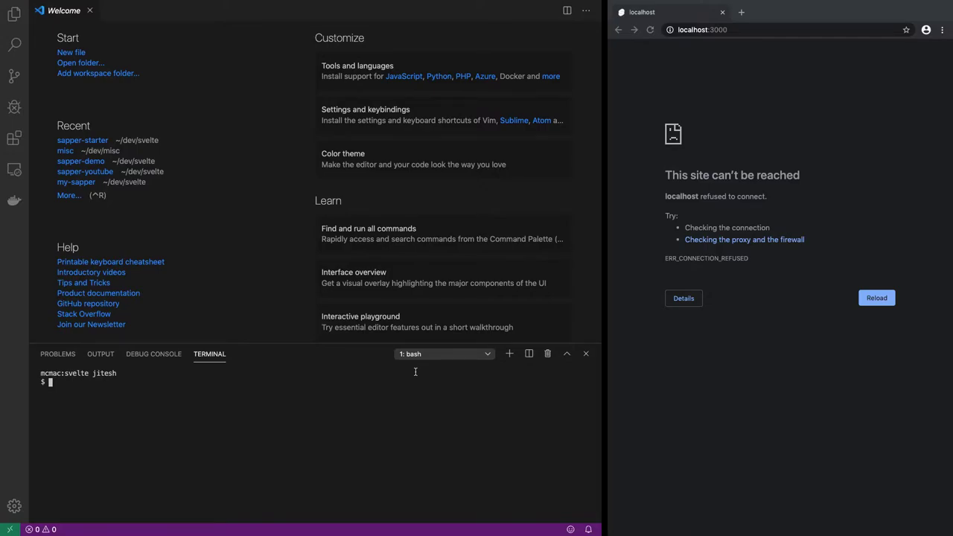
mouse_move(381, 406)
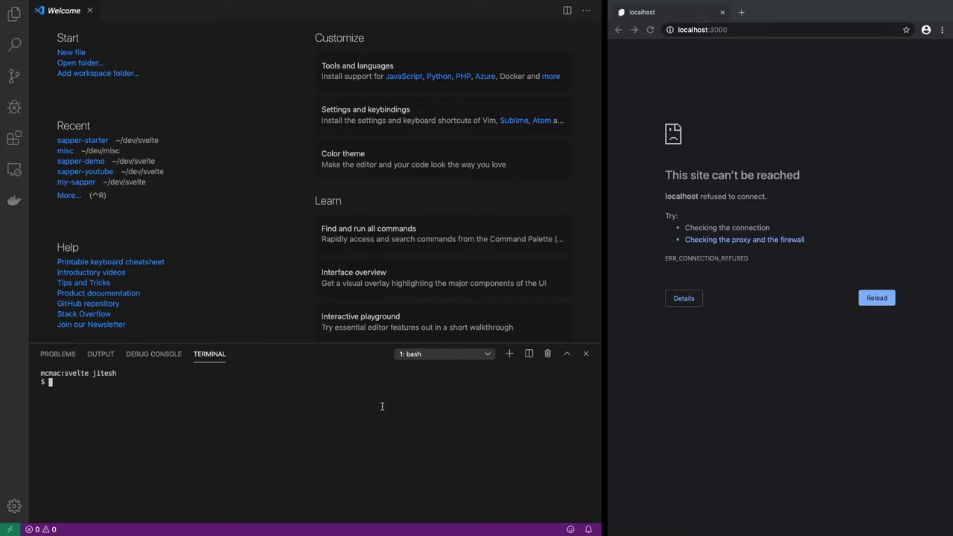
Run npx degit sveltejs/sapper-template#rollup sapper-starter in the terminal to clone the template
type("npx d")
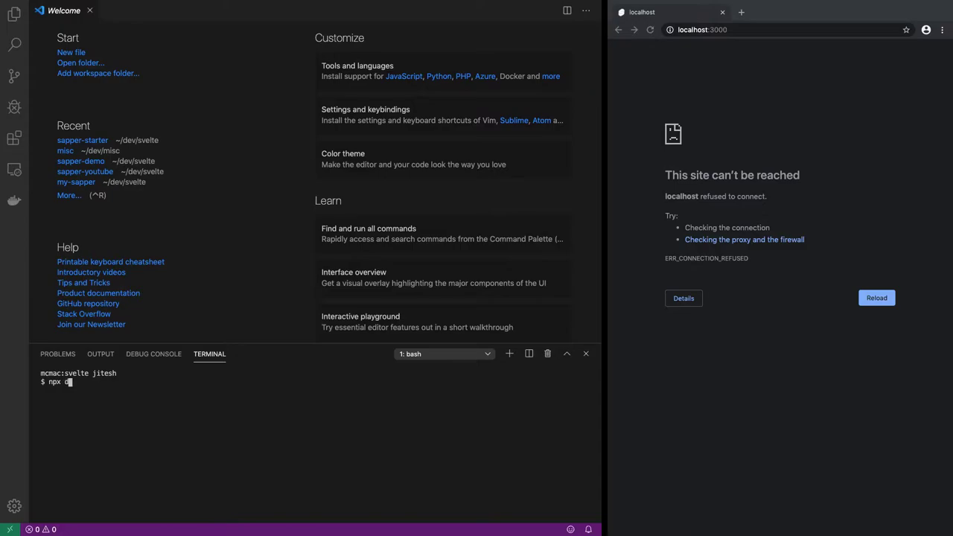
type("egit")
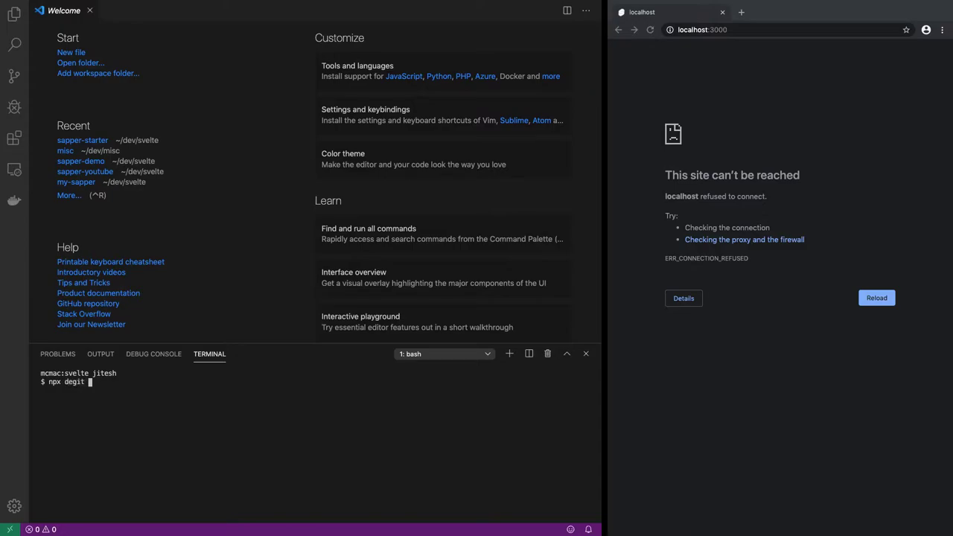
type("svelte")
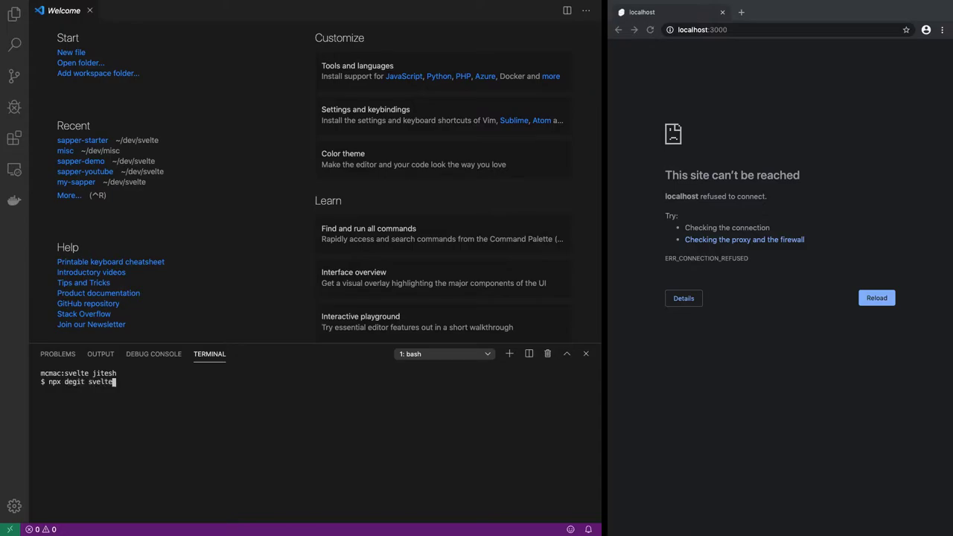
type("js/")
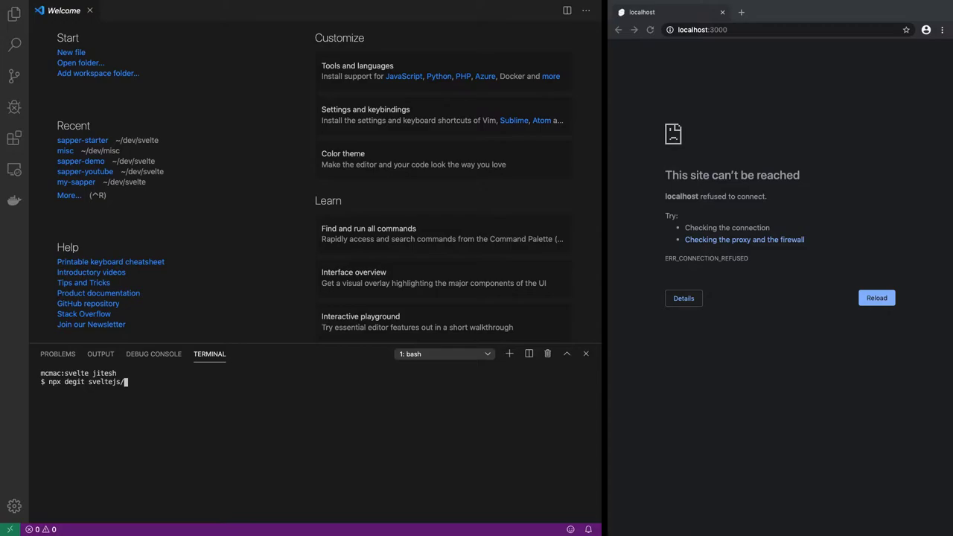
type("sap")
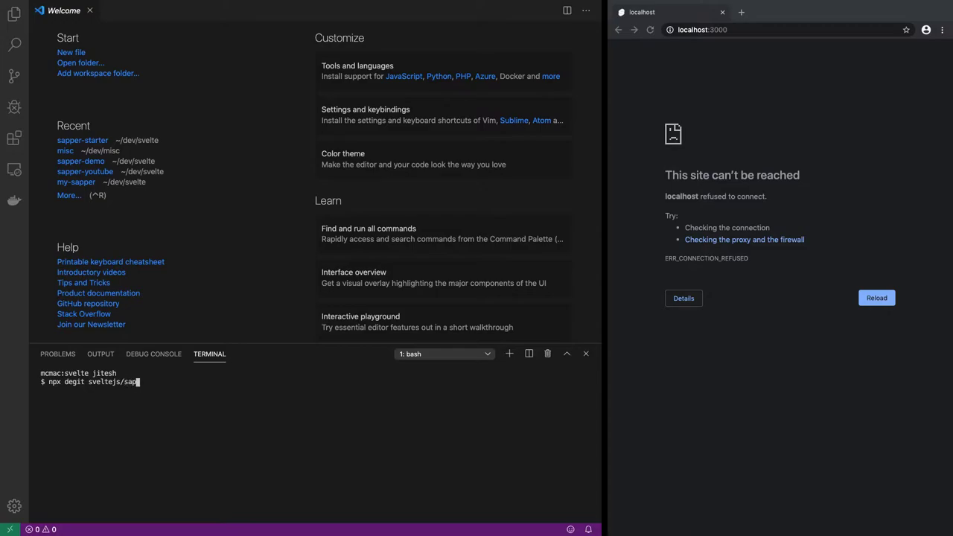
type("per-templ")
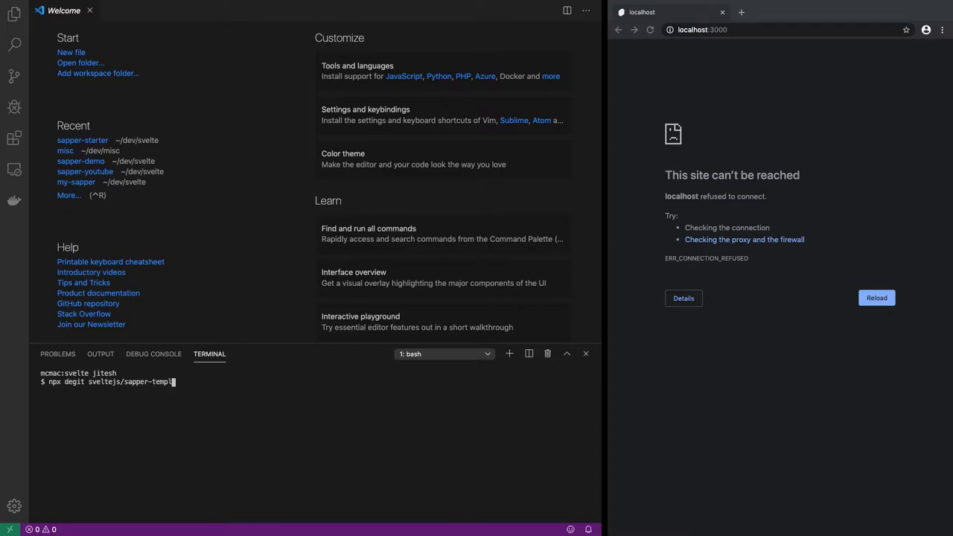
type("ate#")
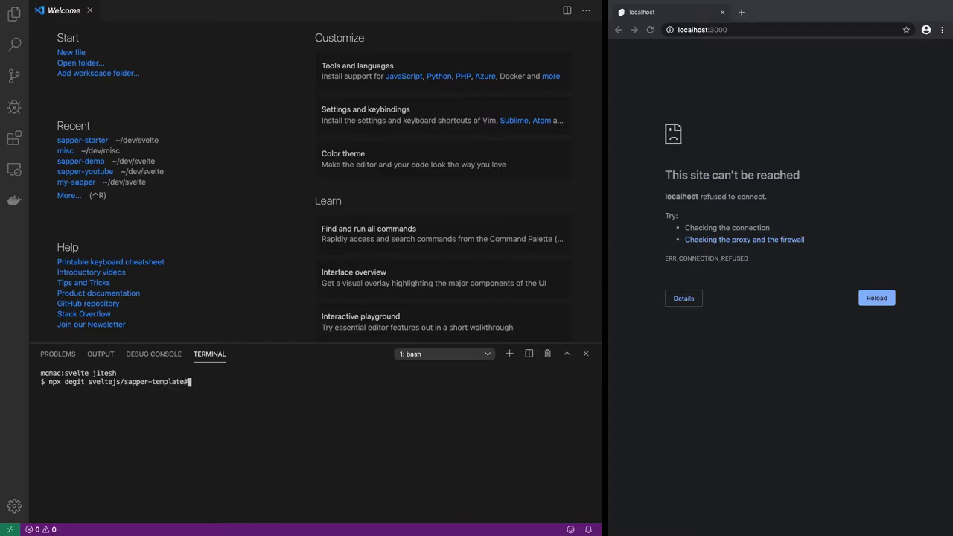
type("rol")
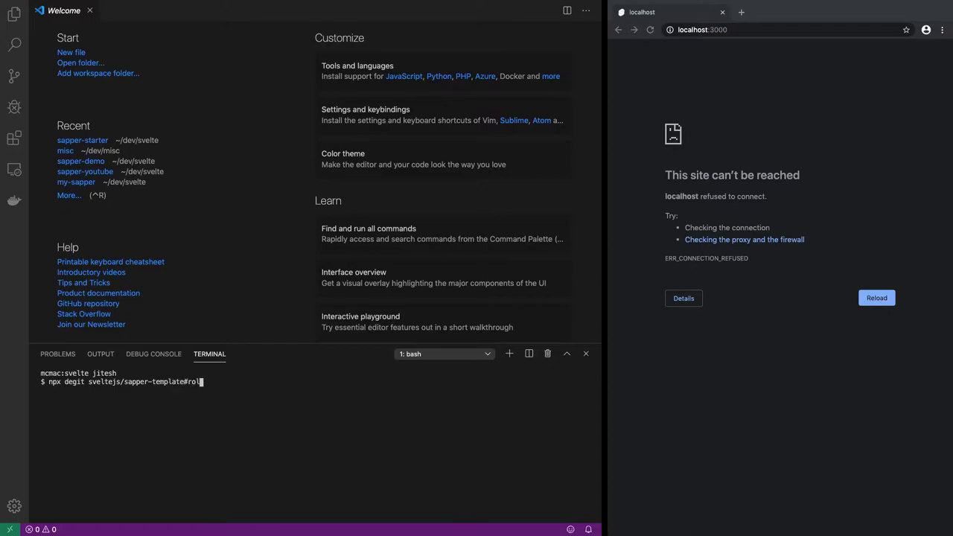
type("lup")
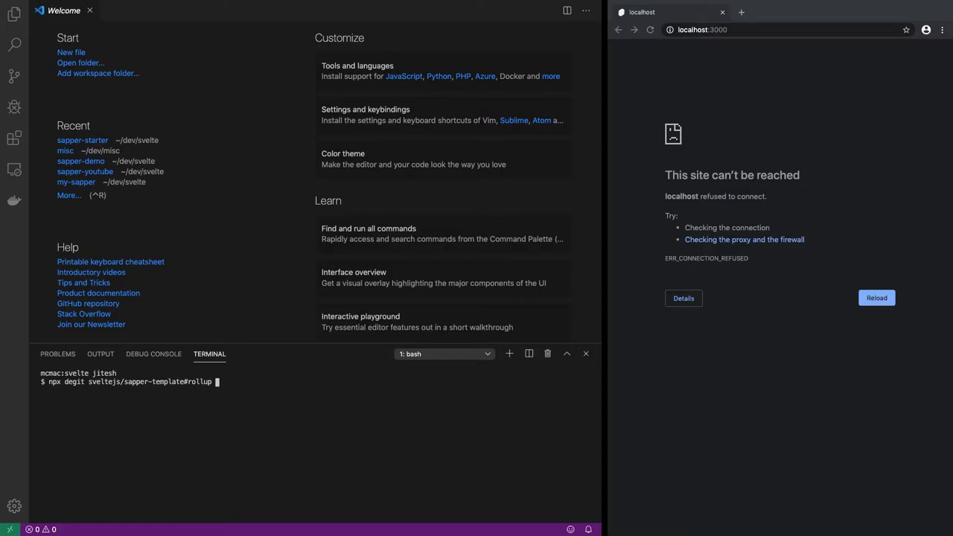
type("sap")
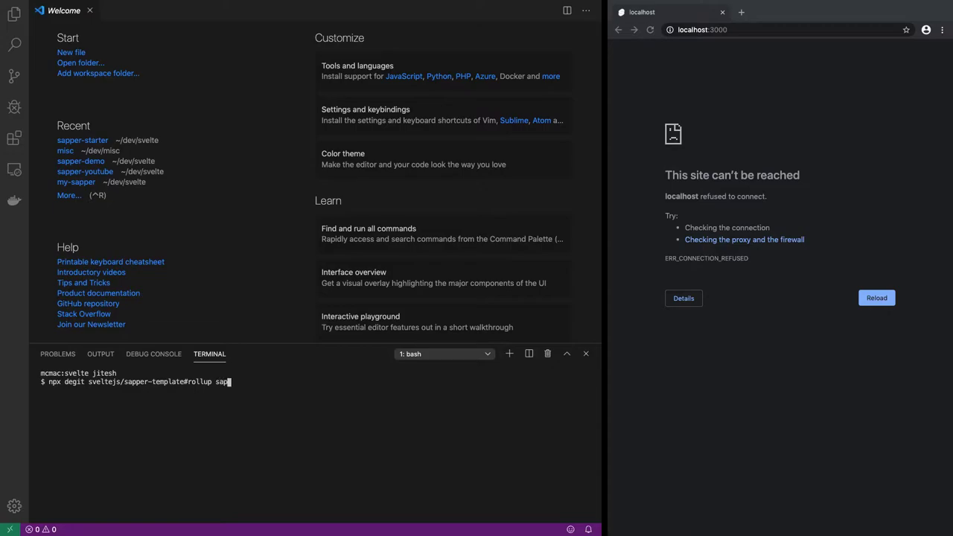
type("per-ta")
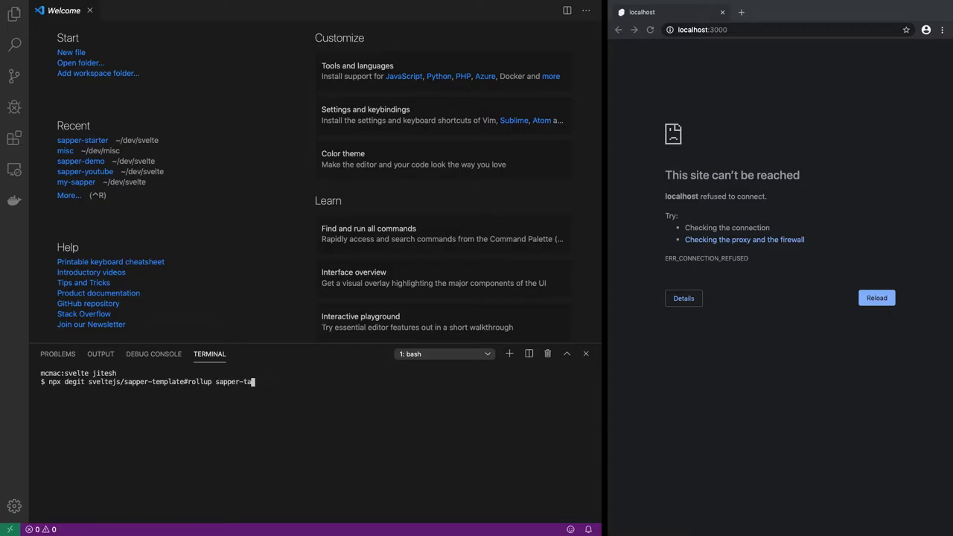
type("r")
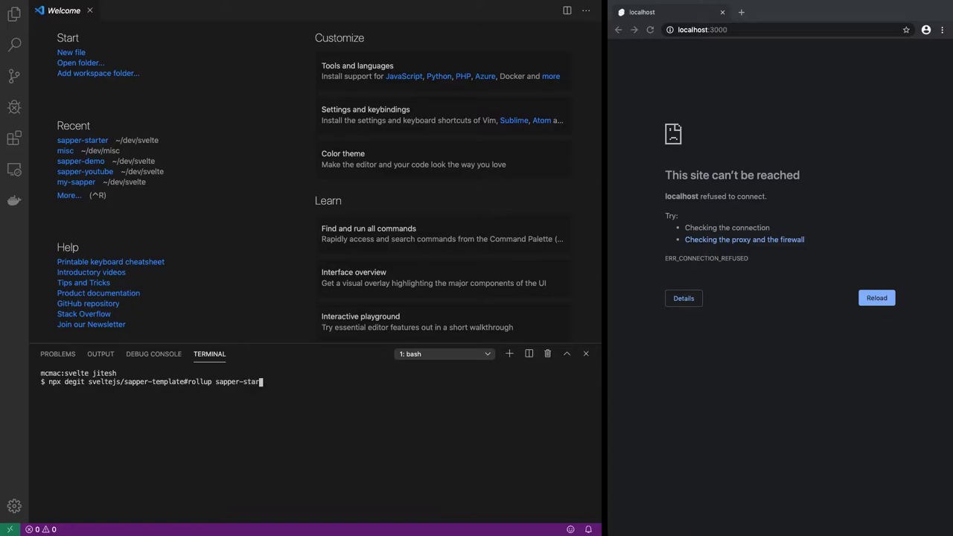
type("ter")
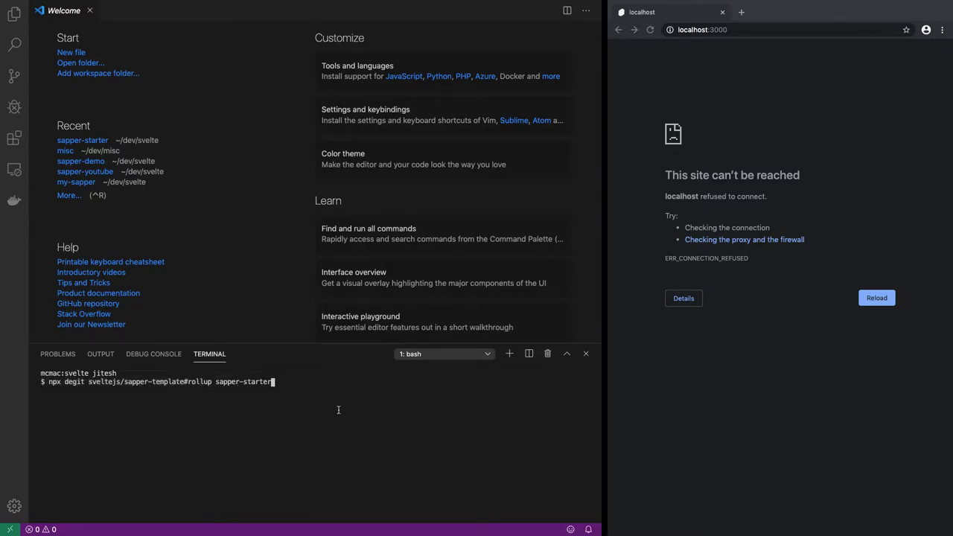
key("Return")
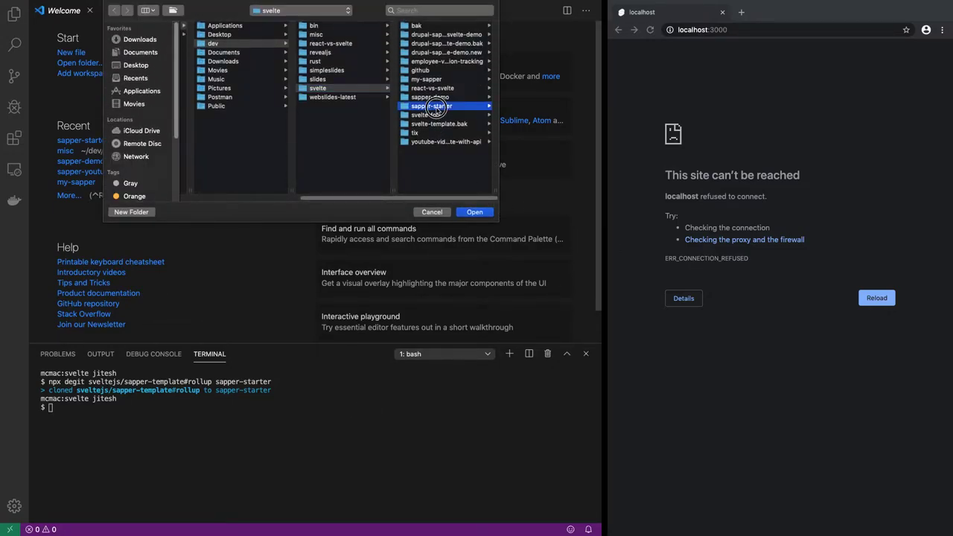
Open the sapper-starter folder as the workspace
left_click(473, 211)
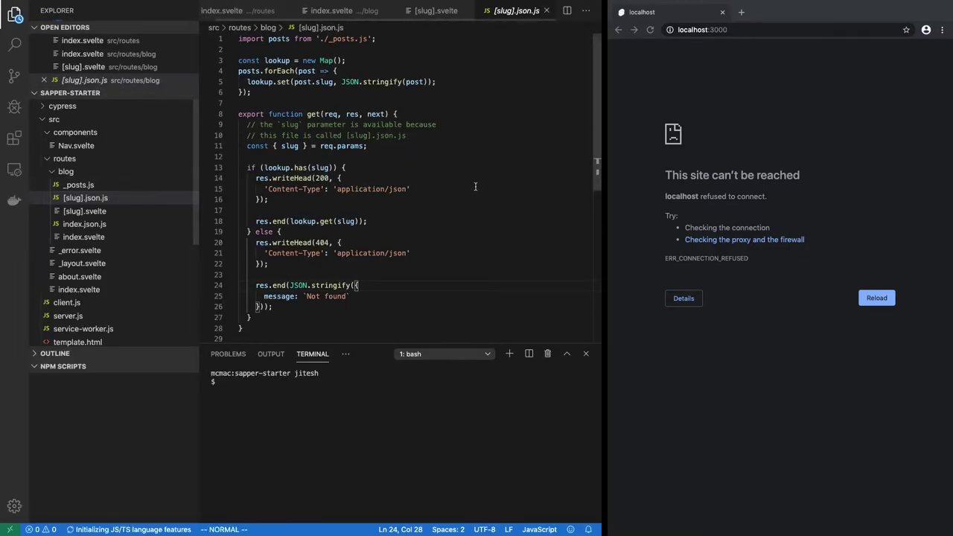
left_click(63, 366)
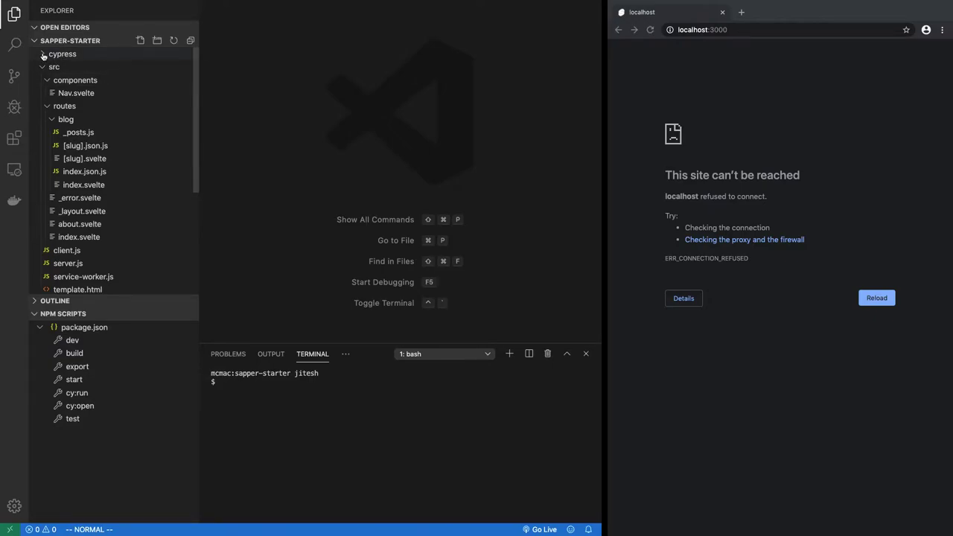
left_click(42, 54)
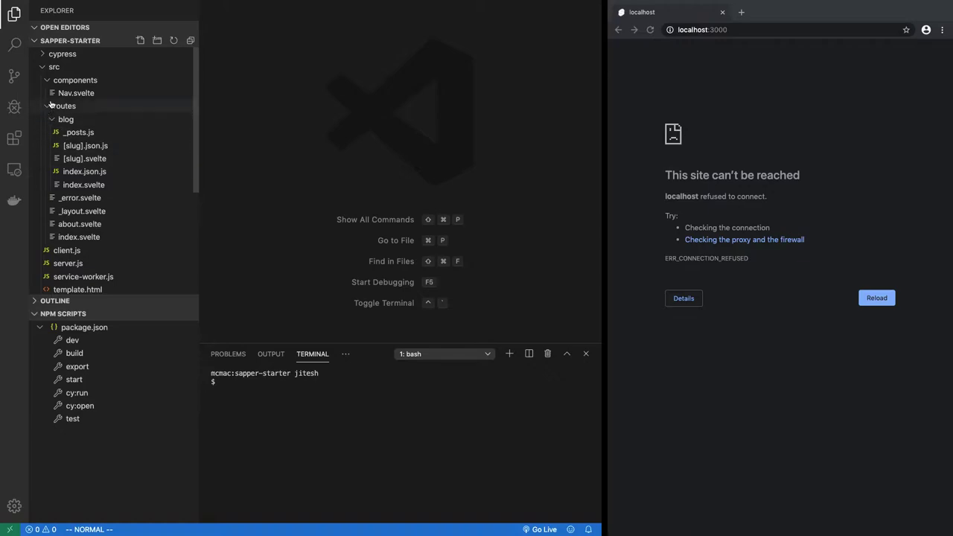
Browse the routes and static folders in the Explorer and close package.json after a look
left_click(65, 92)
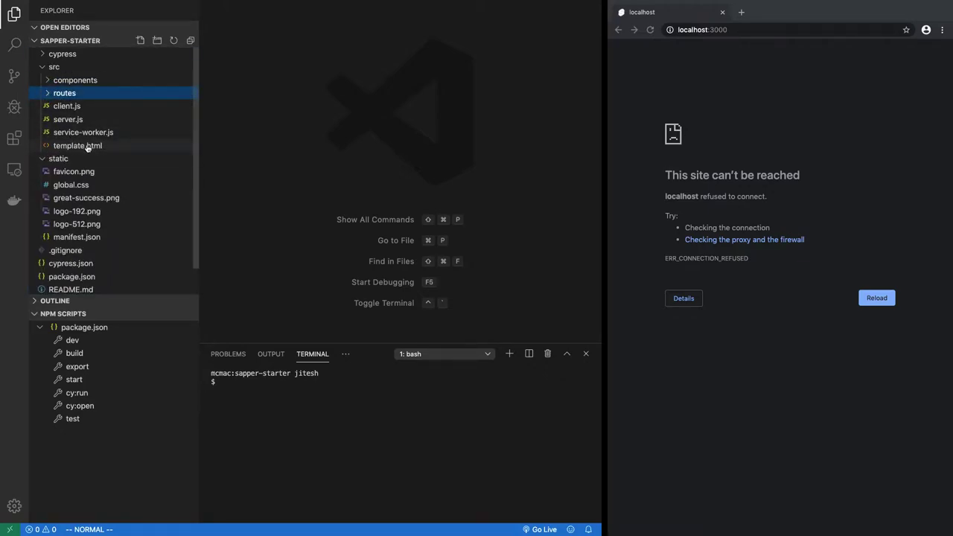
left_click(58, 158)
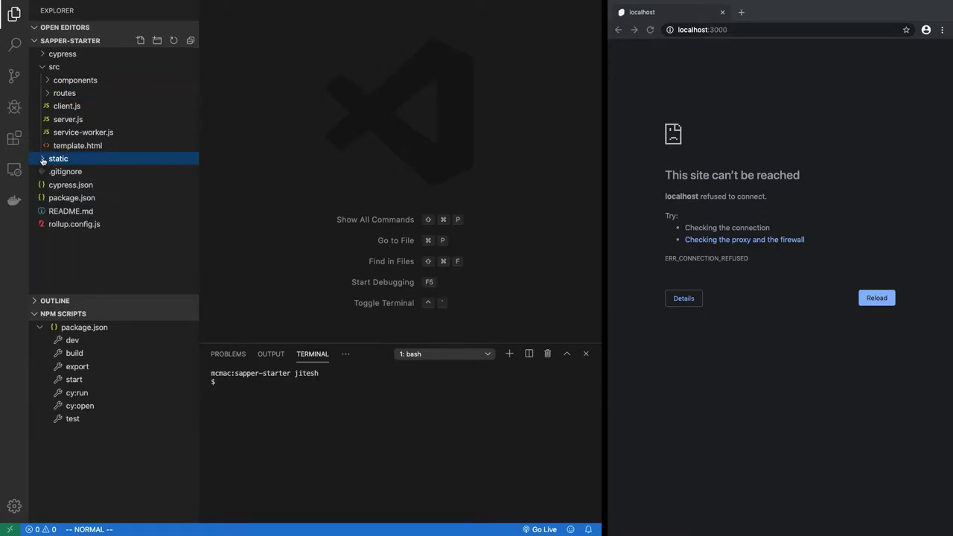
left_click(58, 158)
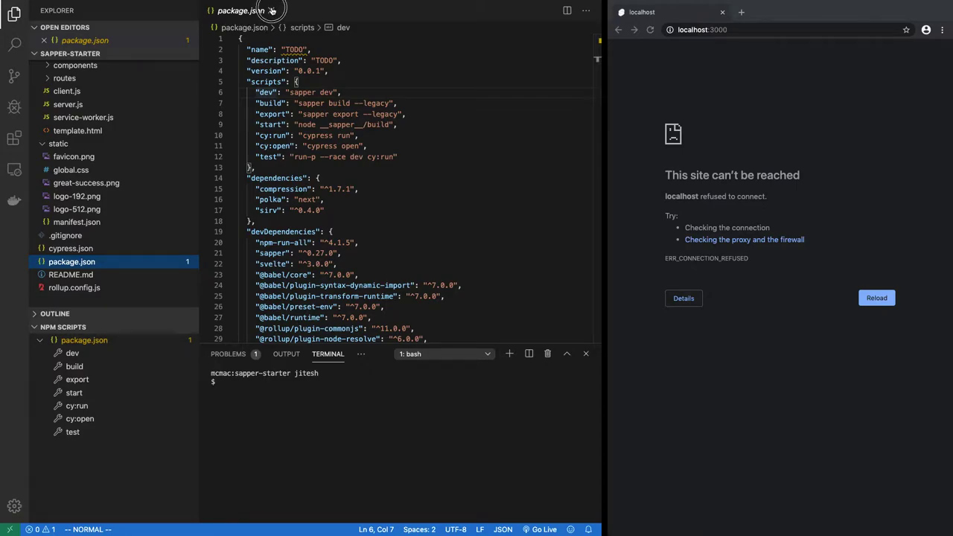
left_click(74, 287)
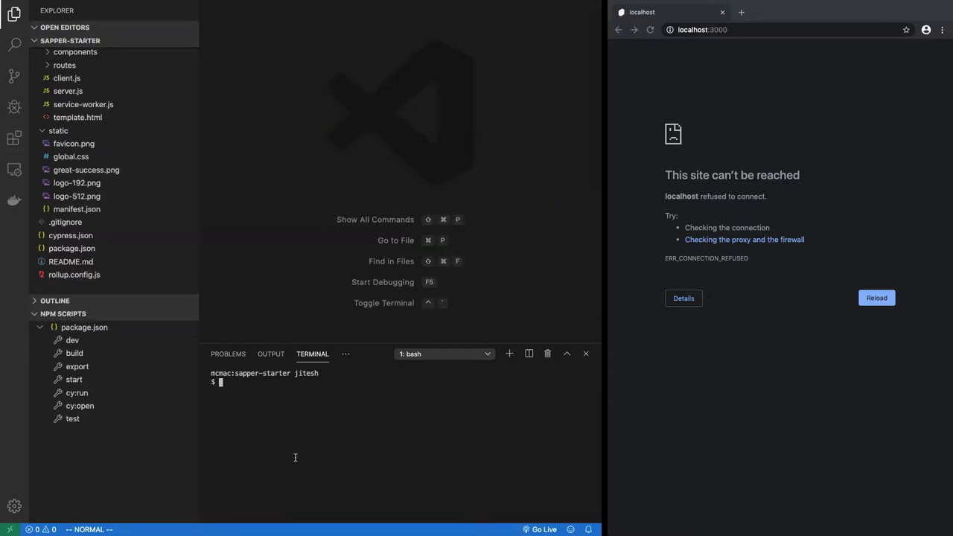
Run the dependency install in the terminal so node_modules is created
type("y")
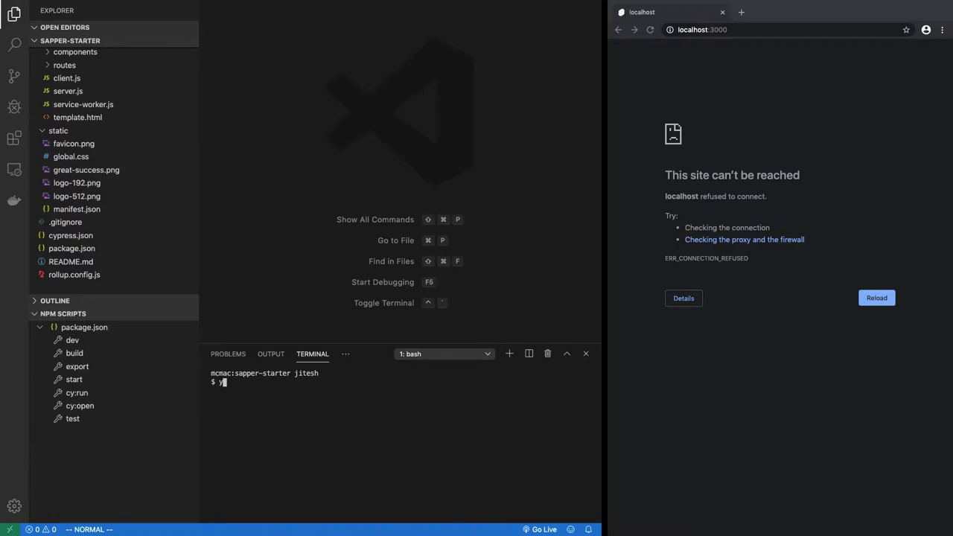
type("npm install")
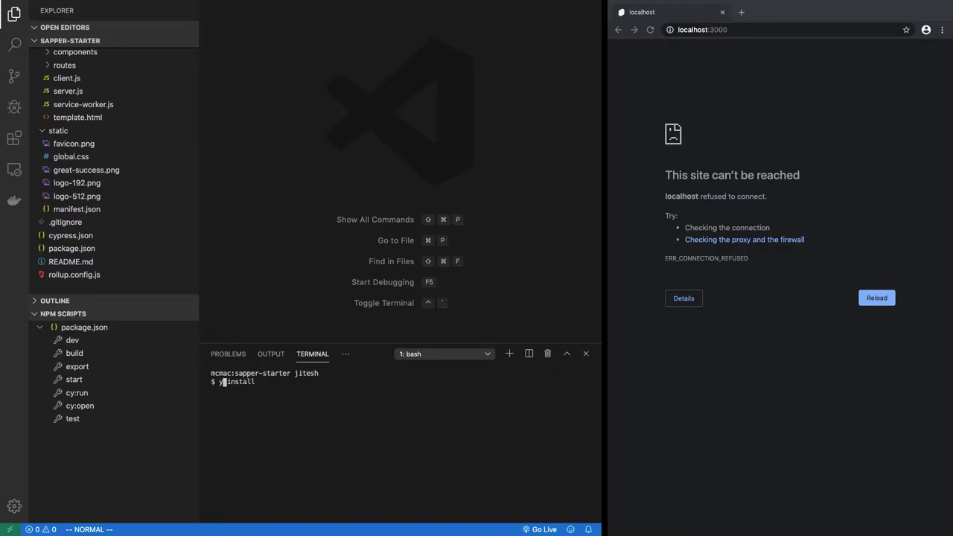
type("arn")
key("Return")
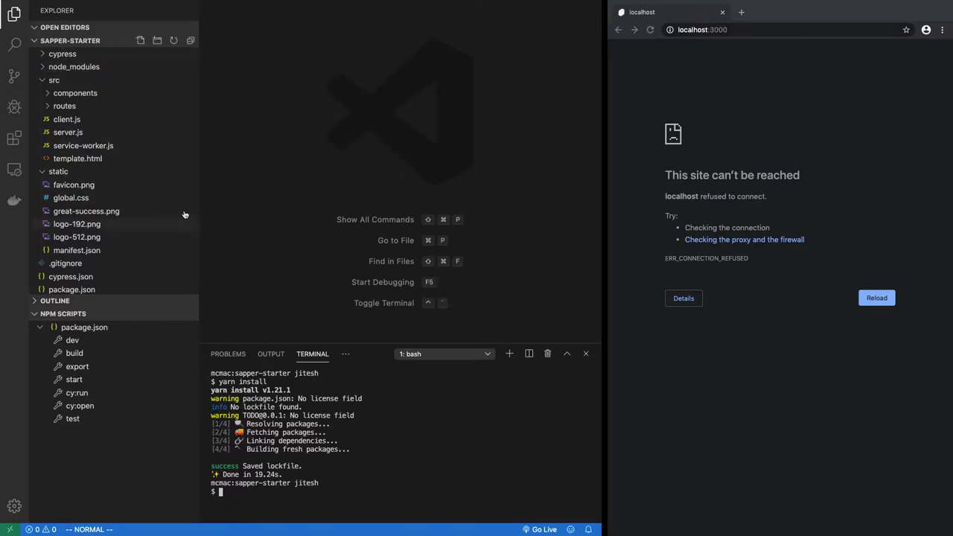
mouse_move(74, 65)
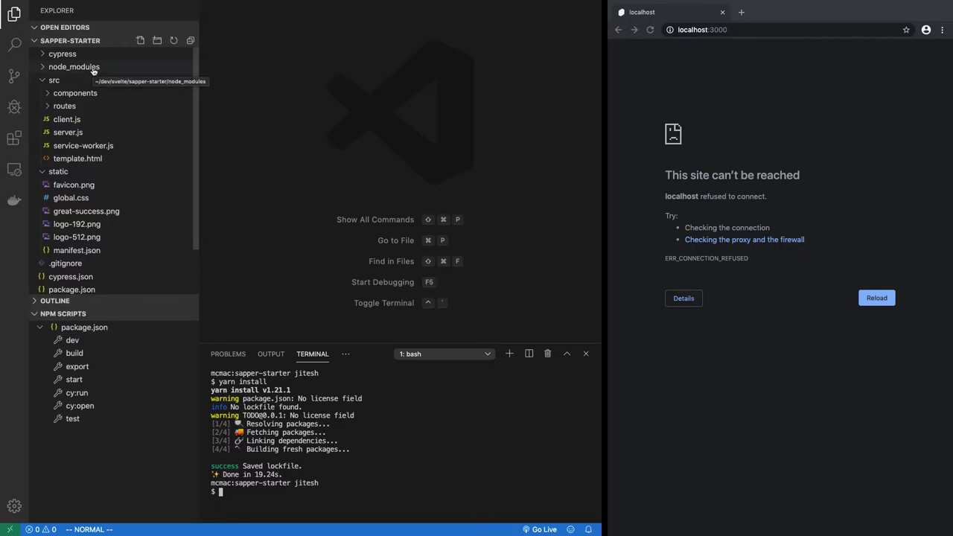
mouse_move(301, 505)
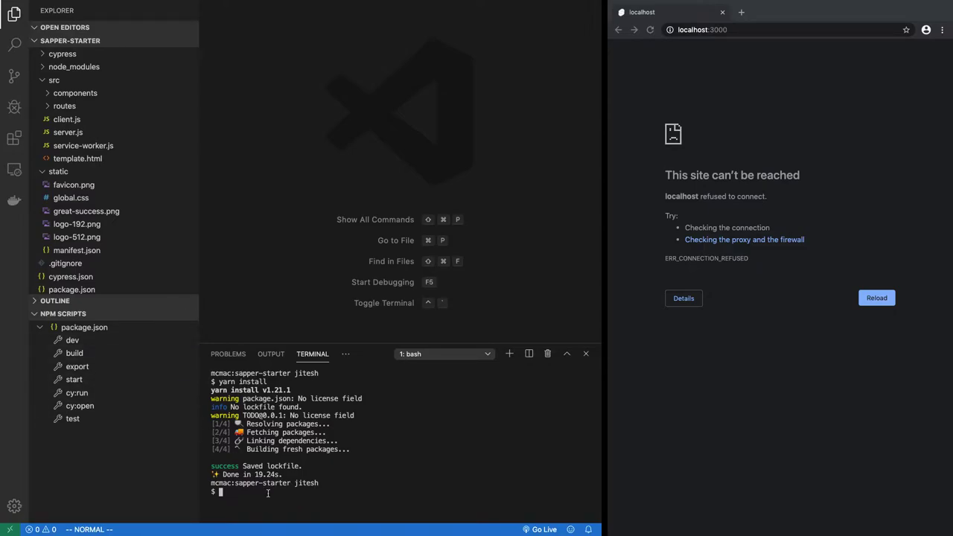
Start the dev script from the NPM Scripts panel
type("npm run dev")
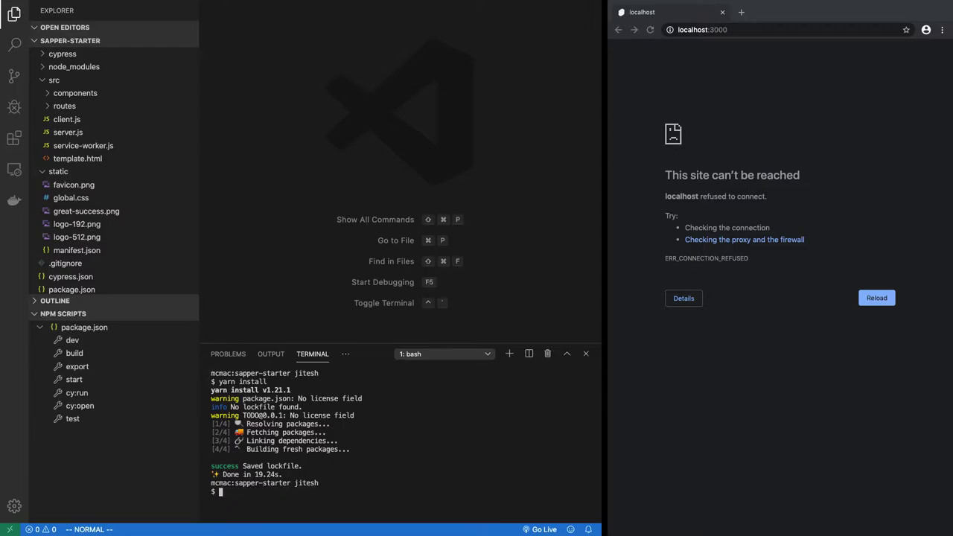
mouse_move(75, 352)
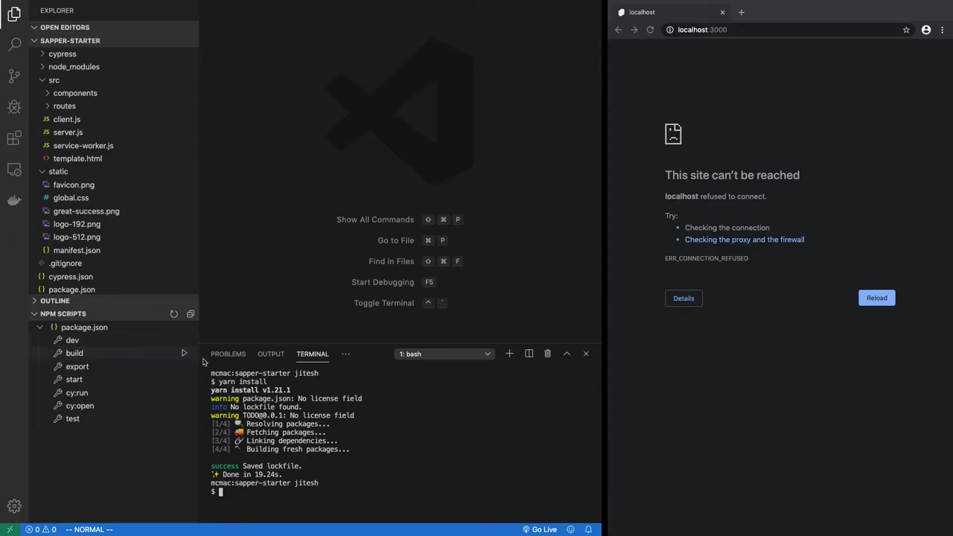
left_click(184, 339)
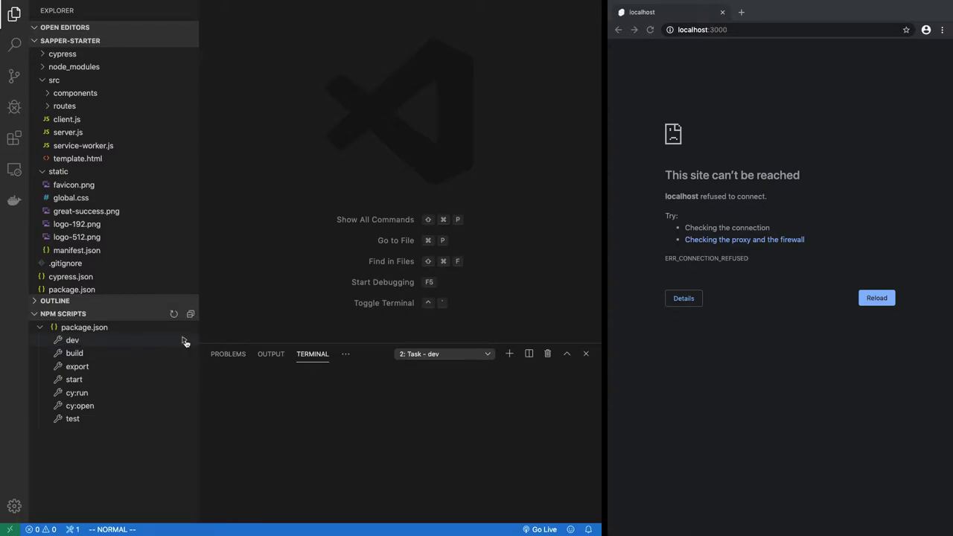
left_click(72, 340)
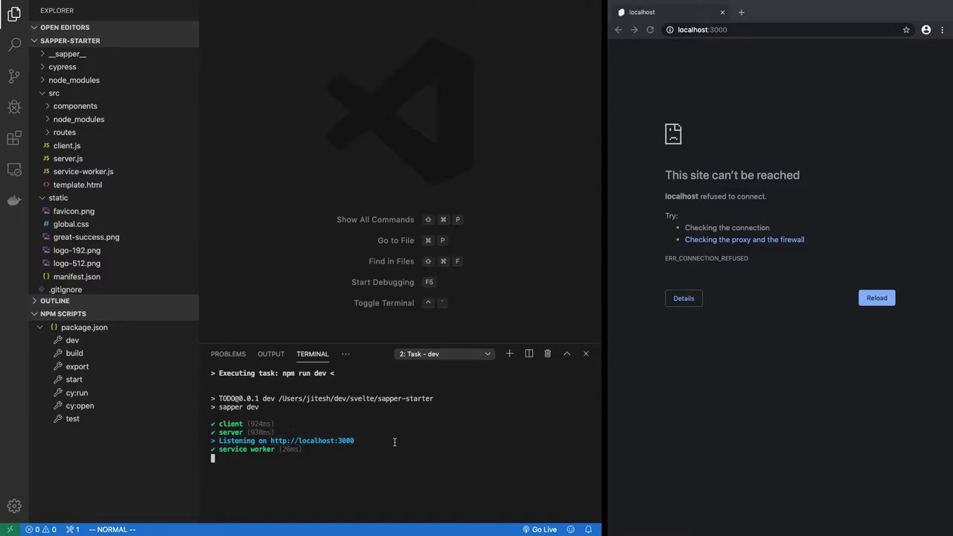
mouse_move(328, 447)
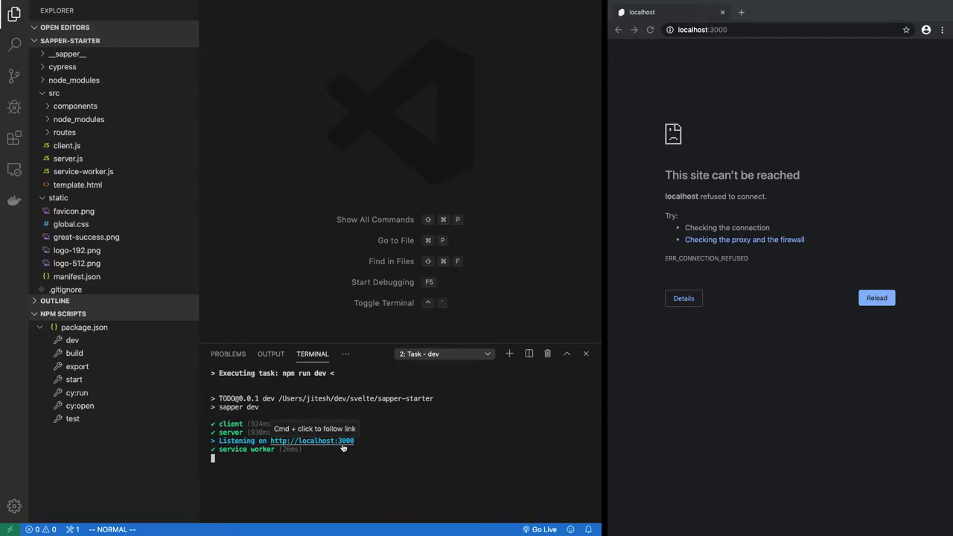
Load localhost:3000 in the browser and reload it once the server is listening
left_click(702, 30)
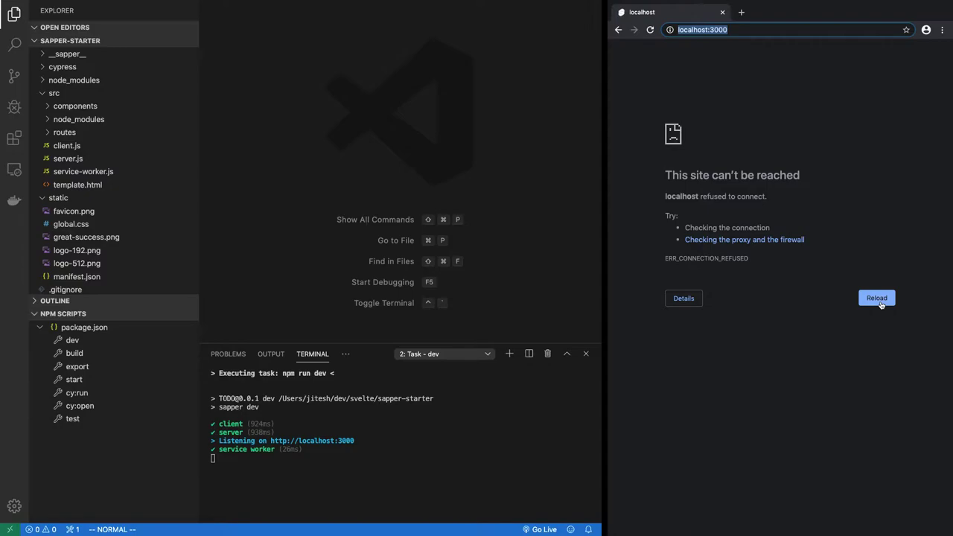
left_click(875, 298)
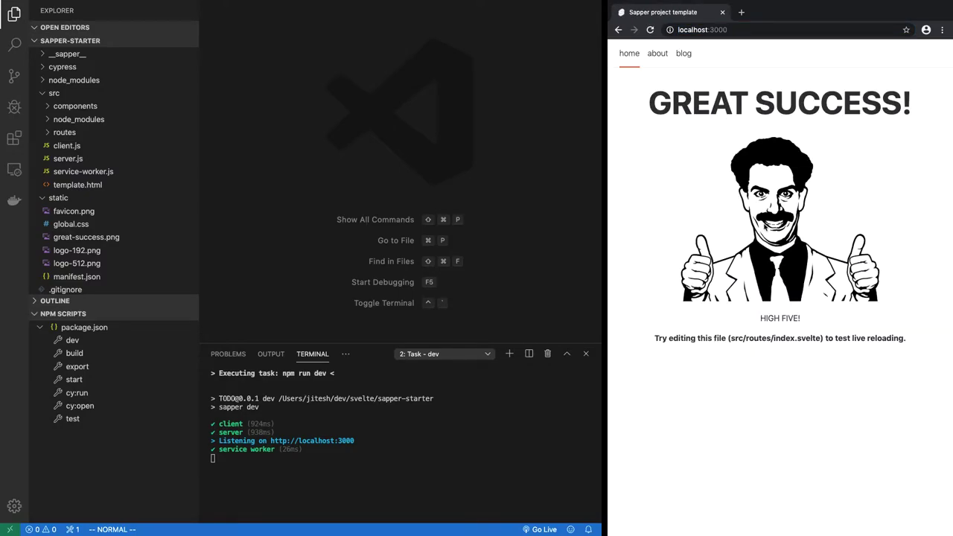
mouse_move(789, 369)
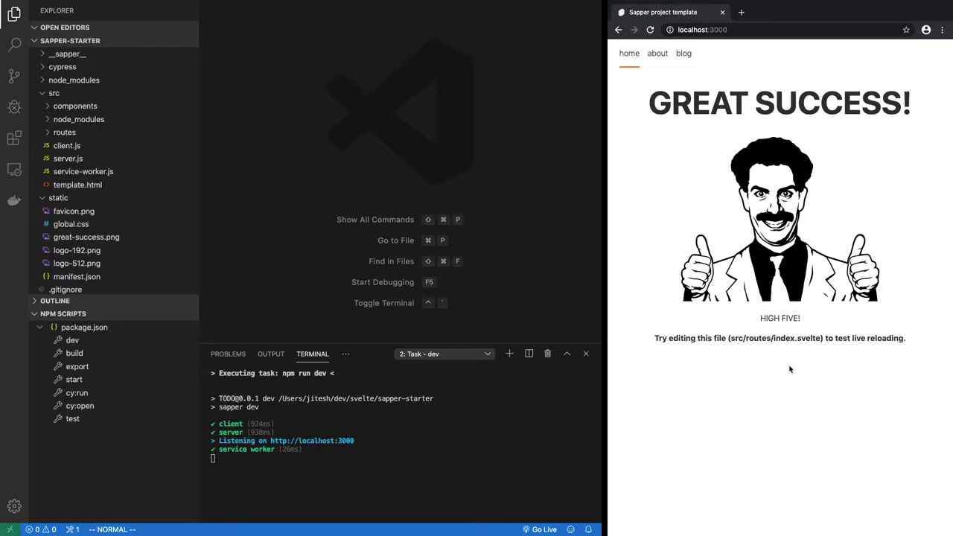
mouse_move(394, 211)
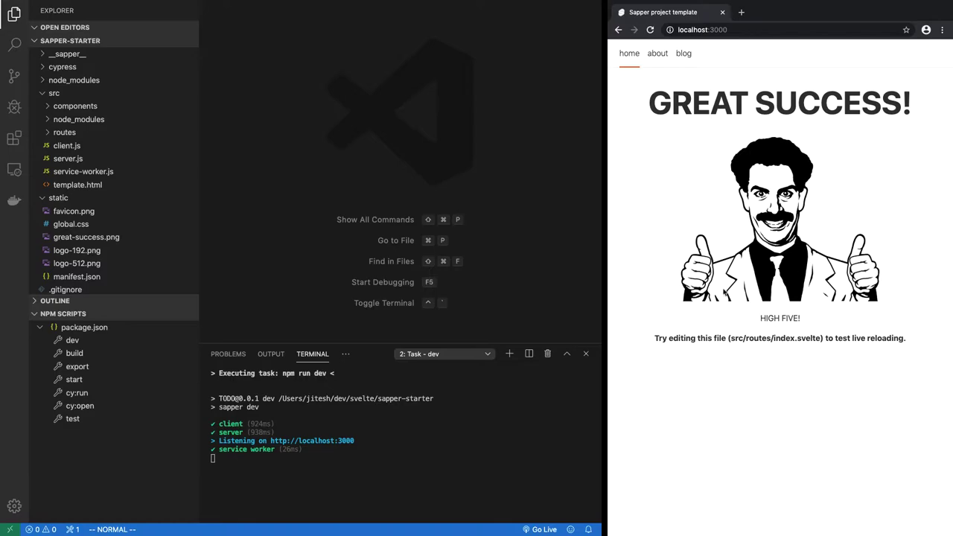
Open src/routes/index.svelte from the Explorer
scroll("down", 3)
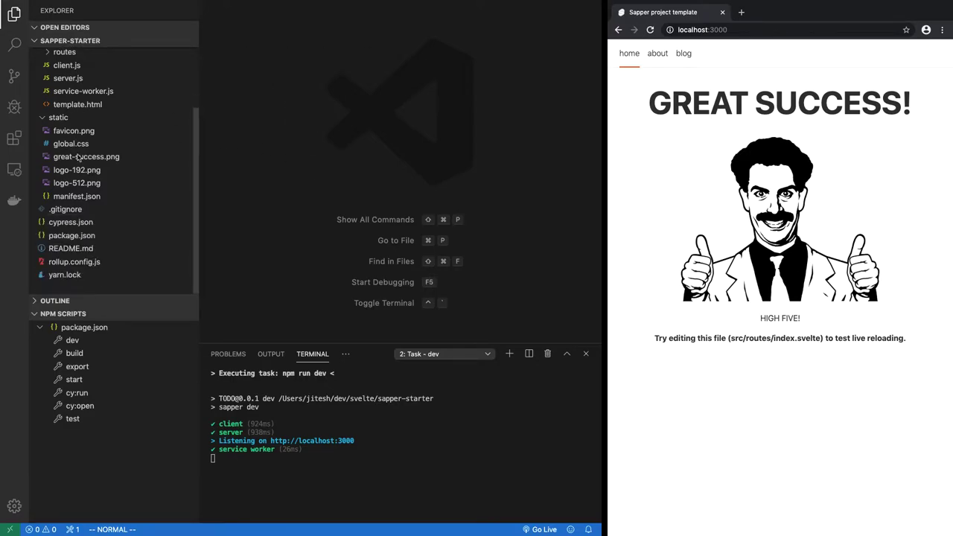
mouse_move(81, 354)
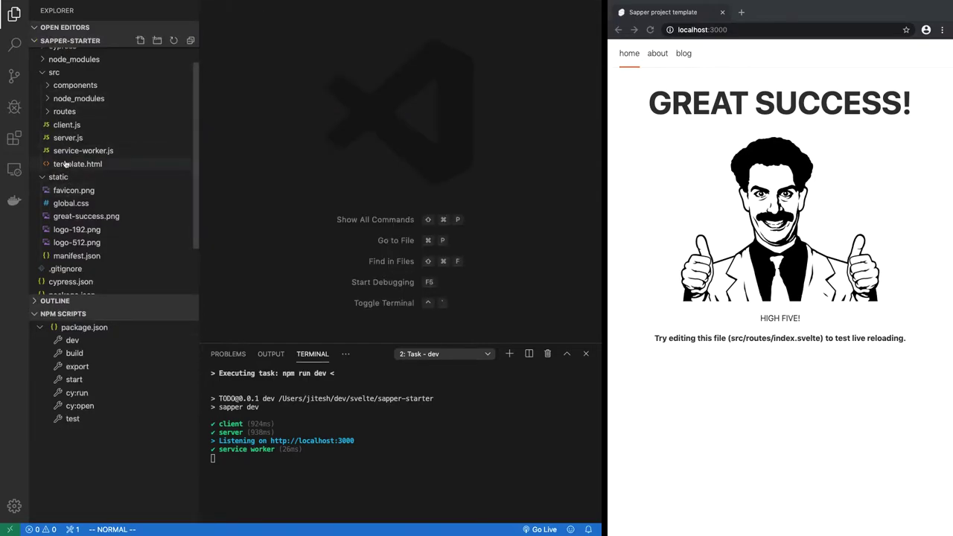
scroll("up", 3)
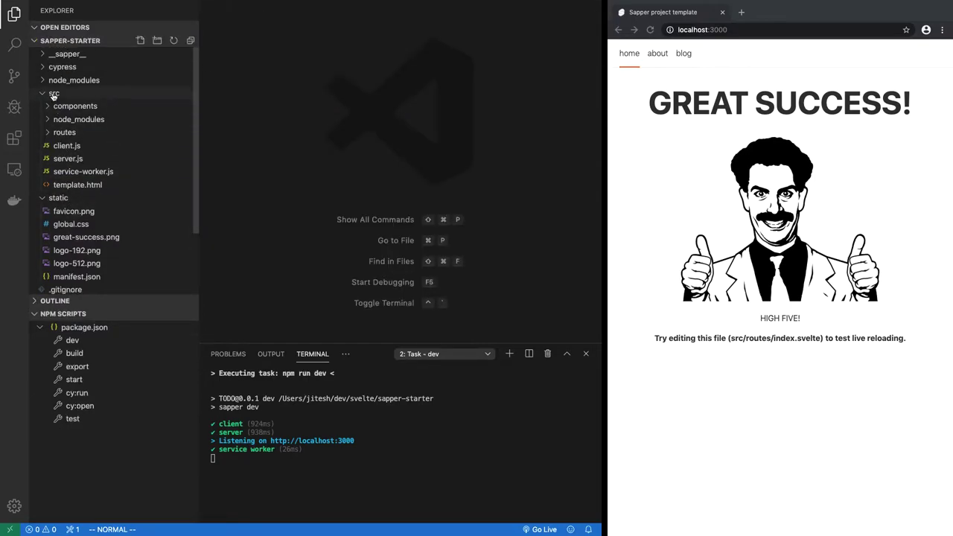
left_click(66, 131)
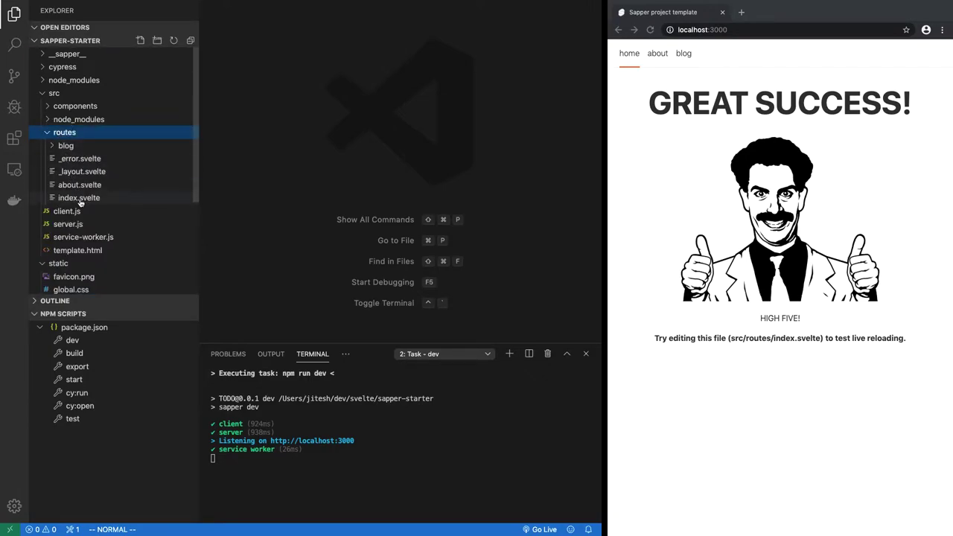
mouse_move(79, 196)
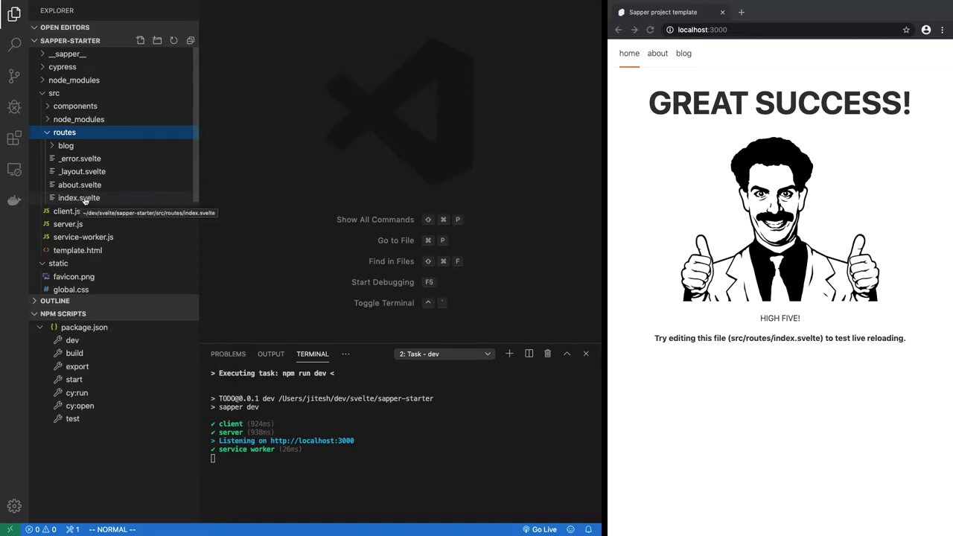
left_click(79, 196)
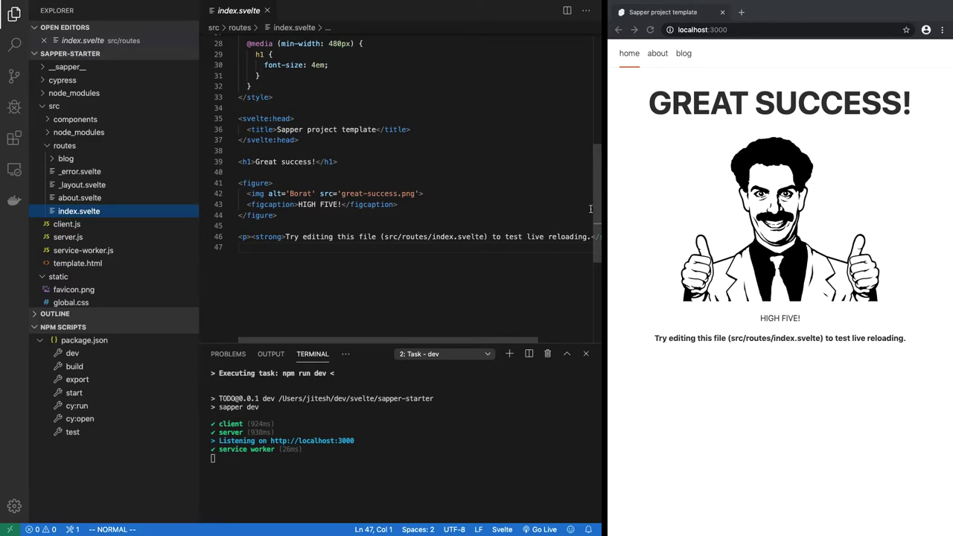
mouse_move(643, 148)
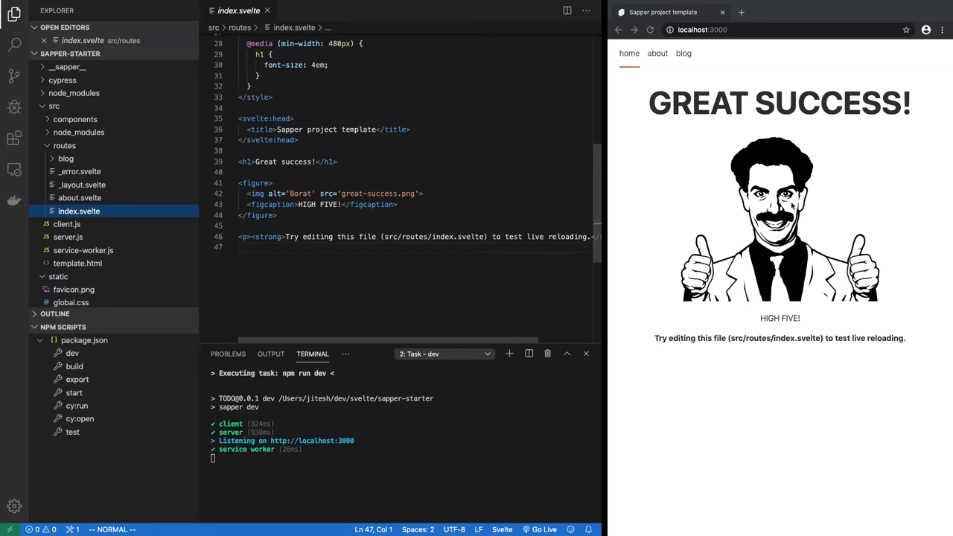
mouse_move(722, 380)
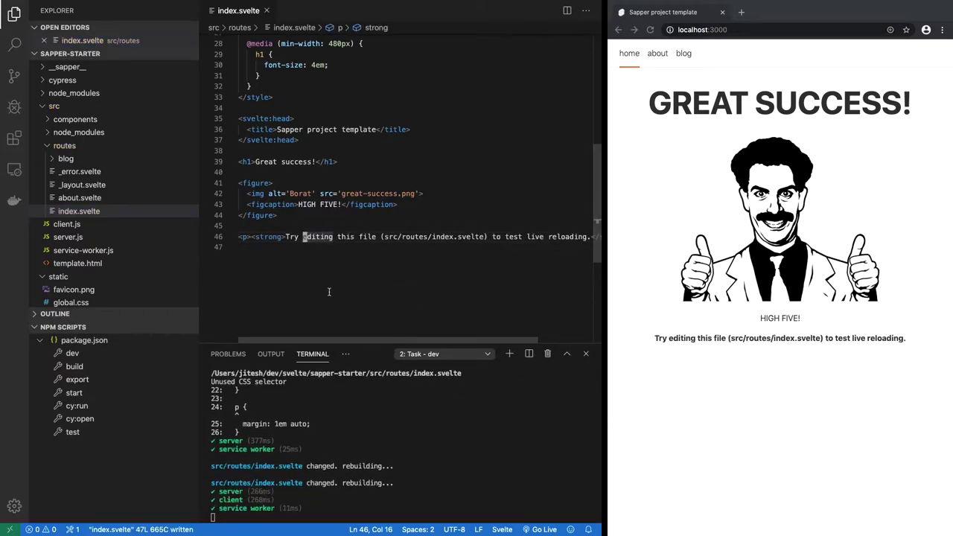
Review index.svelte's title, heading and figure markup against the rendered page
scroll("up", 3)
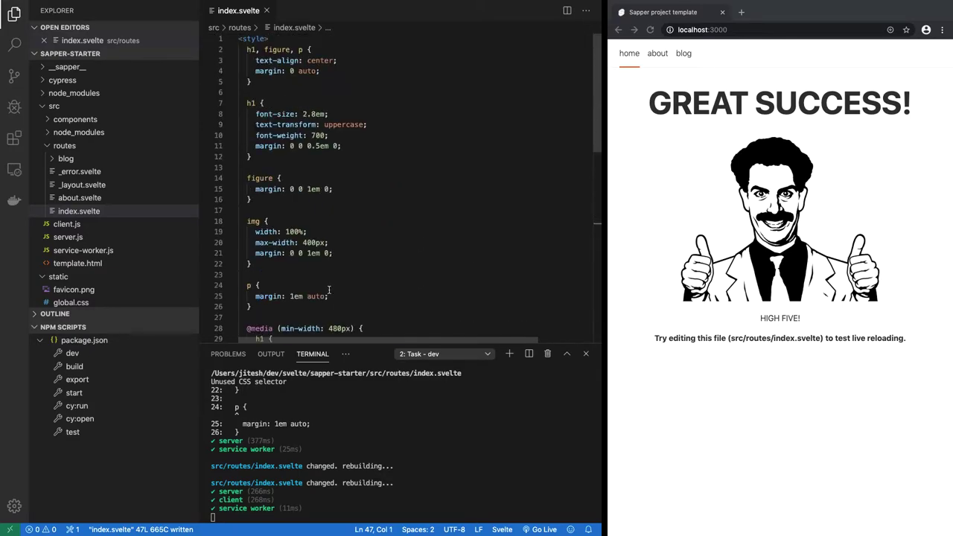
mouse_move(430, 257)
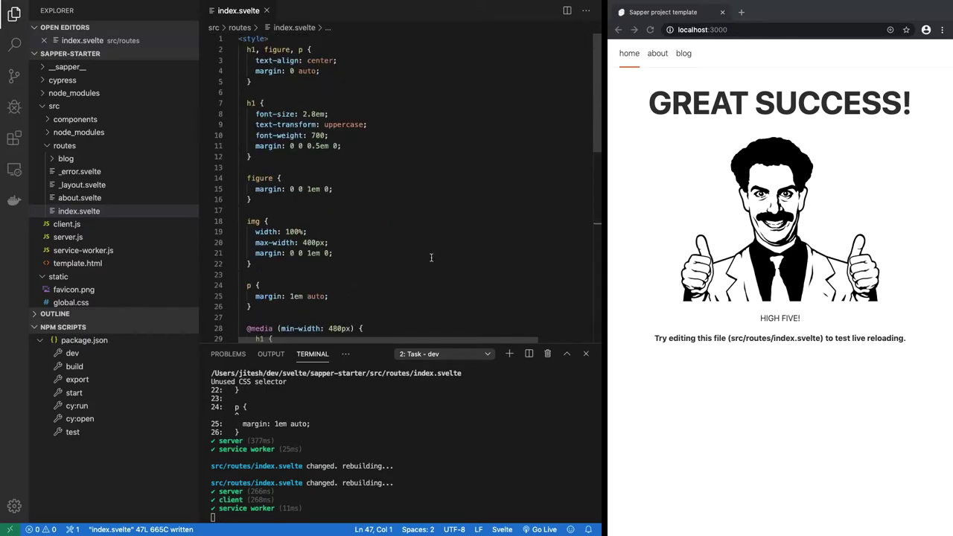
scroll("down", 3)
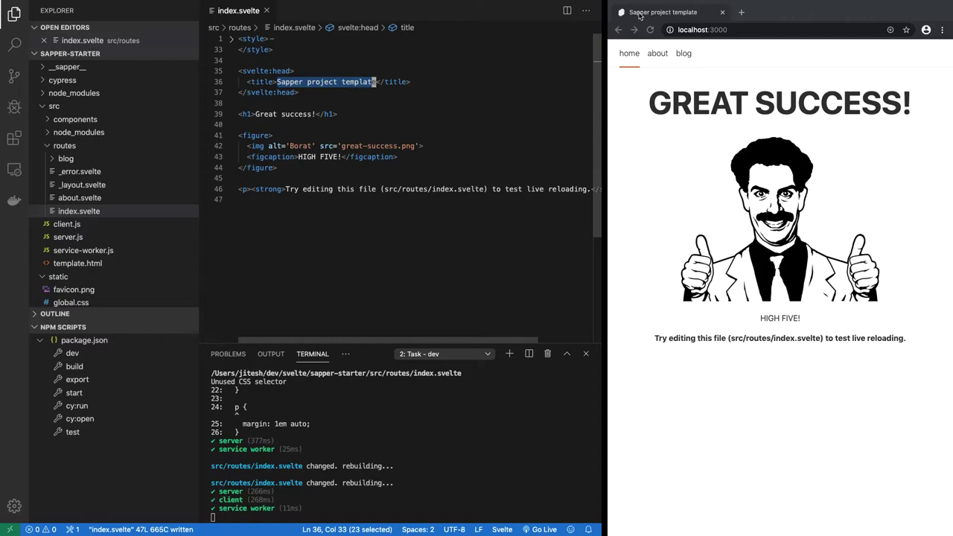
left_click(512, 81)
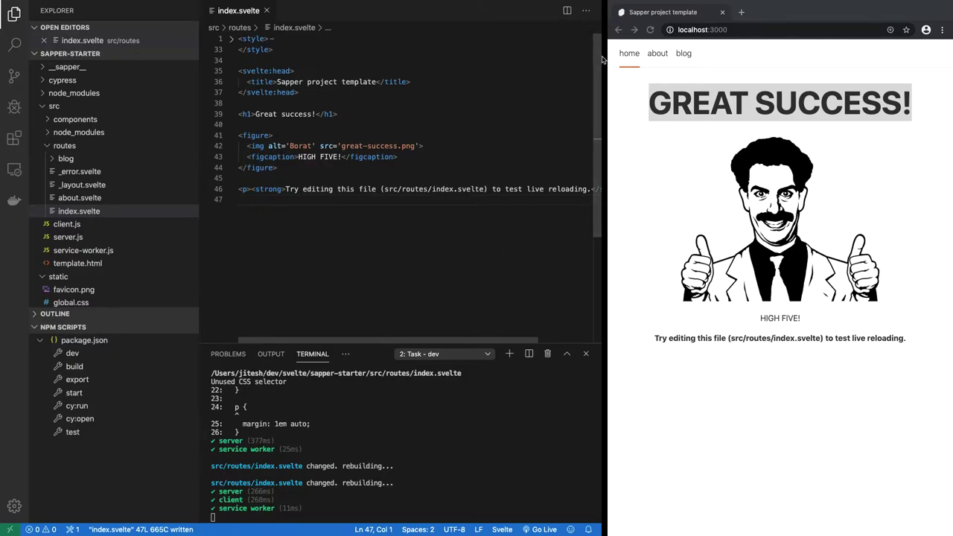
mouse_move(631, 77)
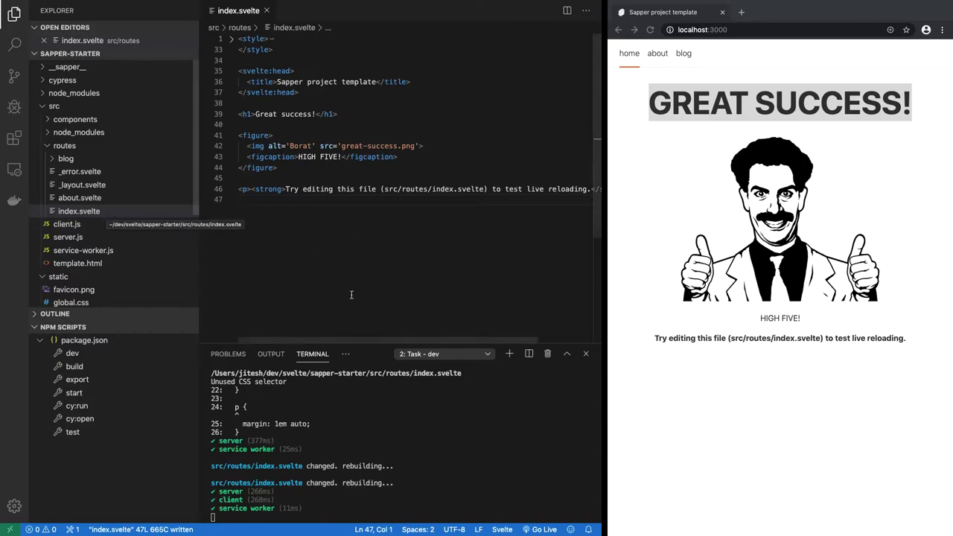
mouse_move(461, 235)
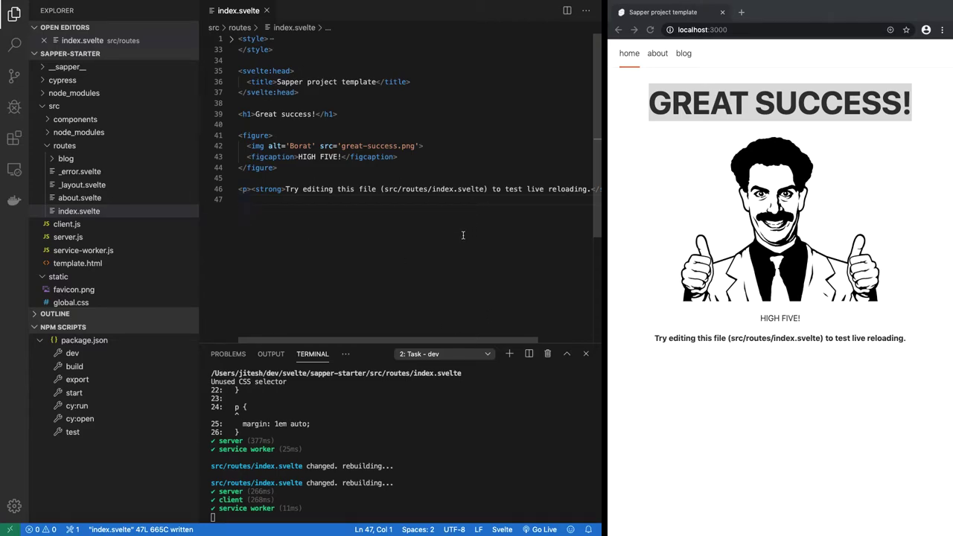
Open src/routes/_layout.svelte from the Explorer
left_click(78, 211)
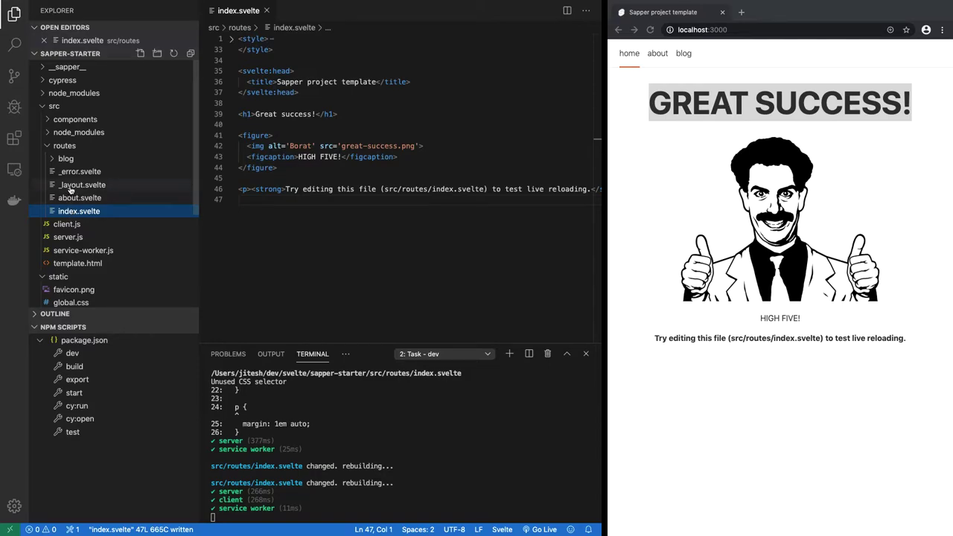
left_click(83, 185)
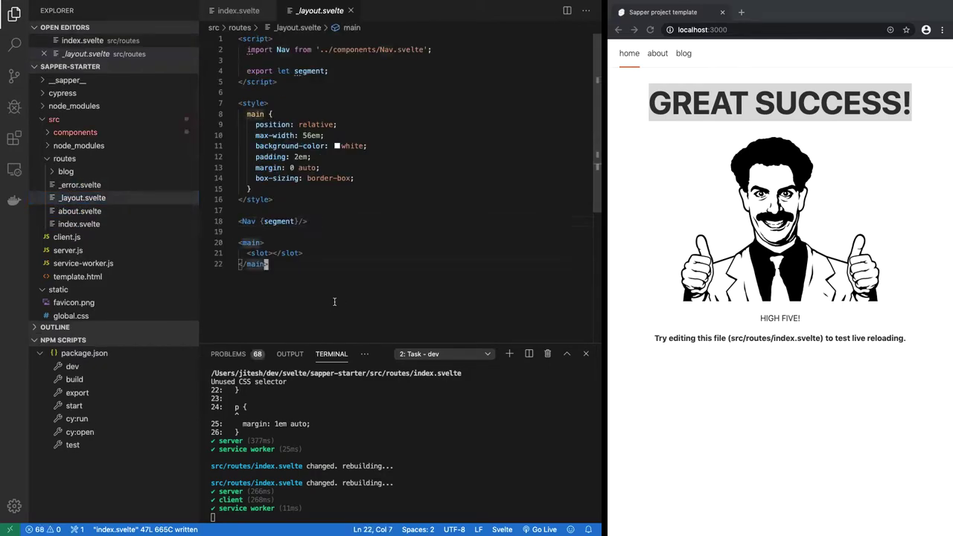
mouse_move(390, 129)
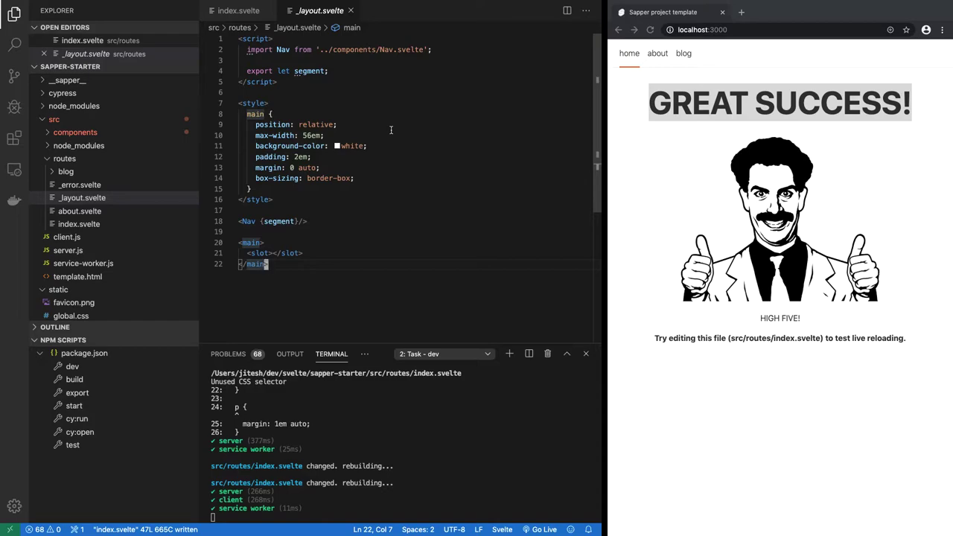
mouse_move(464, 244)
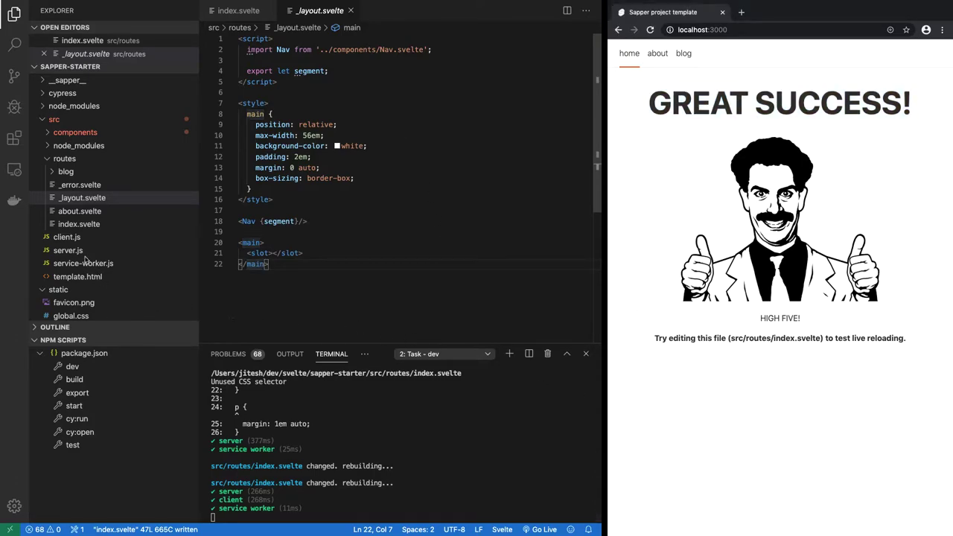
mouse_move(93, 229)
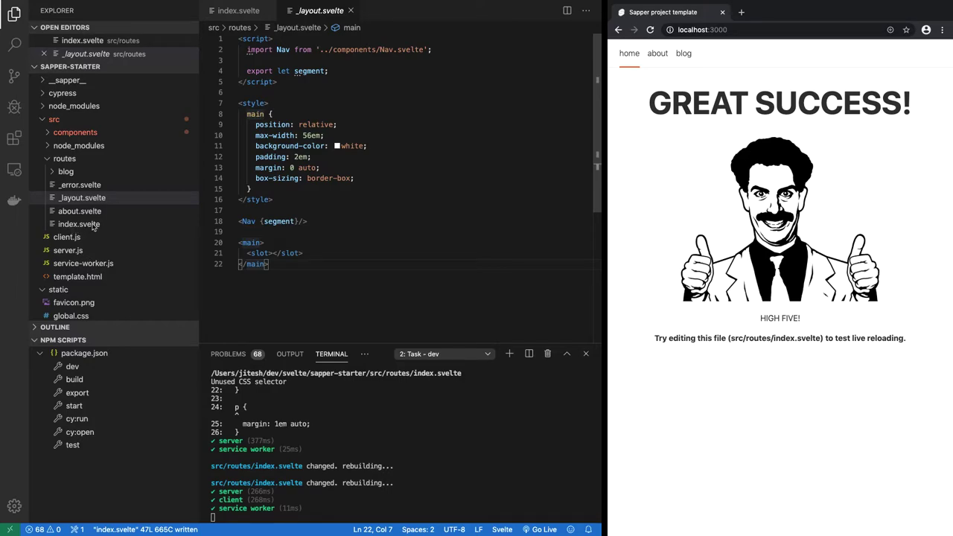
mouse_move(110, 241)
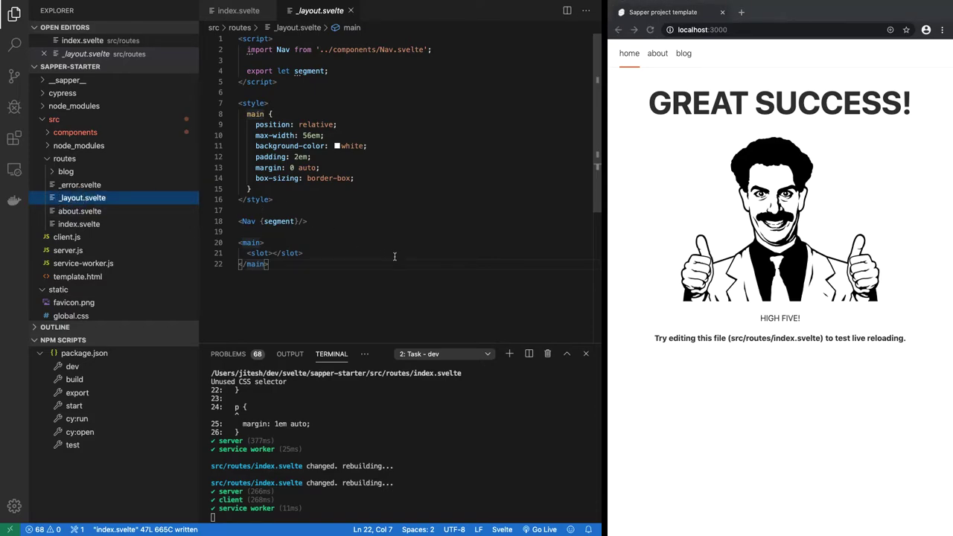
Fold the style block and highlight the main slot and the segment value passed to Nav
double_click(259, 253)
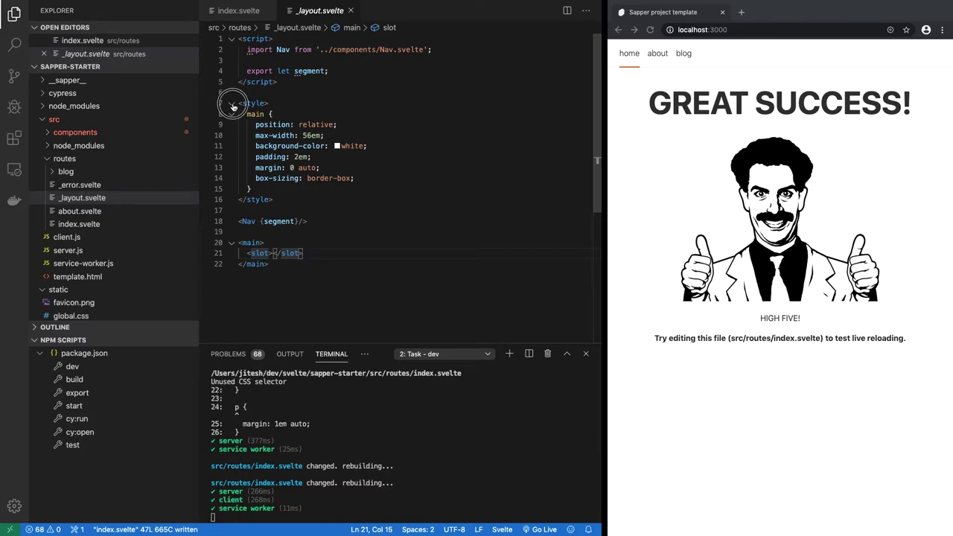
left_click(232, 103)
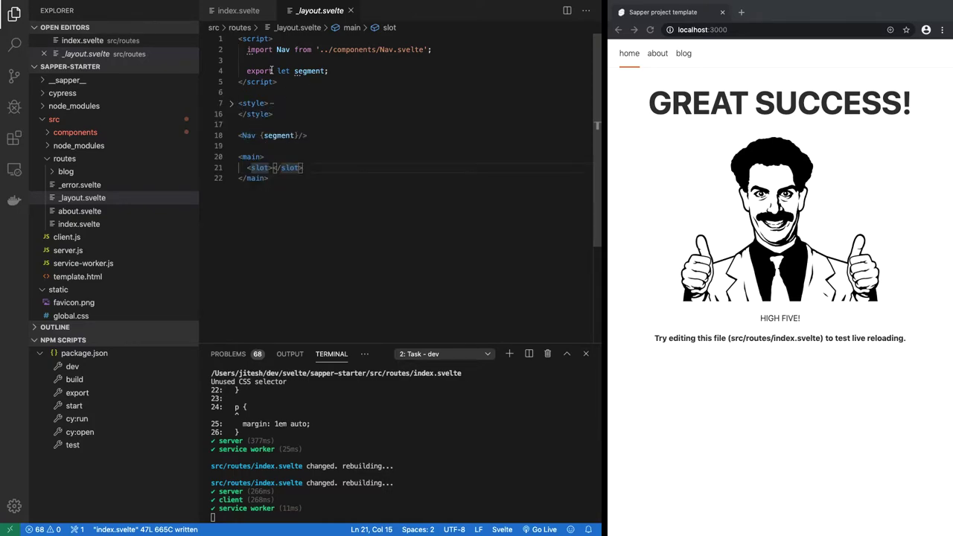
double_click(307, 71)
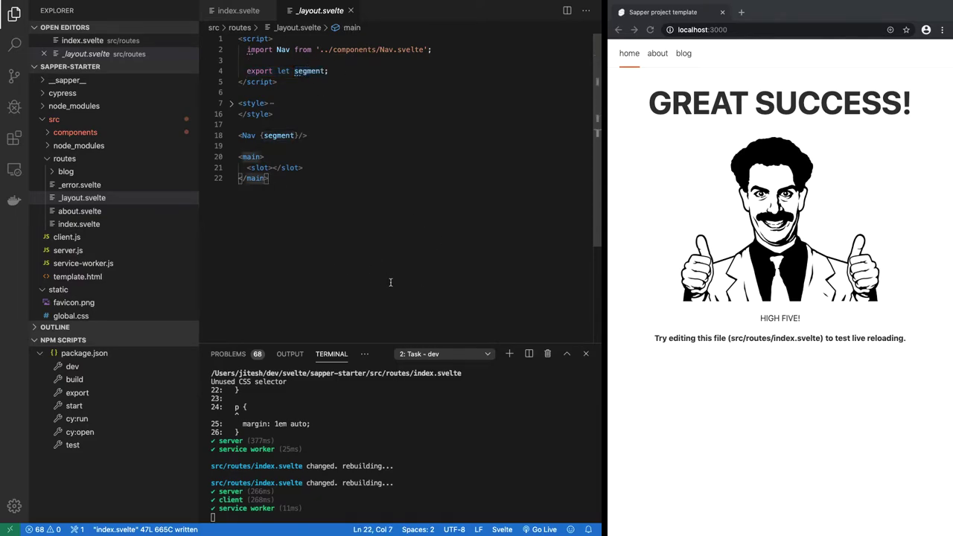
mouse_move(279, 134)
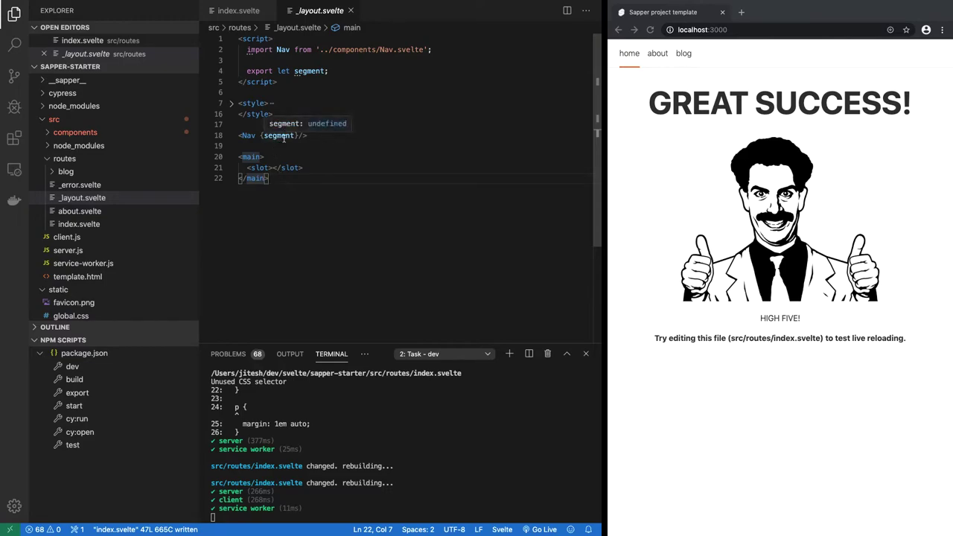
double_click(279, 135)
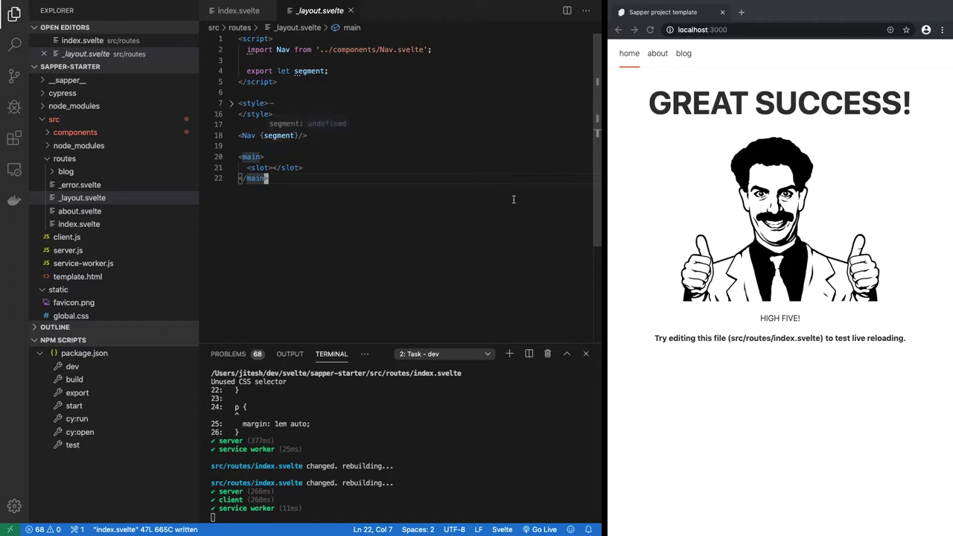
mouse_move(453, 238)
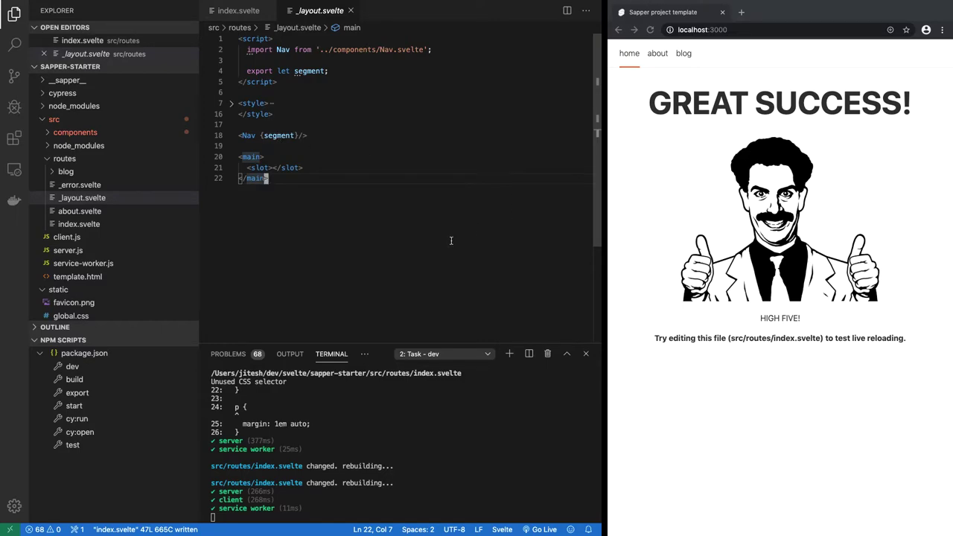
mouse_move(325, 206)
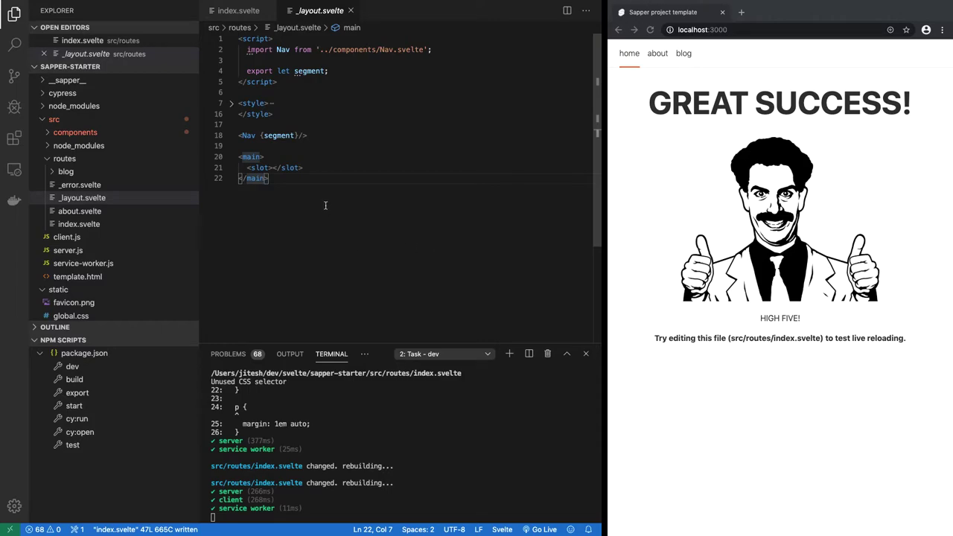
mouse_move(685, 426)
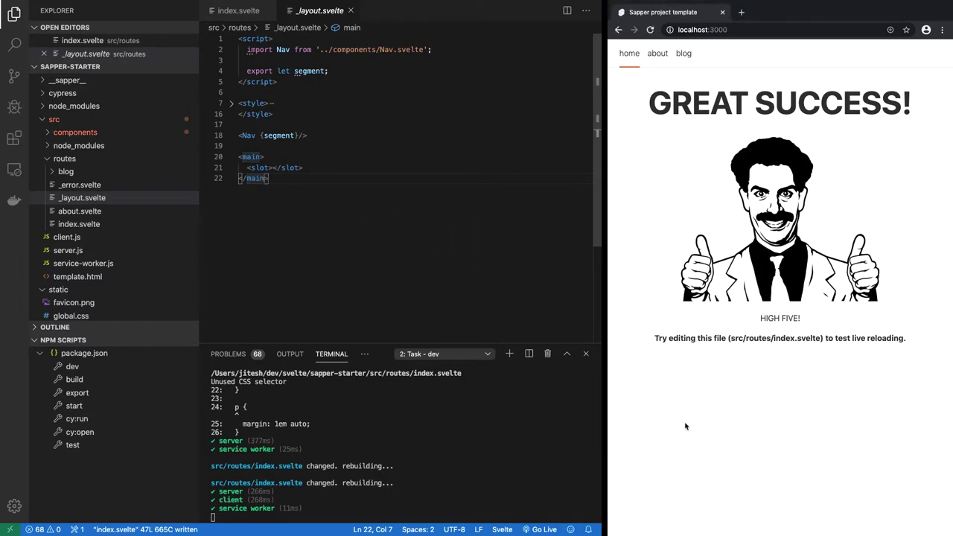
mouse_move(407, 146)
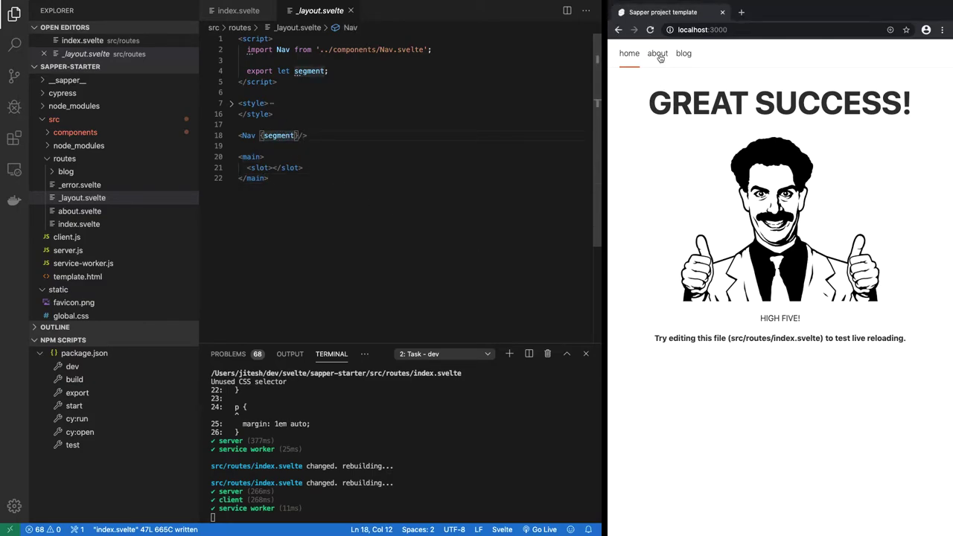
Show the about page in the browser and open src/components/Nav.svelte with its segment prop
left_click(657, 53)
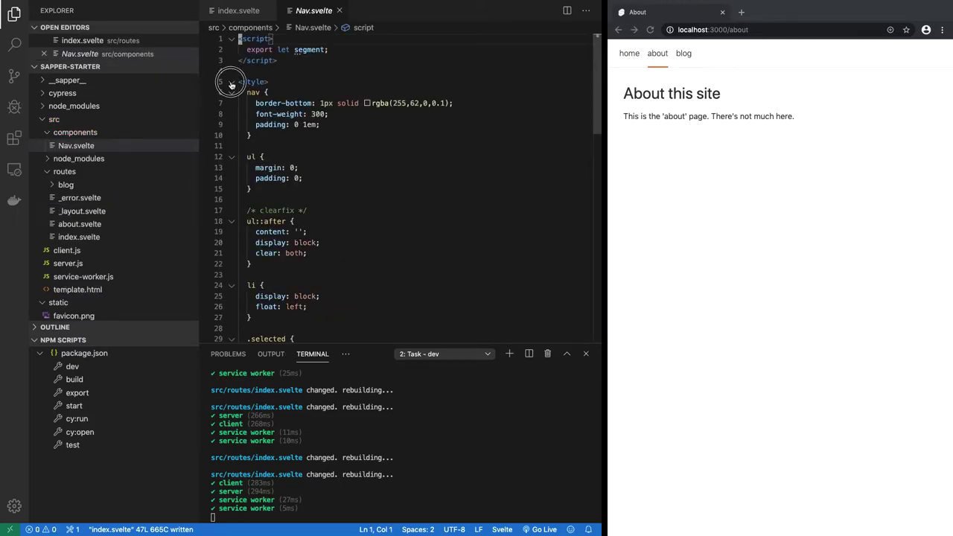
double_click(307, 49)
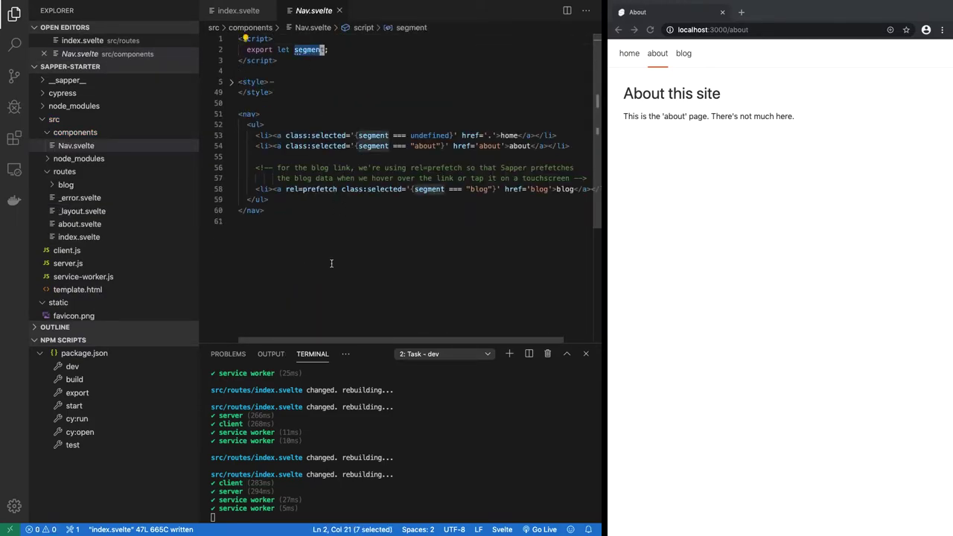
left_click(239, 220)
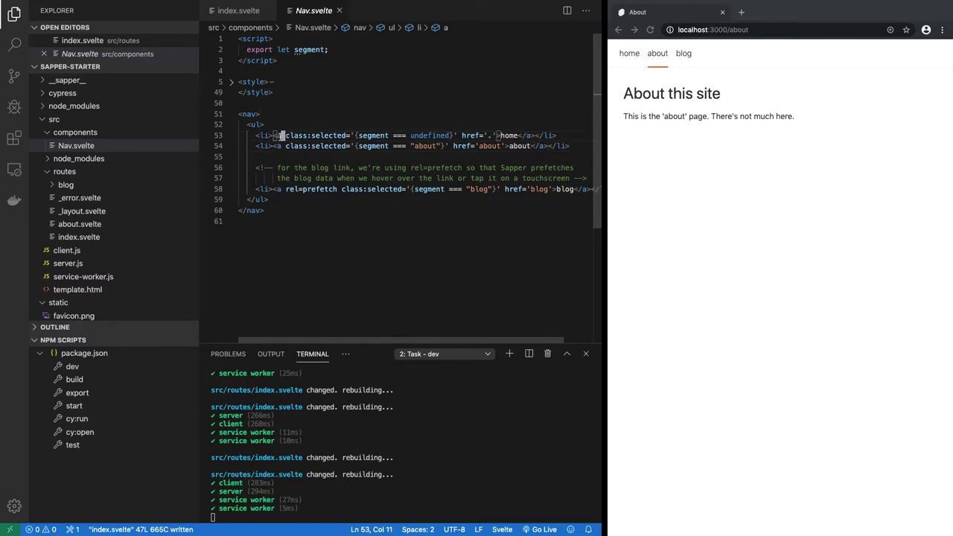
mouse_move(631, 76)
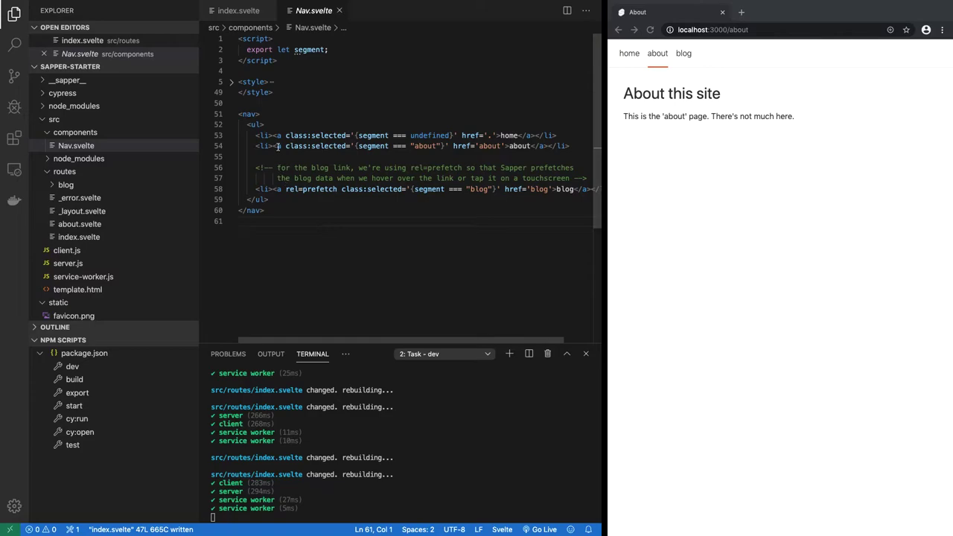
Fold Nav.svelte's style block to review the segment-based selected links
left_click(506, 146)
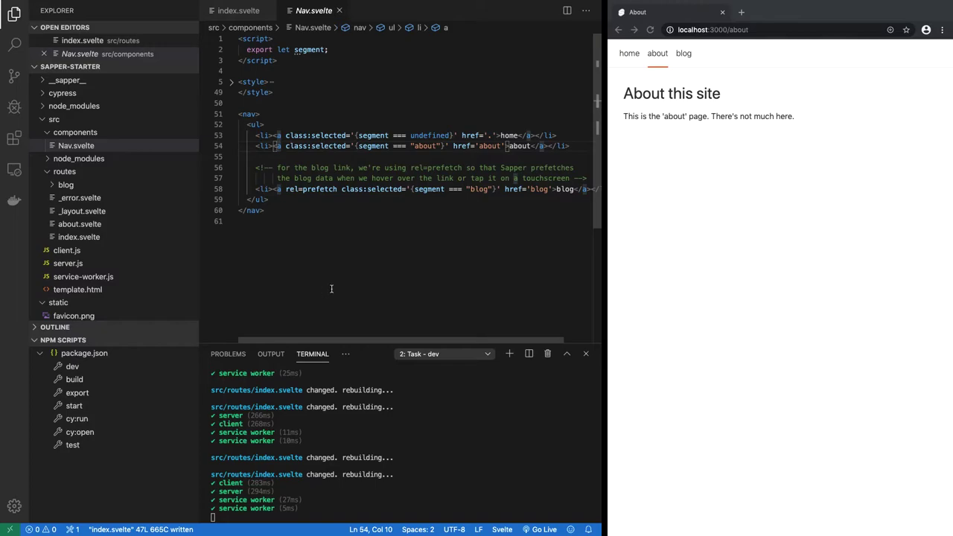
left_click(307, 265)
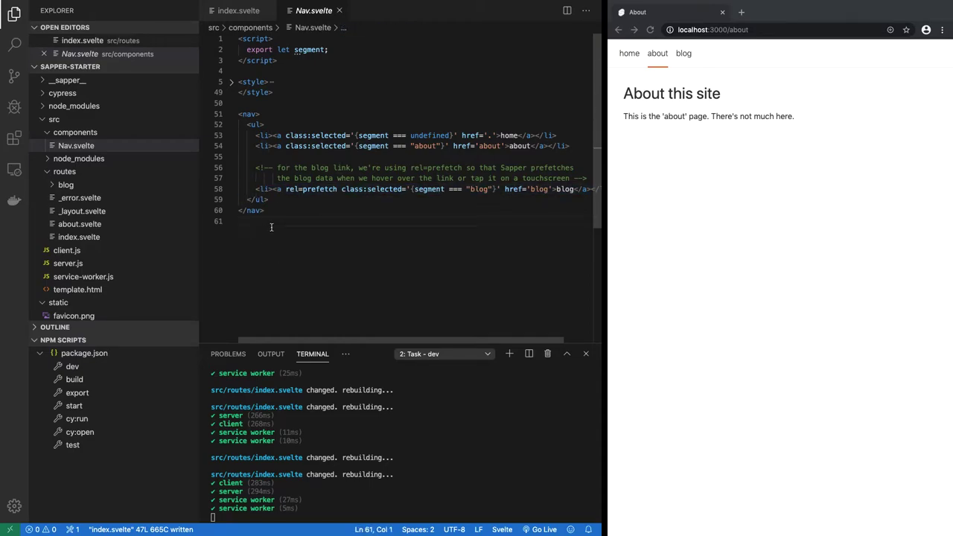
mouse_move(345, 267)
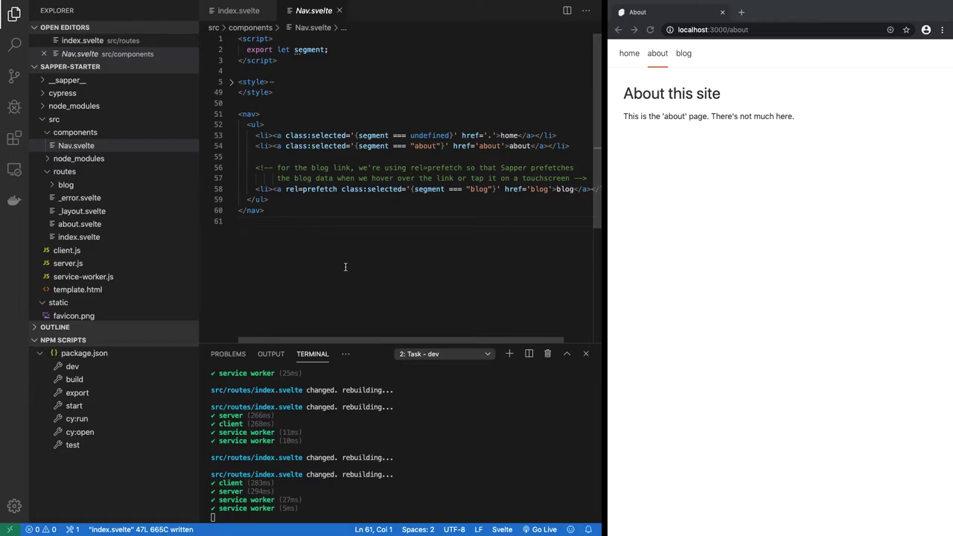
mouse_move(662, 289)
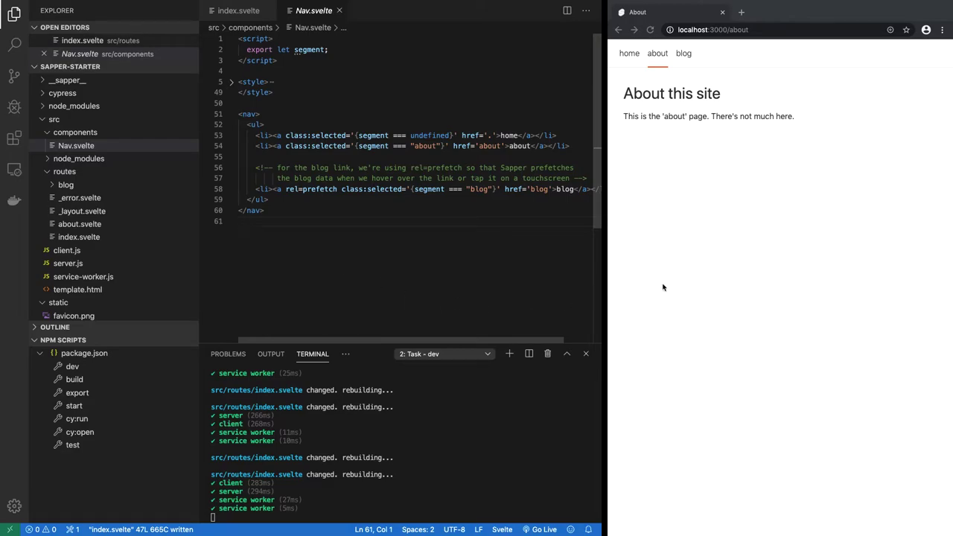
Inspect the about page and switch the developer tools to the Network tab
right_click(663, 289)
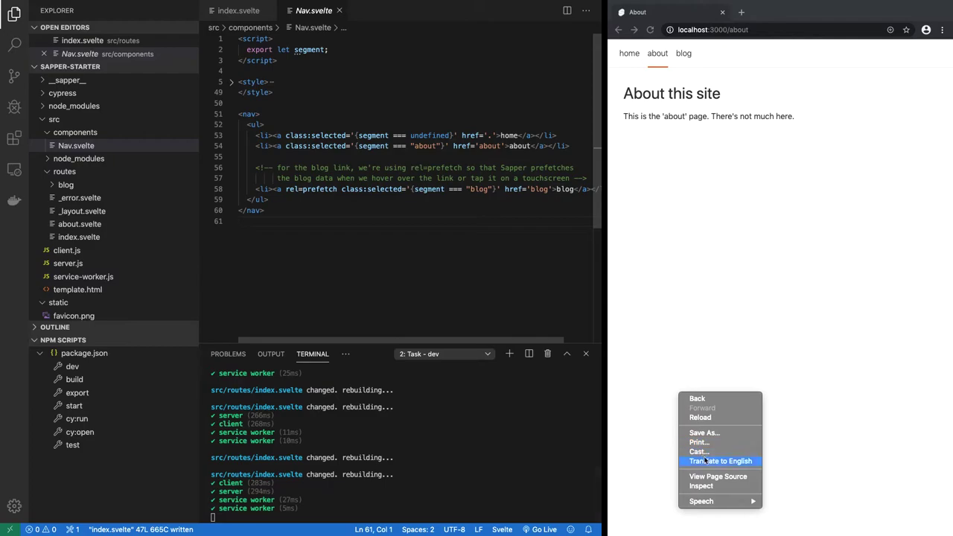
left_click(699, 485)
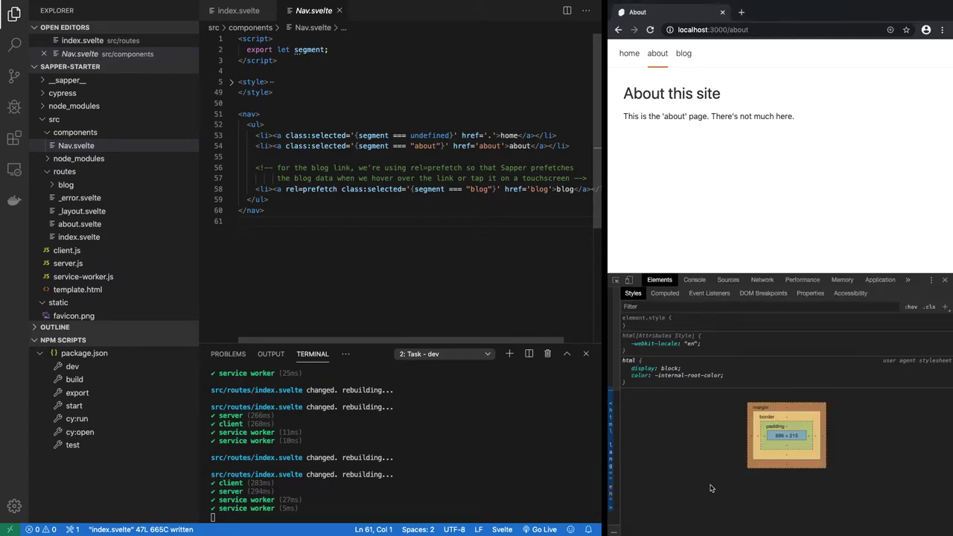
left_click(762, 280)
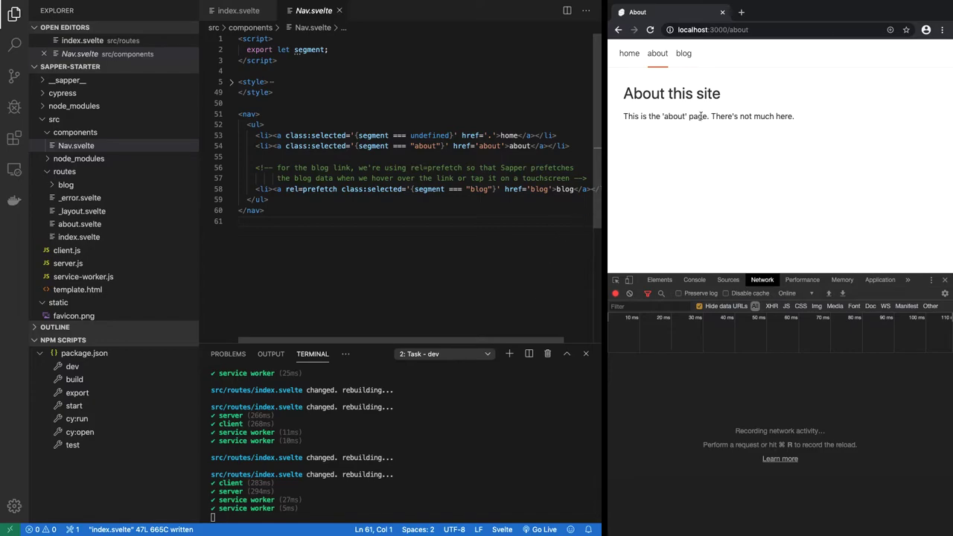
Highlight the rel=prefetch blog link, clear network requests and visit the blog page to watch it load
double_click(313, 188)
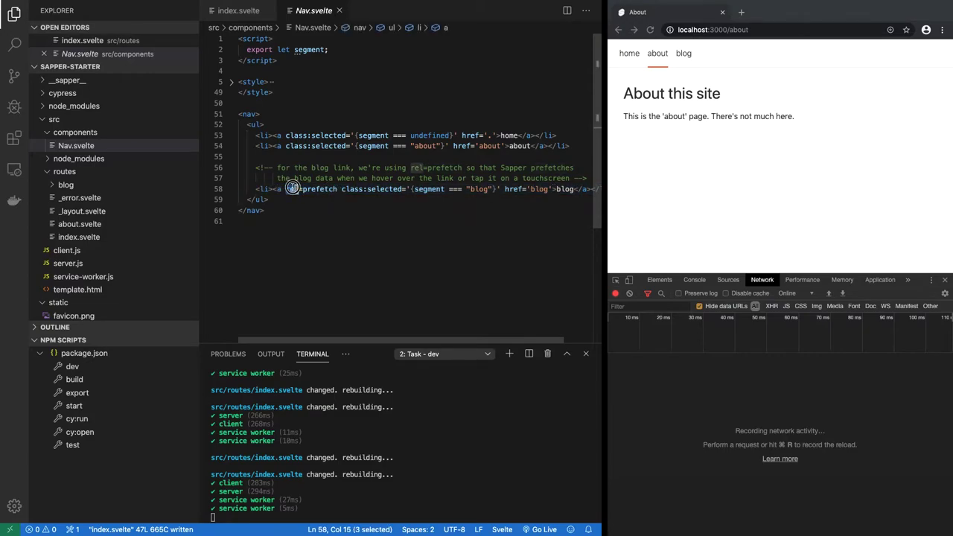
double_click(308, 188)
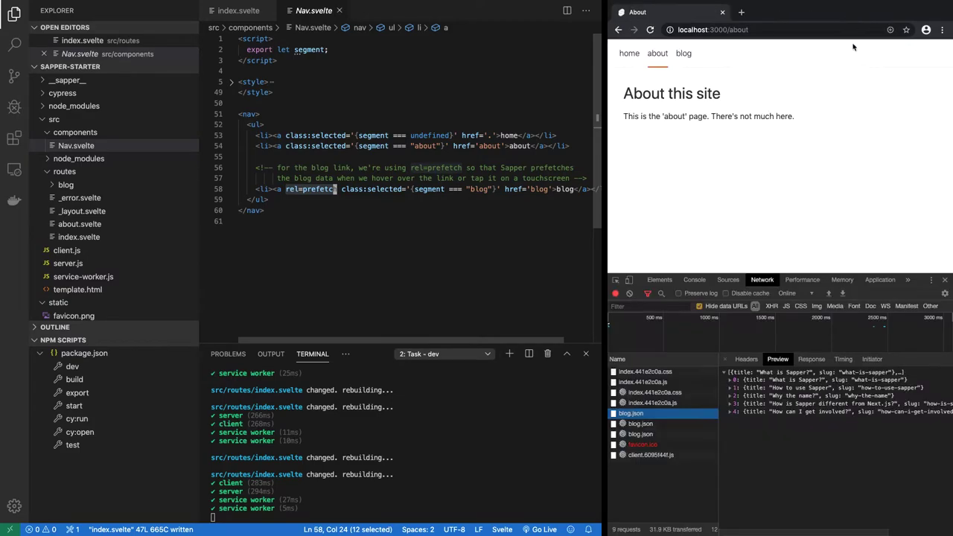
mouse_move(643, 196)
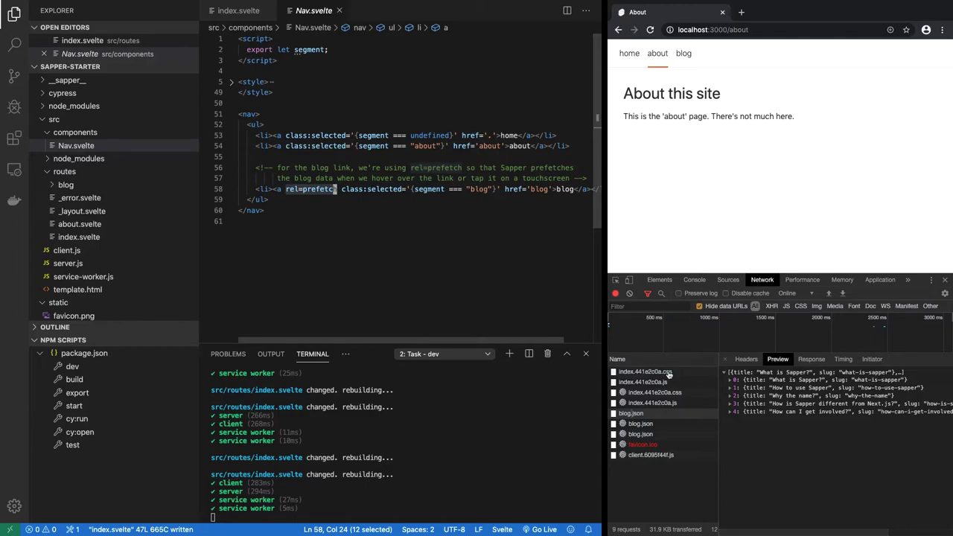
left_click(615, 292)
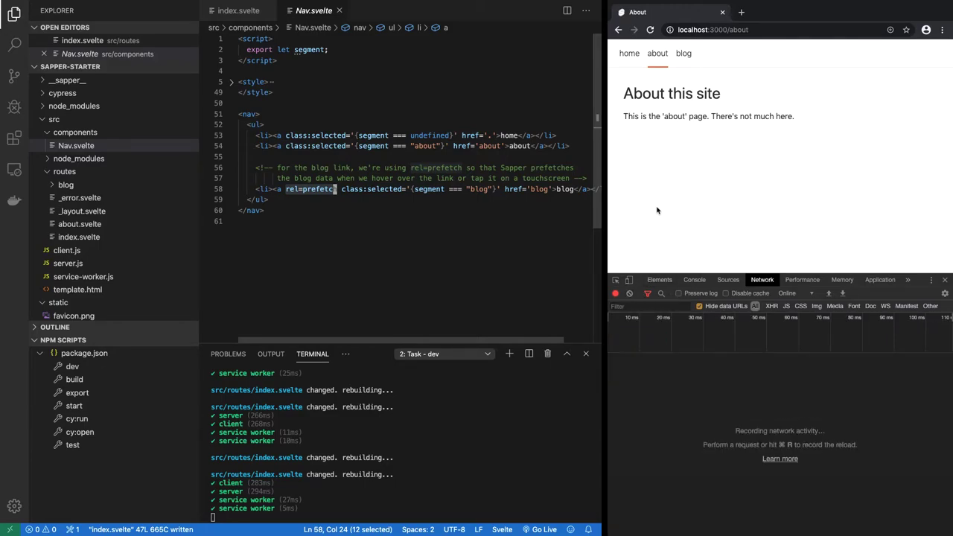
left_click(681, 54)
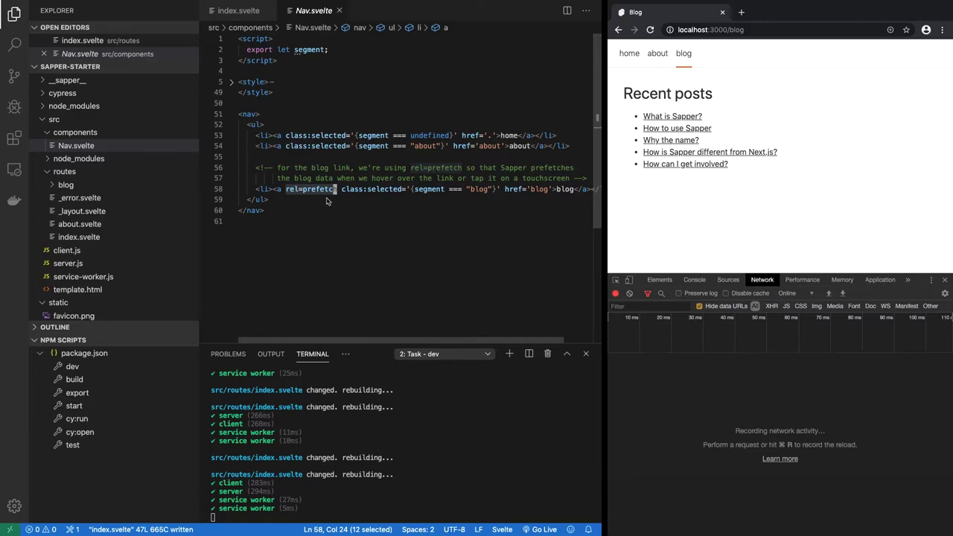
left_click(260, 200)
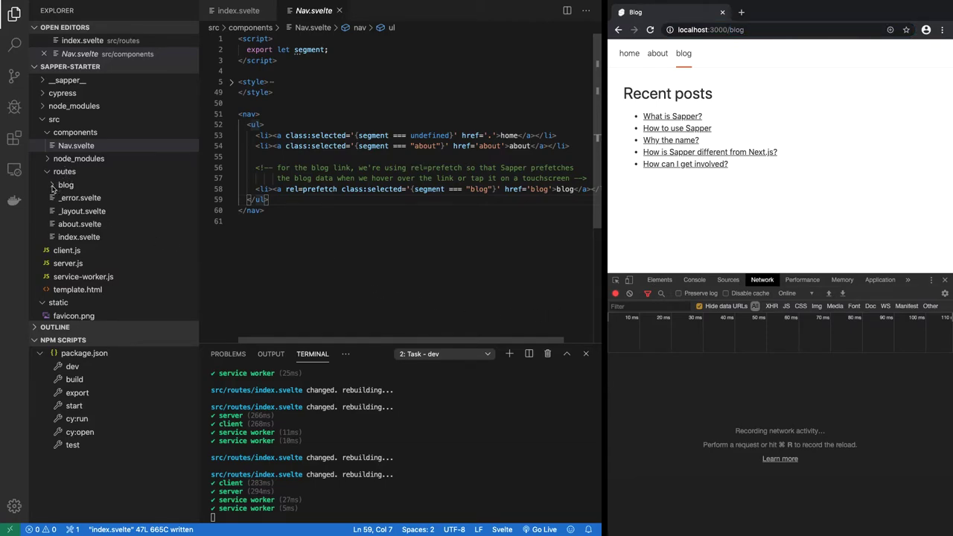
Open src/routes/blog/index.svelte and review the each loop over posts and the post link href
left_click(65, 185)
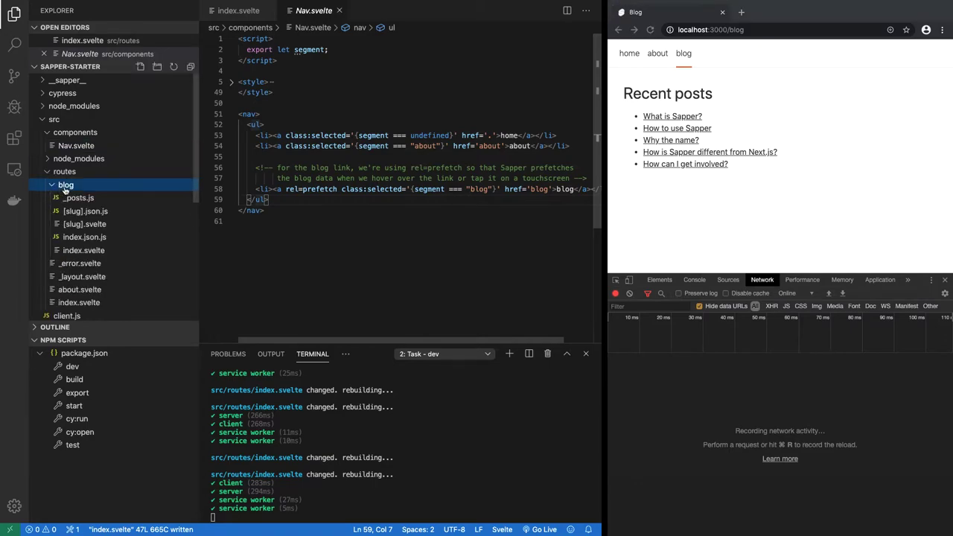
mouse_move(66, 185)
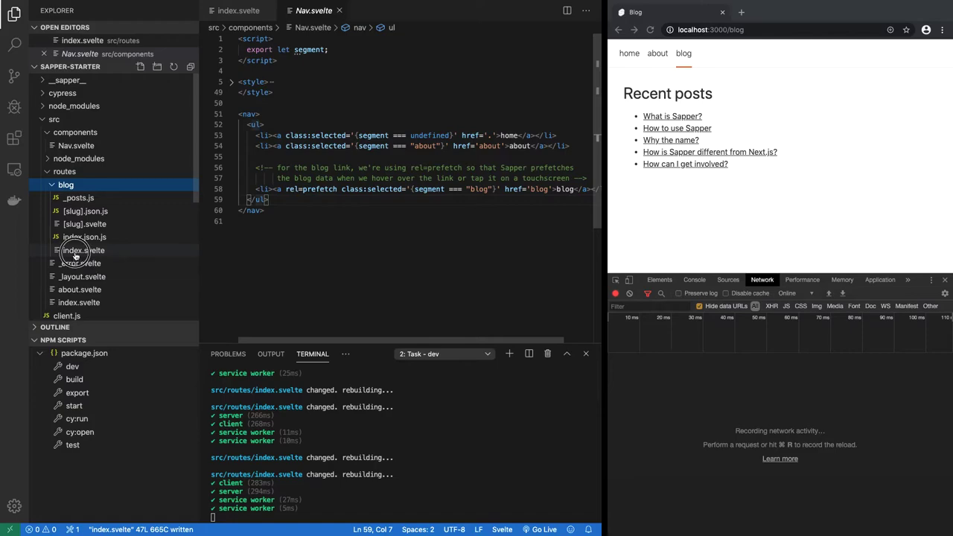
left_click(83, 250)
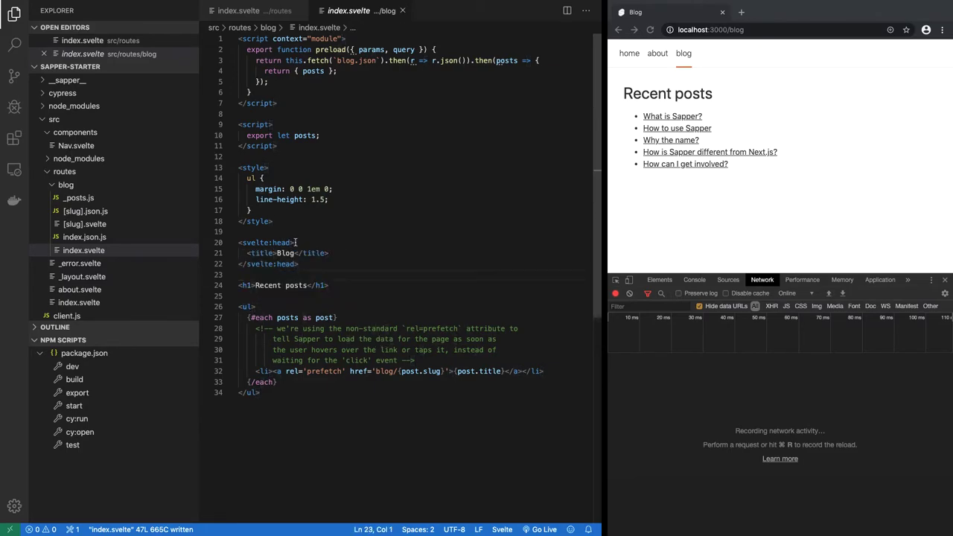
left_click(250, 393)
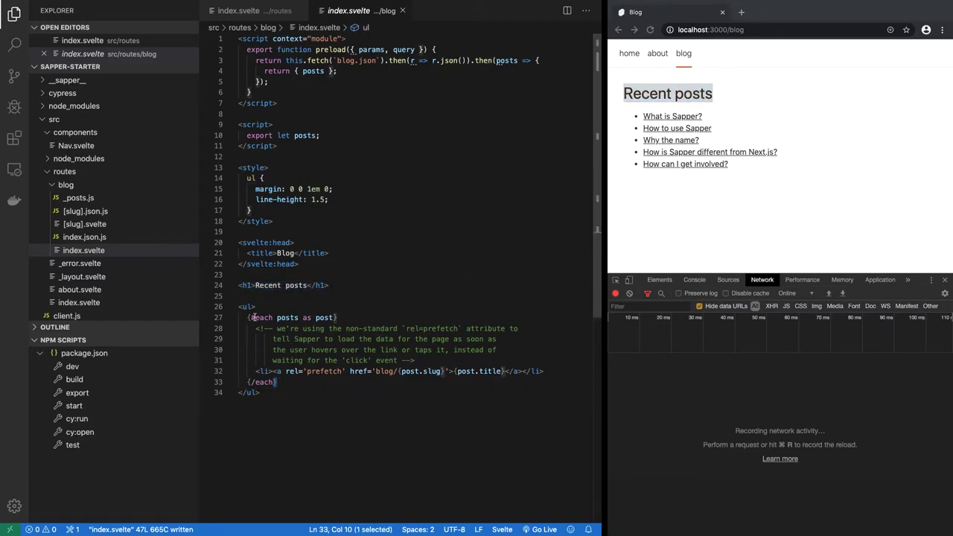
left_click(256, 319)
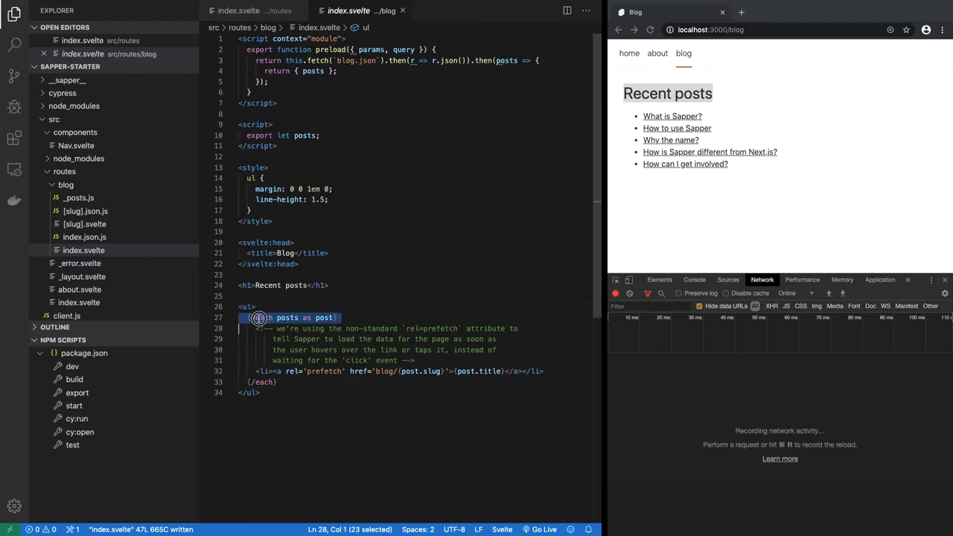
left_click(271, 371)
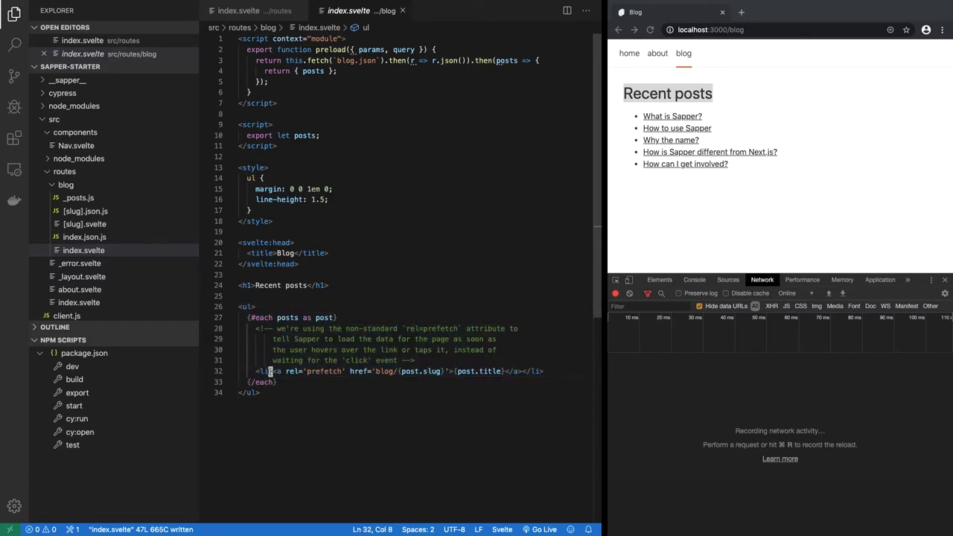
left_click(256, 393)
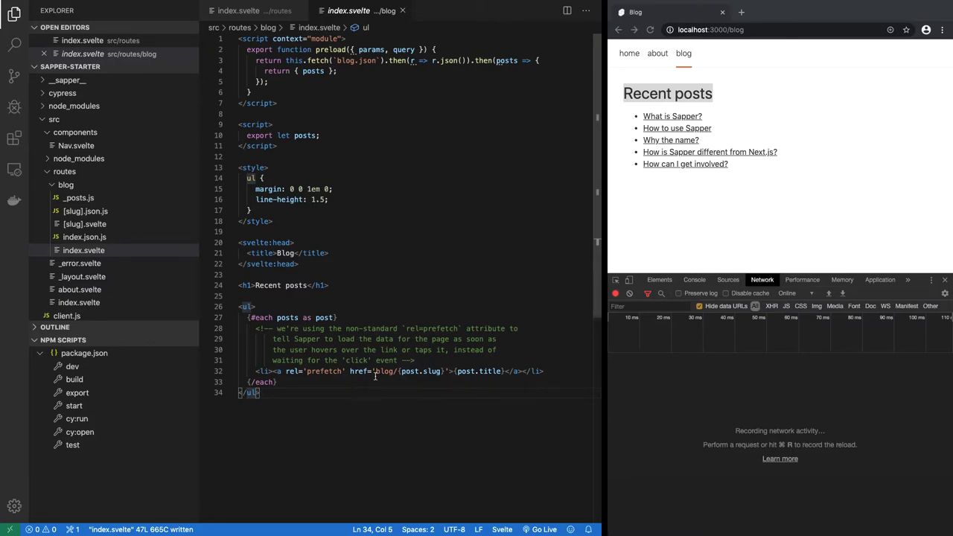
left_click_drag(349, 372, 429, 372)
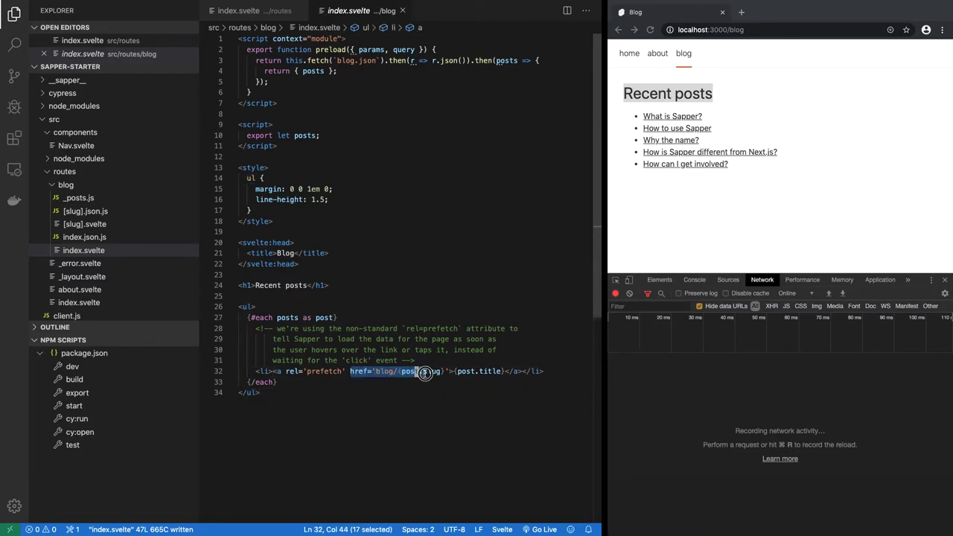
left_click(458, 372)
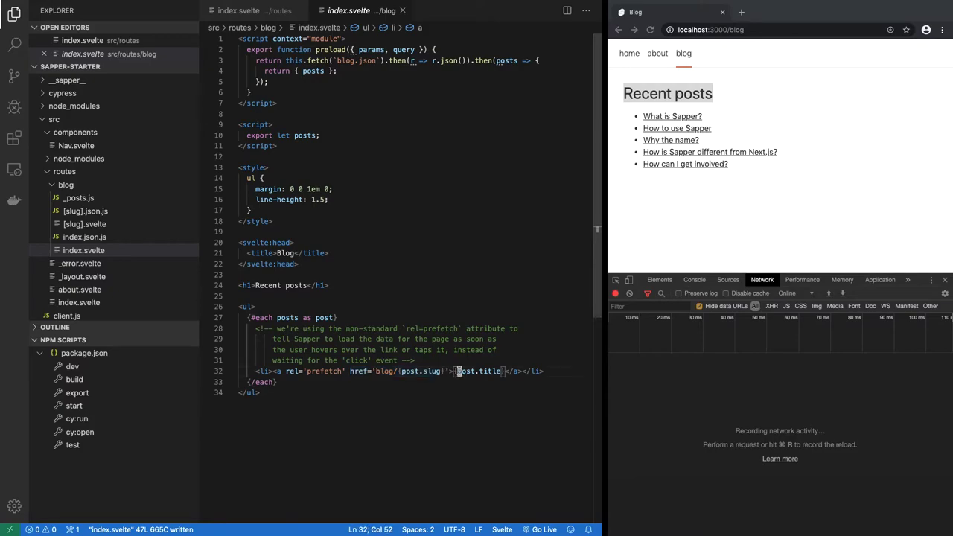
double_click(480, 370)
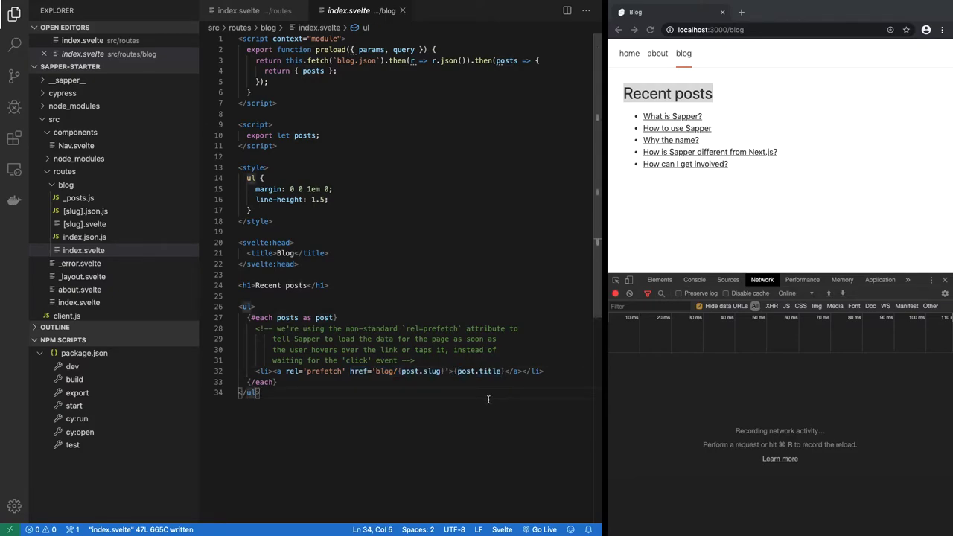
double_click(286, 319)
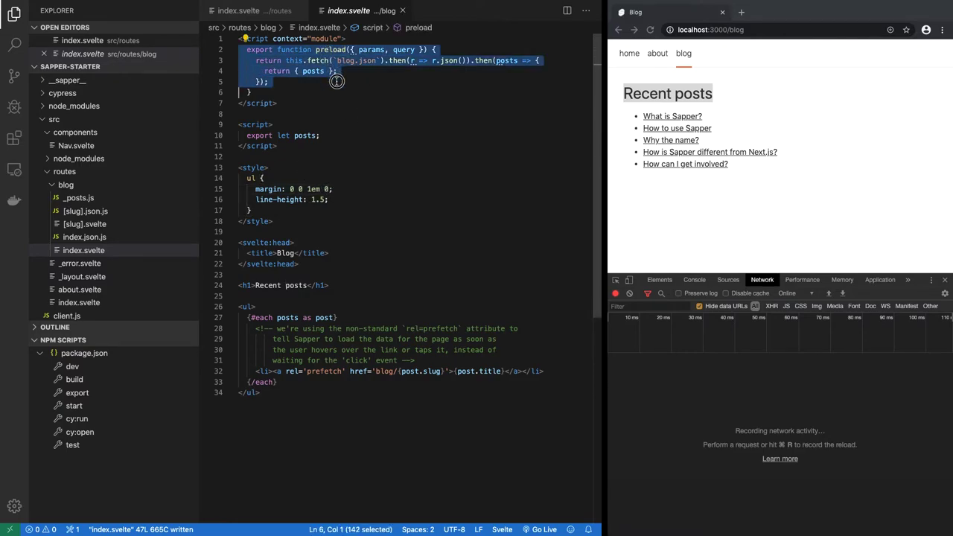
Review the module-context script with its preload function and fetch call
left_click(336, 88)
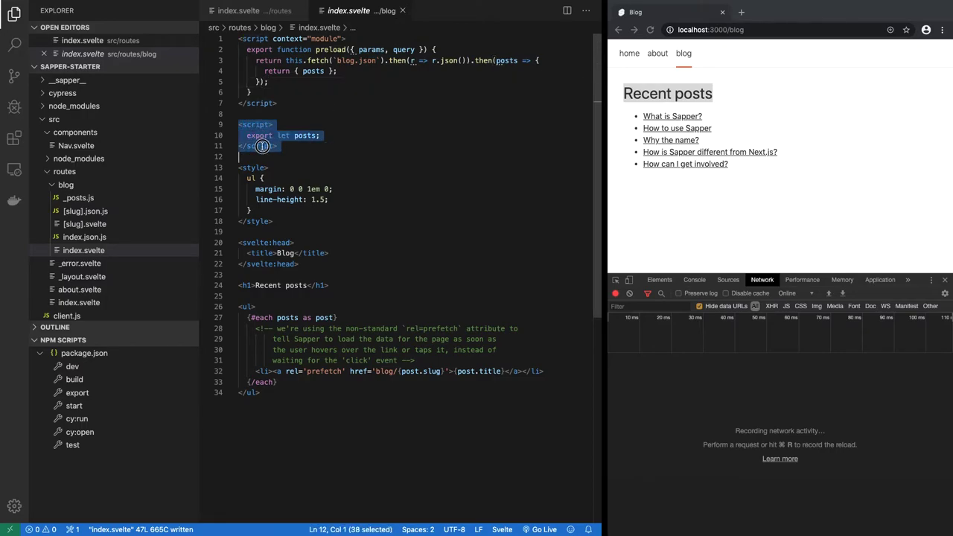
left_click(250, 125)
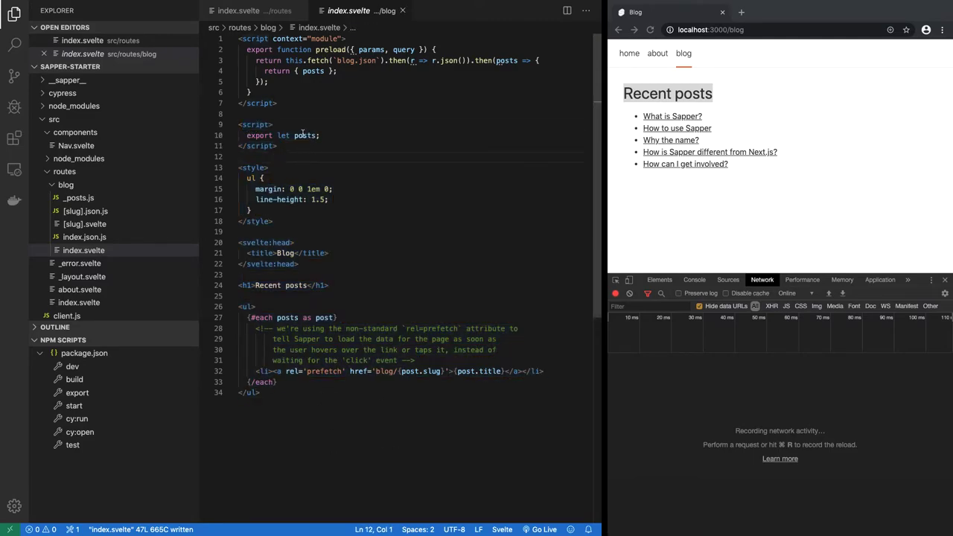
double_click(327, 49)
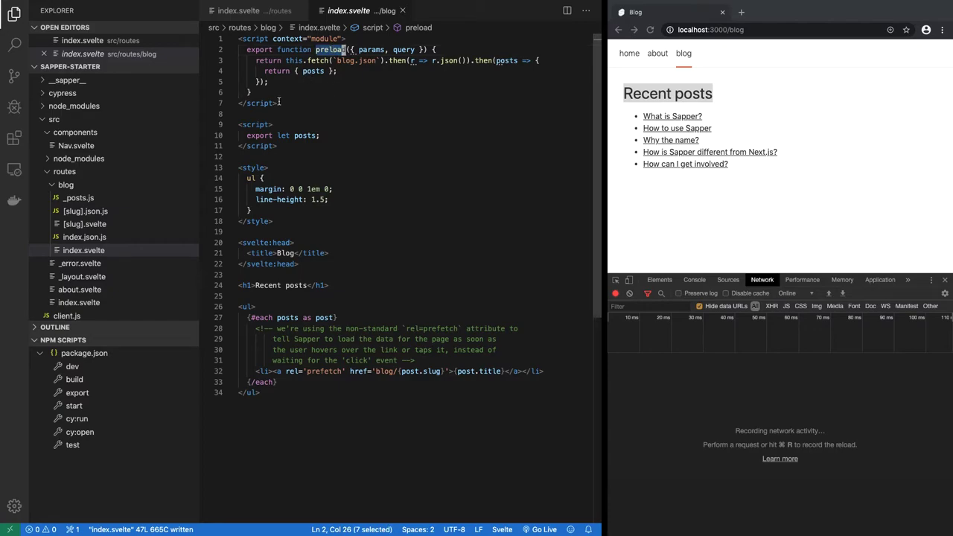
double_click(253, 125)
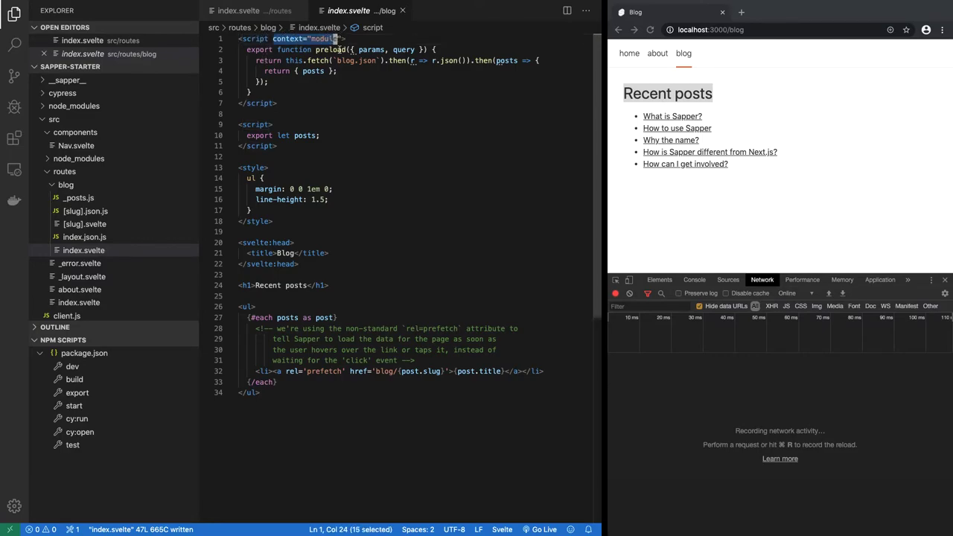
left_click(331, 50)
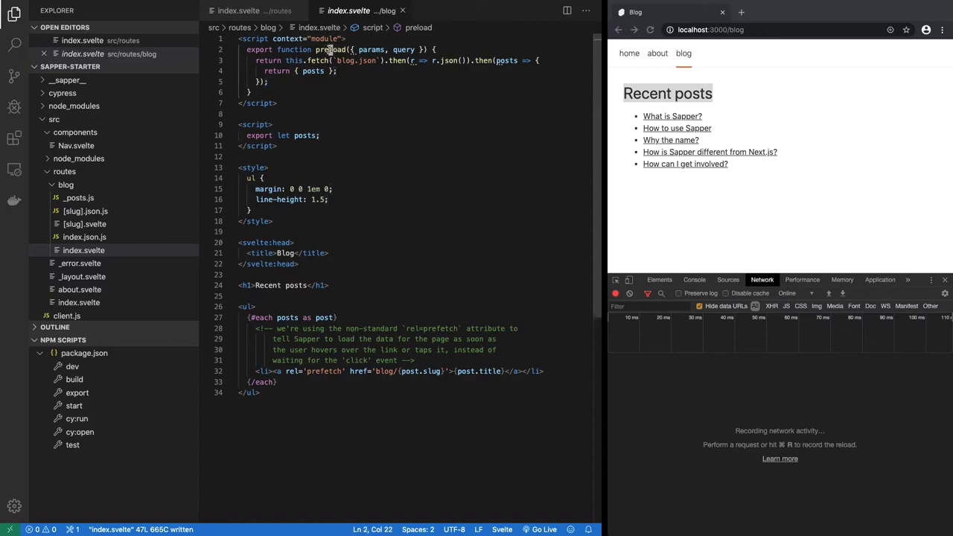
double_click(328, 49)
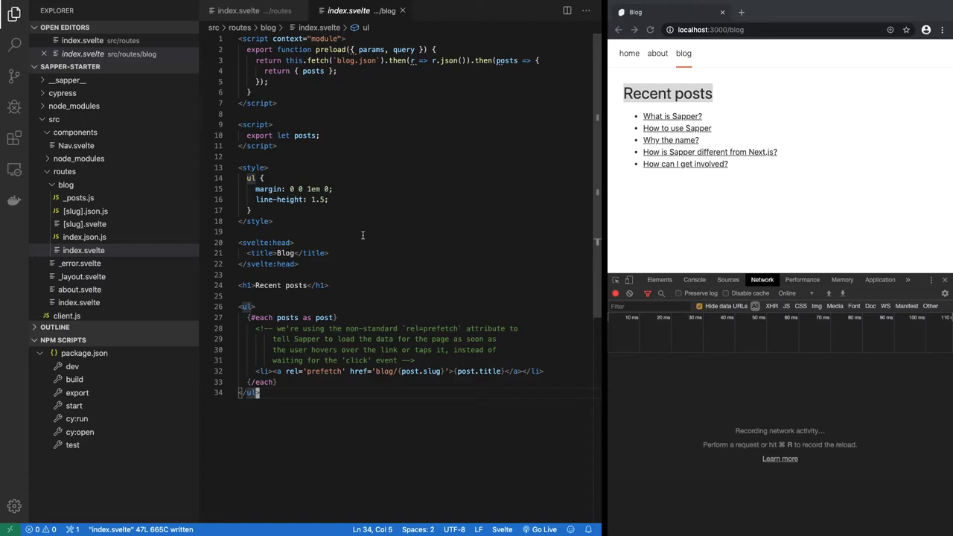
double_click(331, 49)
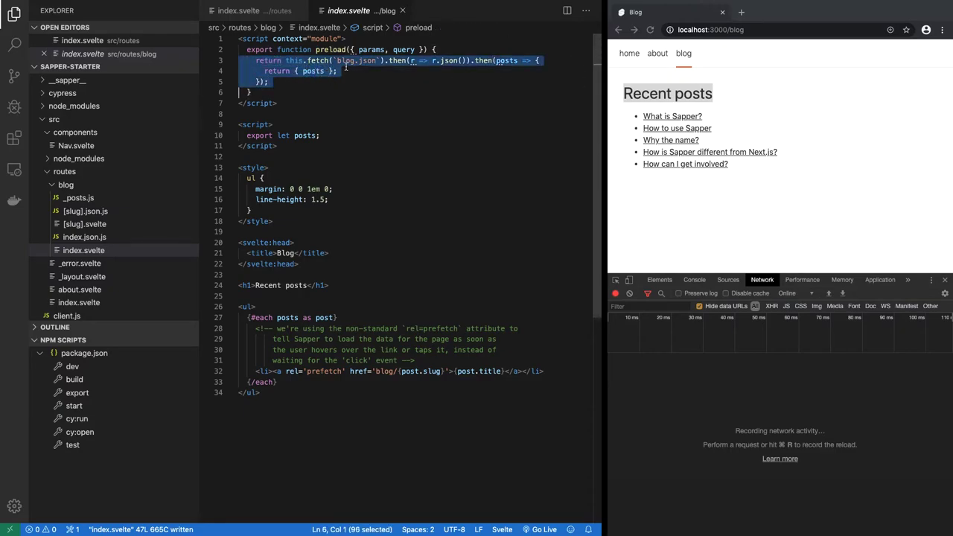
Highlight the blog.json fetch path and exported posts prop, then view localhost:3000/blog.json in the browser
double_click(354, 60)
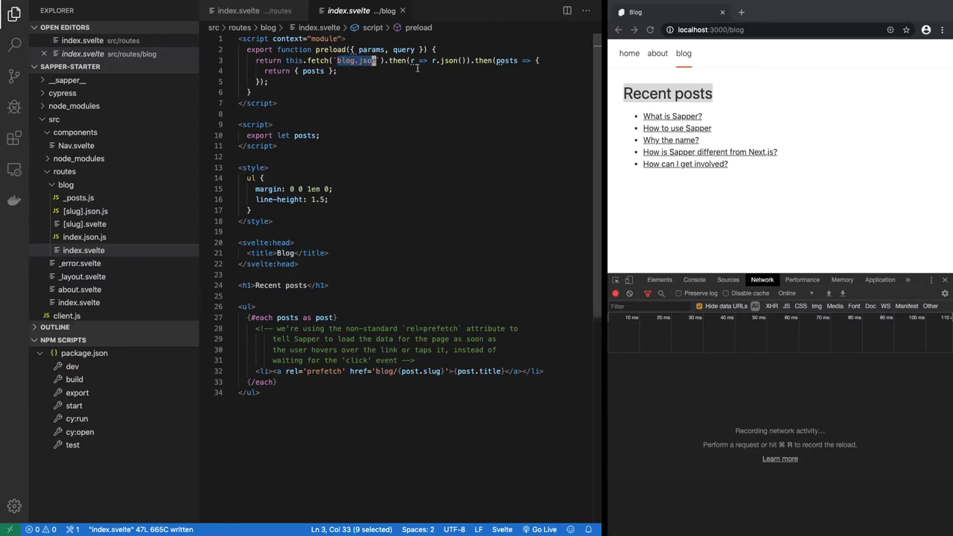
double_click(313, 71)
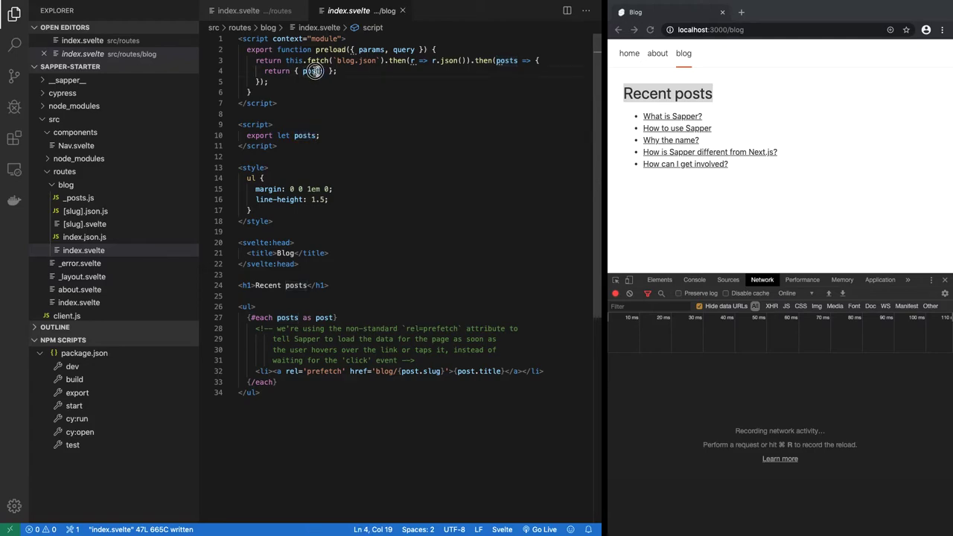
double_click(312, 72)
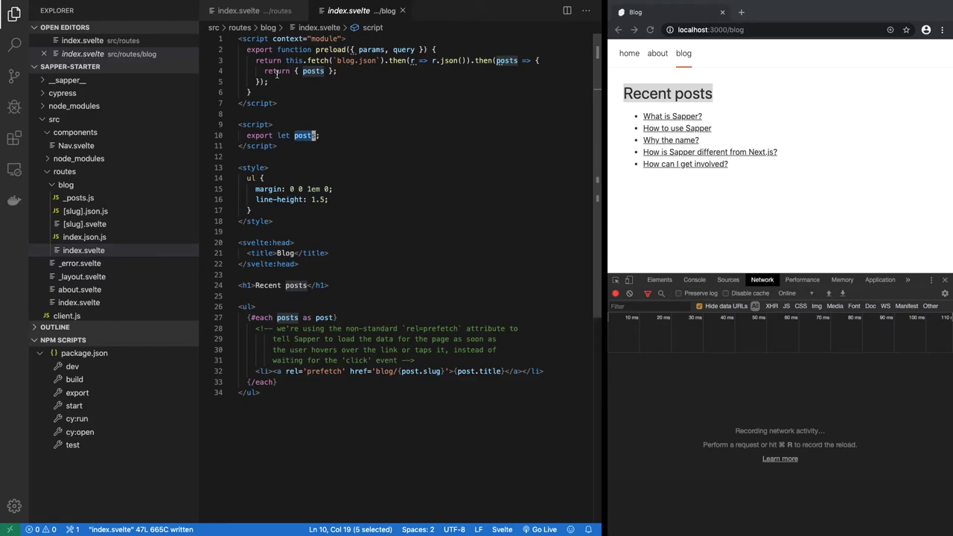
left_click(330, 50)
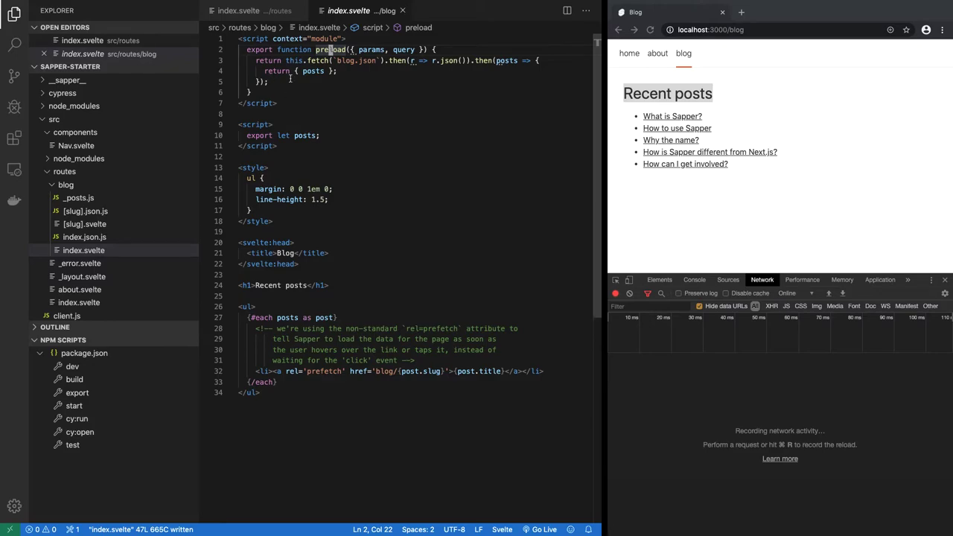
left_click(255, 125)
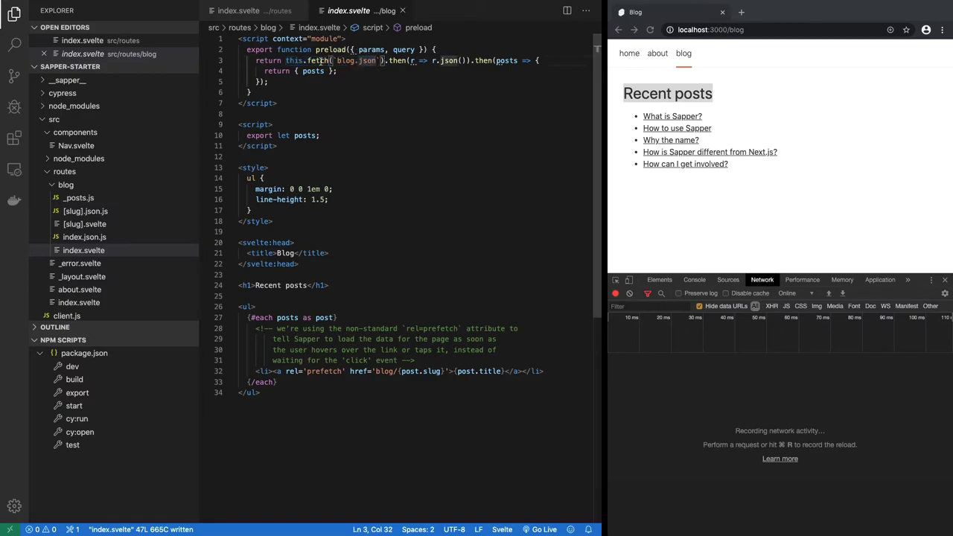
double_click(346, 59)
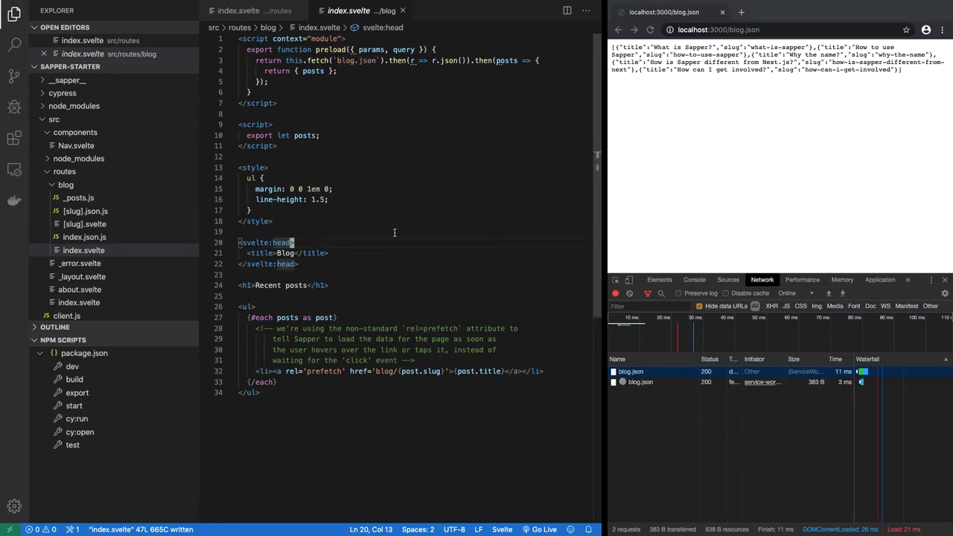
Open the blog's index.json.js route handler, comparing it with index.svelte
left_click(65, 185)
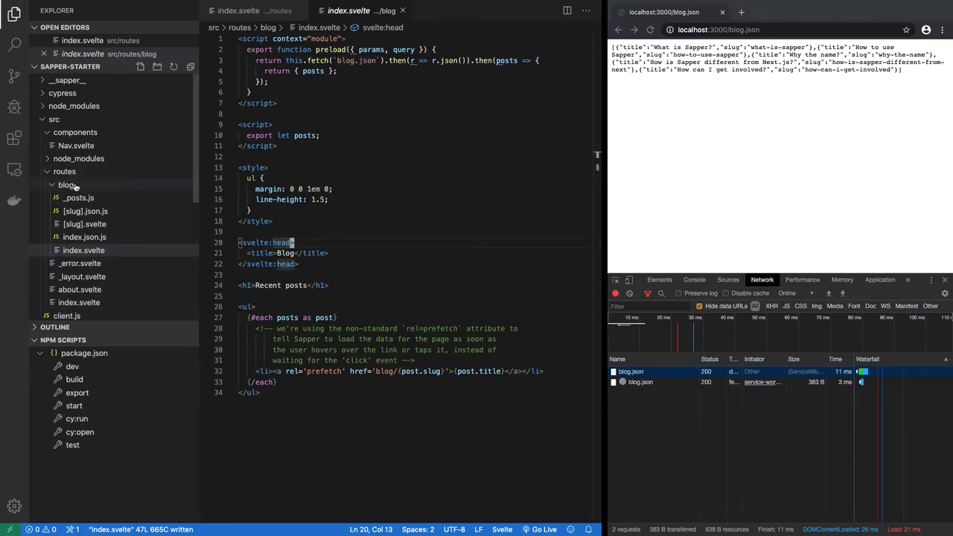
left_click(83, 237)
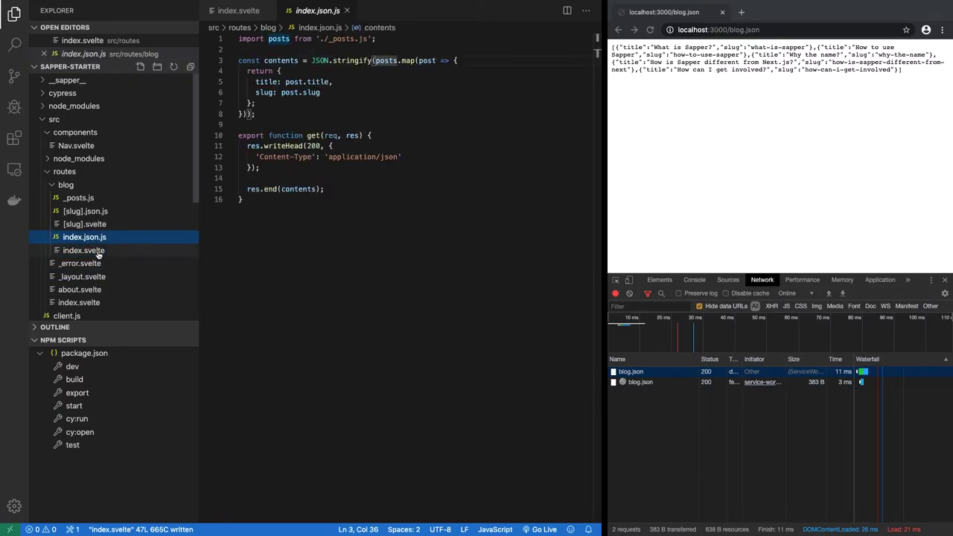
left_click(84, 250)
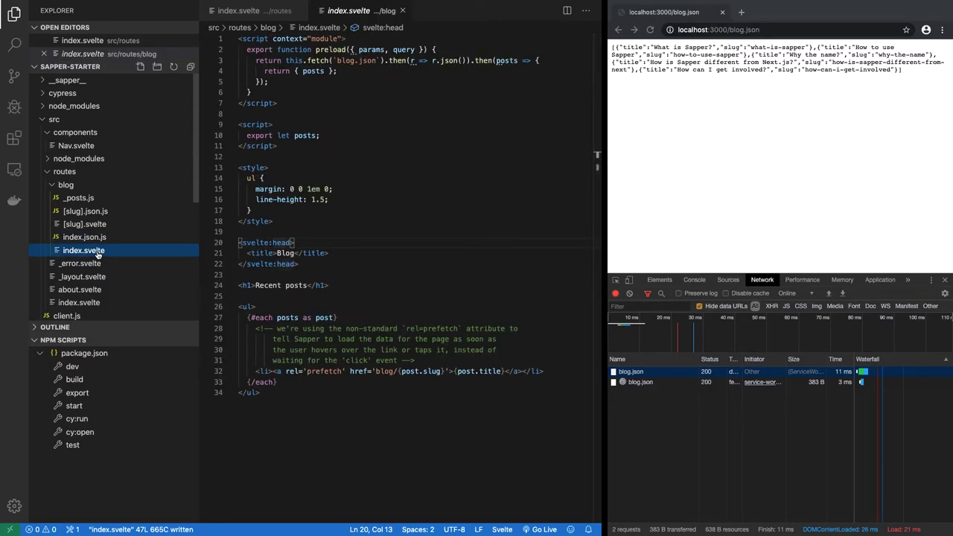
left_click(83, 237)
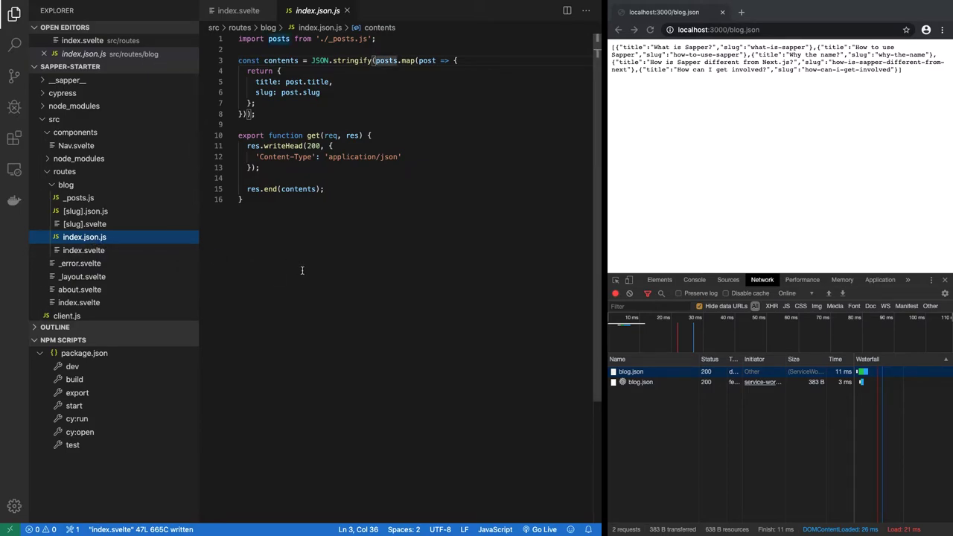
mouse_move(273, 242)
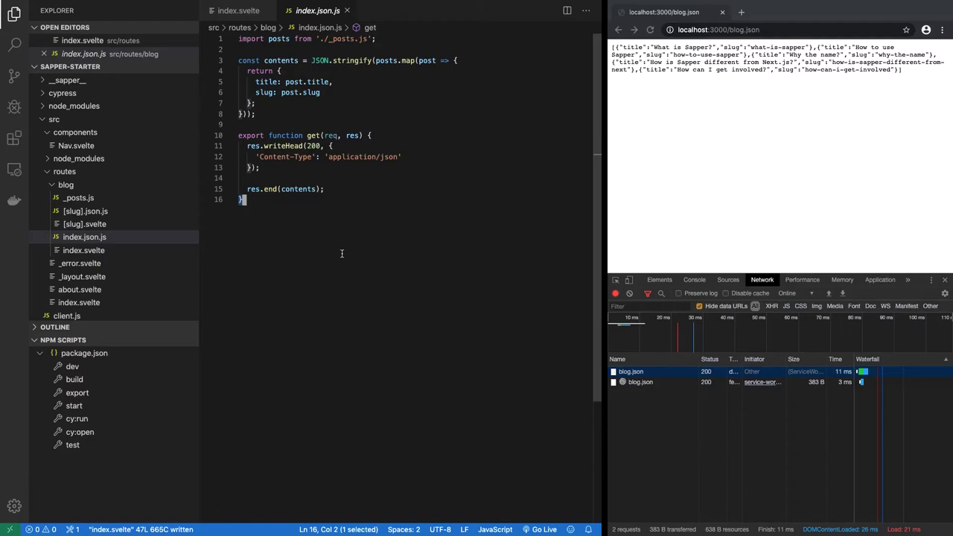
Review the get function that serves posts as JSON and begin a new routes file named foo
left_click(360, 290)
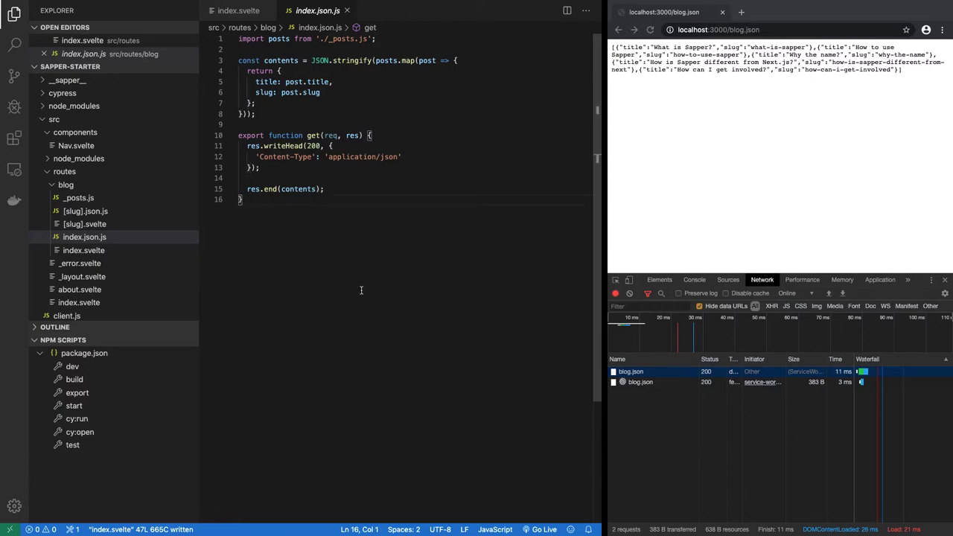
double_click(311, 134)
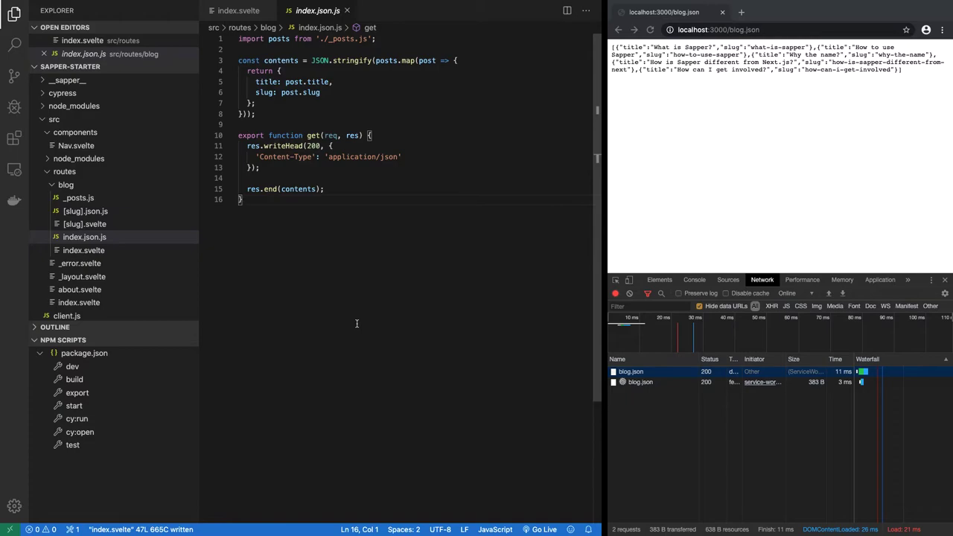
mouse_move(122, 236)
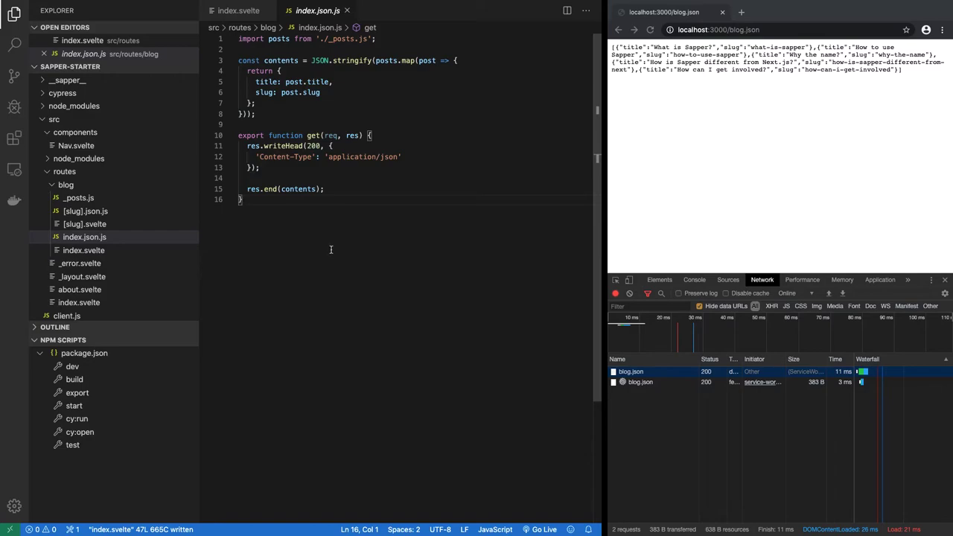
mouse_move(340, 250)
type("foo")
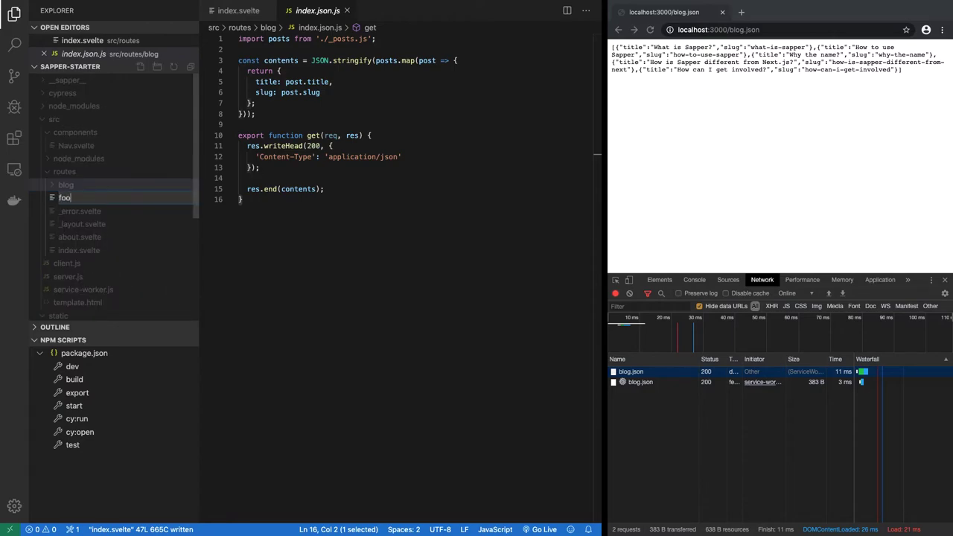
Write foo.svelte with heading 'This is the FOO component.' and paragraph 'This is a para.'
type(".svelte")
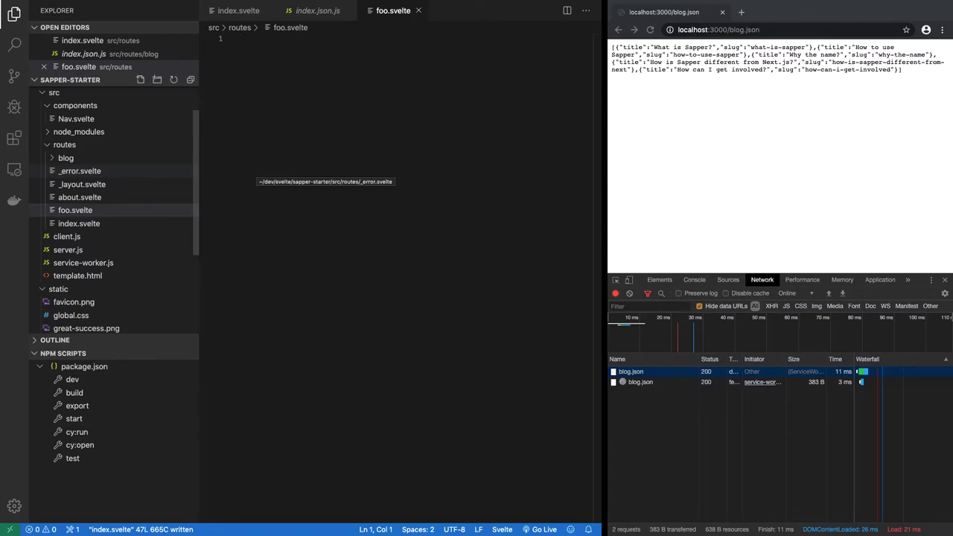
type("This is the FOO compon")
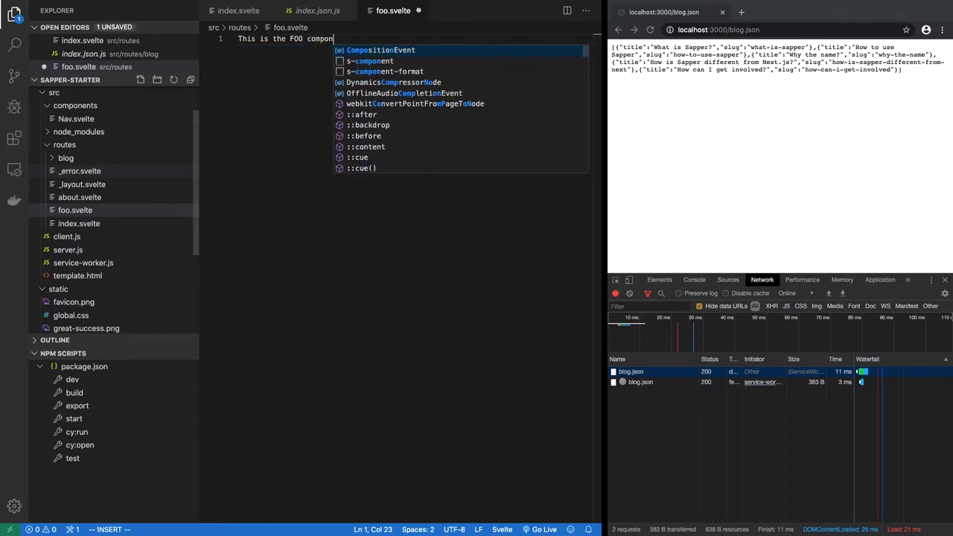
key("Escape")
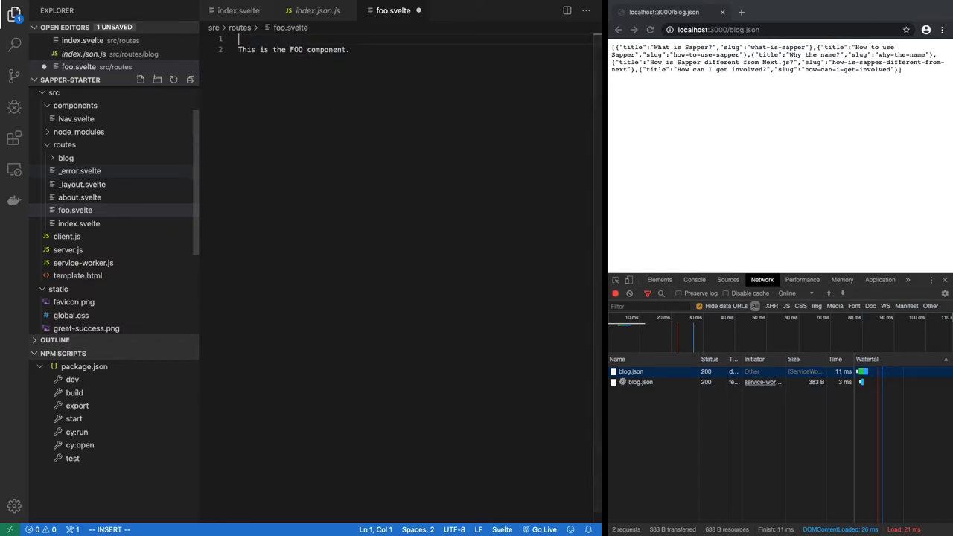
type("h2")
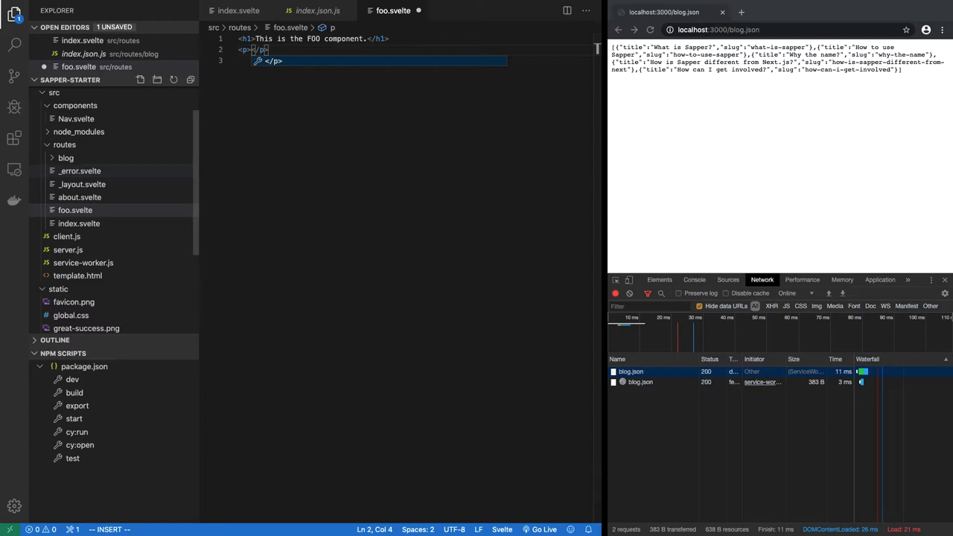
type("This is a para")
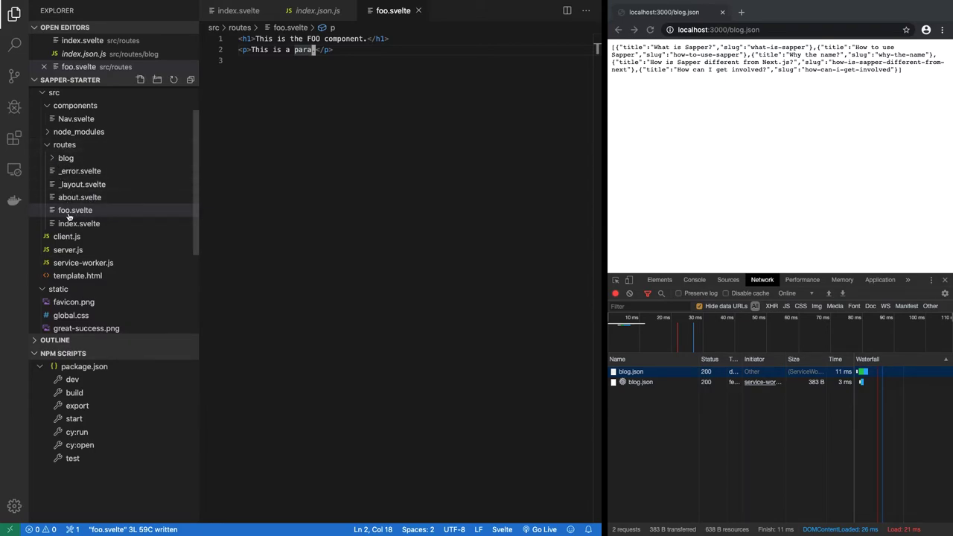
mouse_move(75, 210)
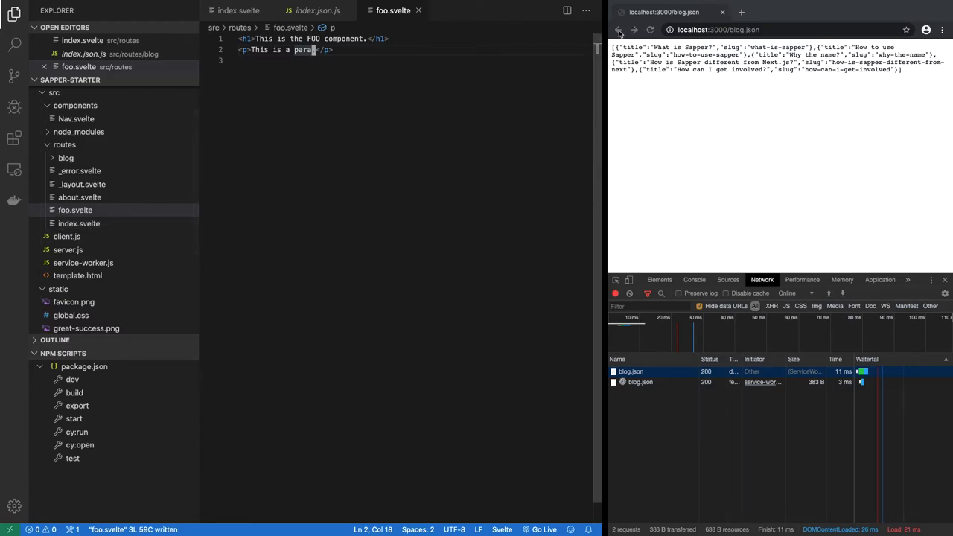
Load localhost:3000/foo in the preview, review _layout.svelte, and list project files via Quick Open
left_click(617, 30)
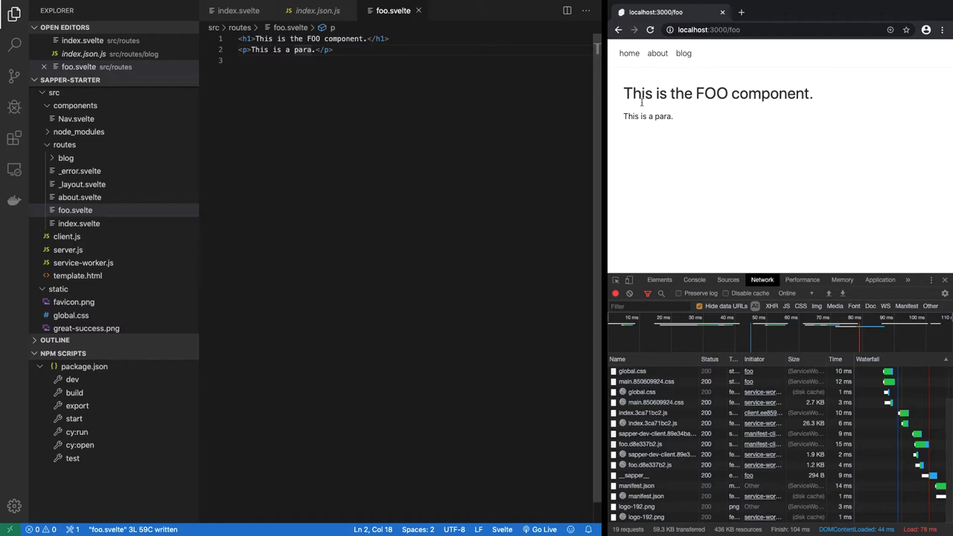
key("ctrl+a")
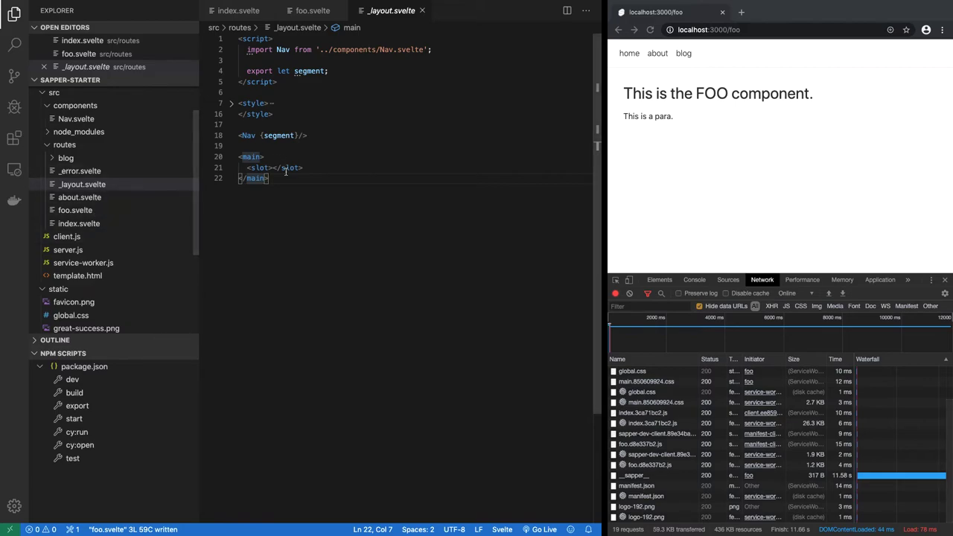
key("ctrl+p")
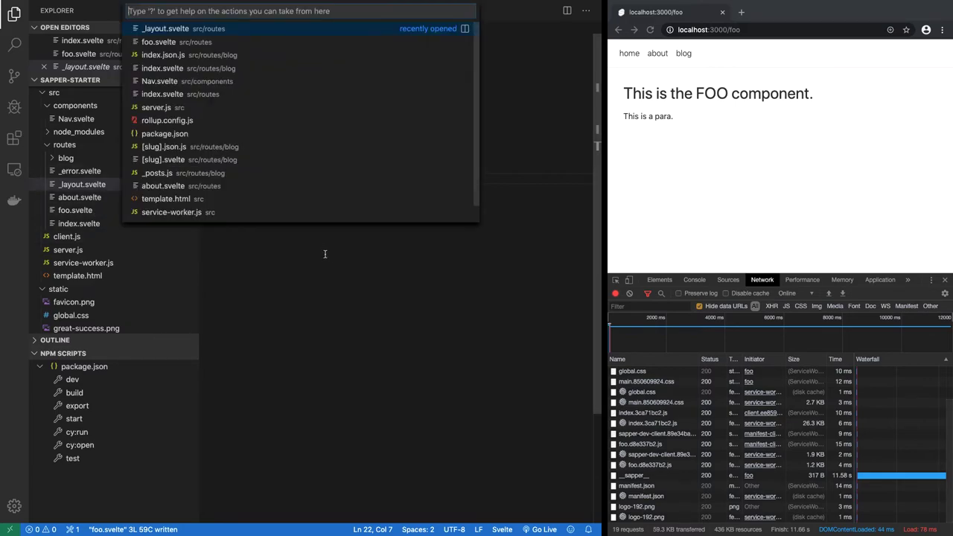
Add a fourth foo link to Nav.svelte with class:selected for segment 'foo' and save
left_click(159, 81)
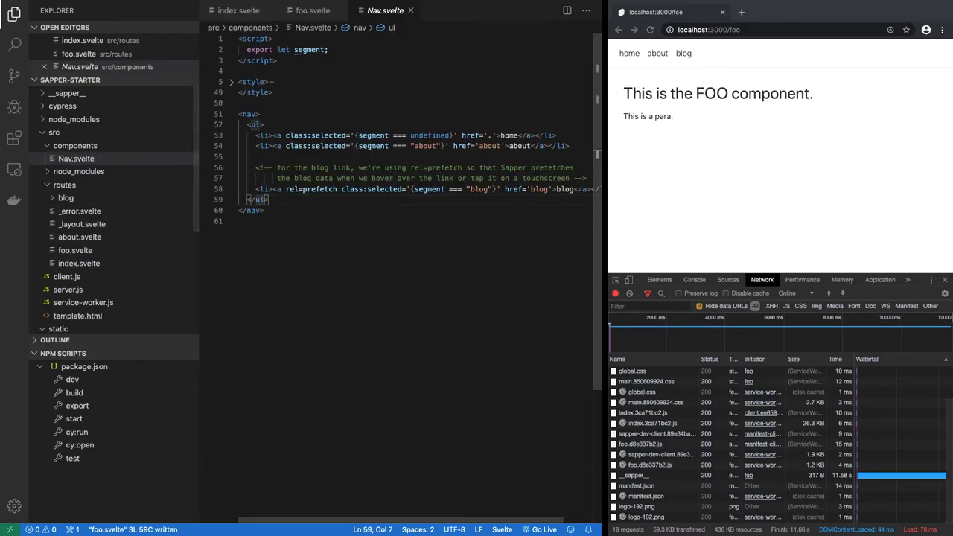
left_click(271, 146)
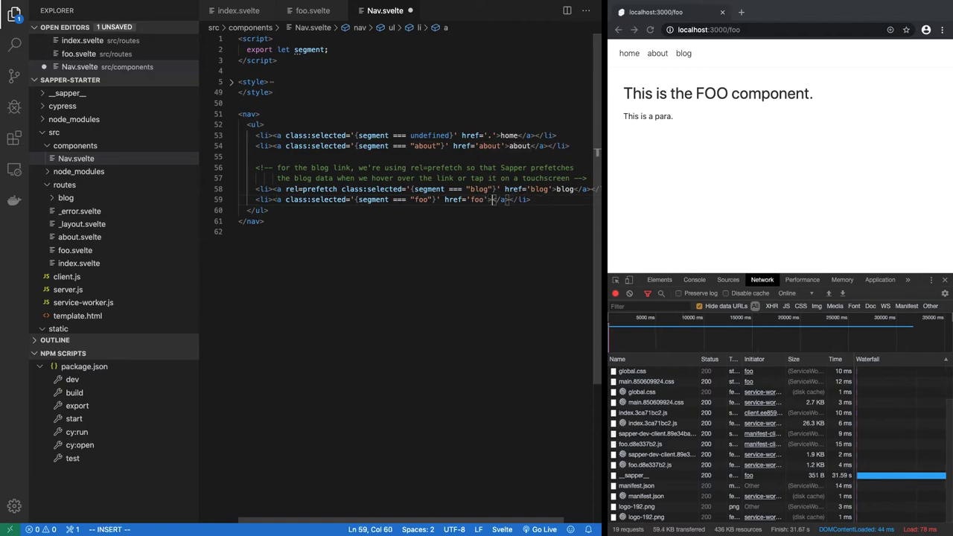
type("fo")
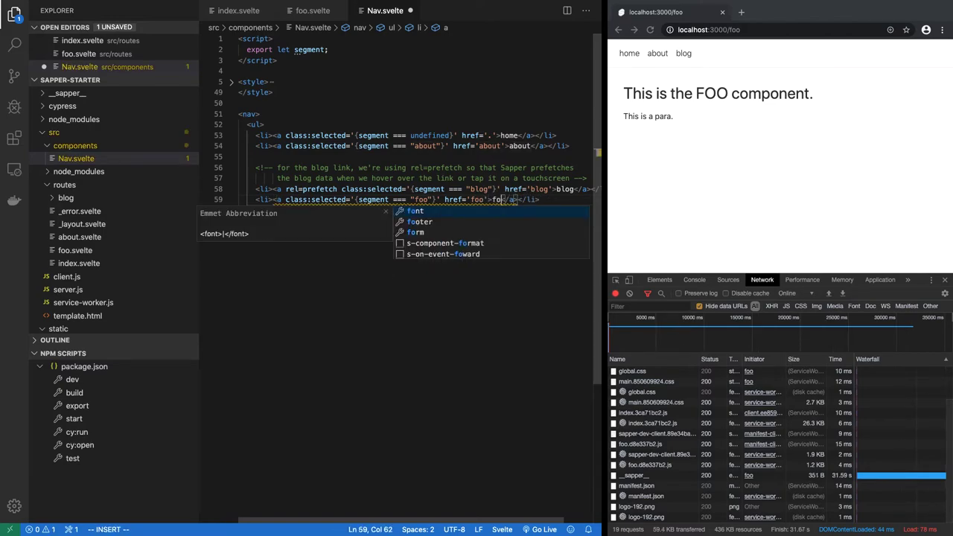
key("Escape")
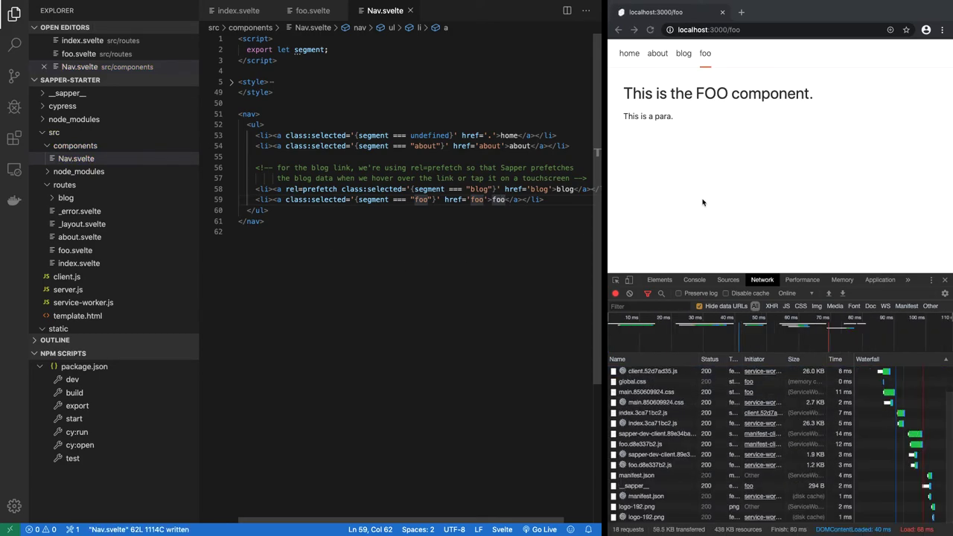
Follow the about and then the new foo link in the browser's site nav
left_click(656, 53)
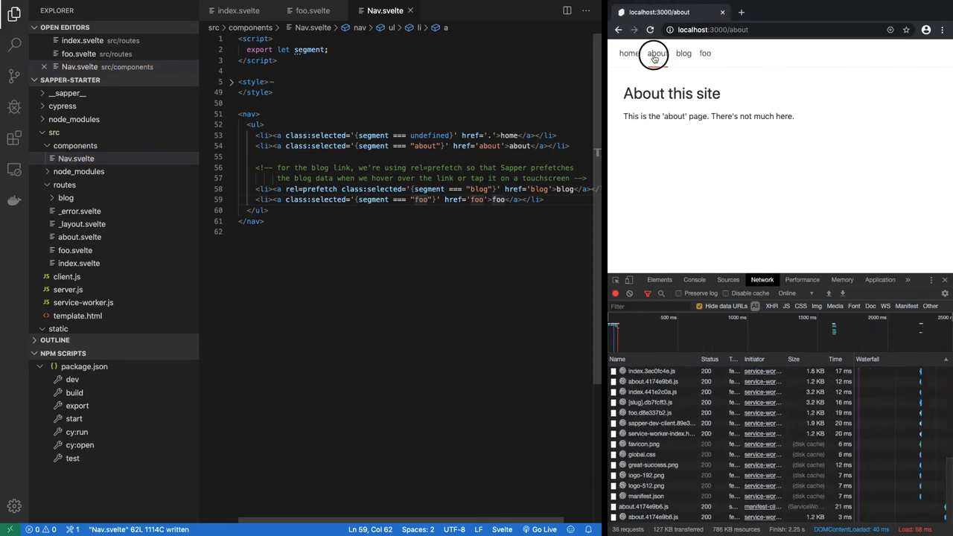
left_click(704, 54)
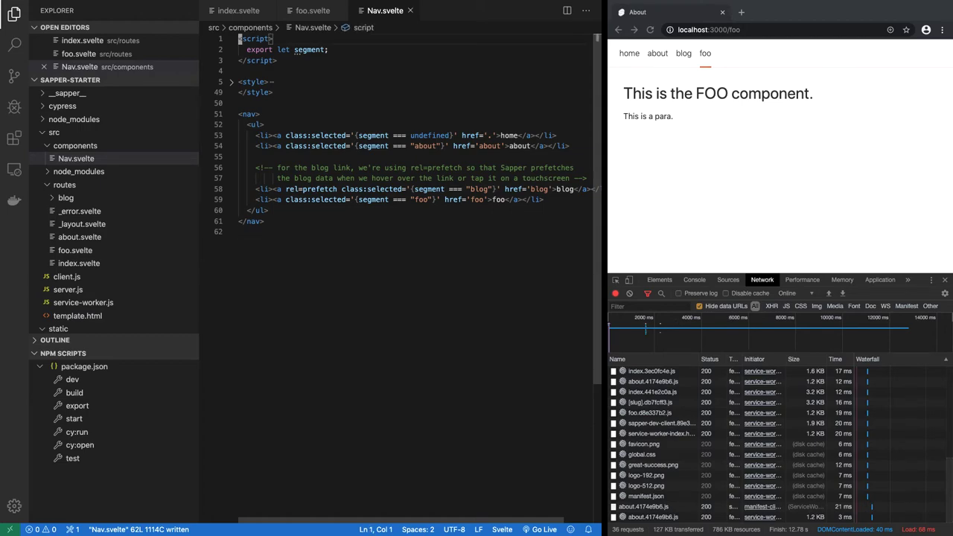
Add a module script to foo.svelte whose preload(page, session) returns {path: page.path}
left_click(313, 10)
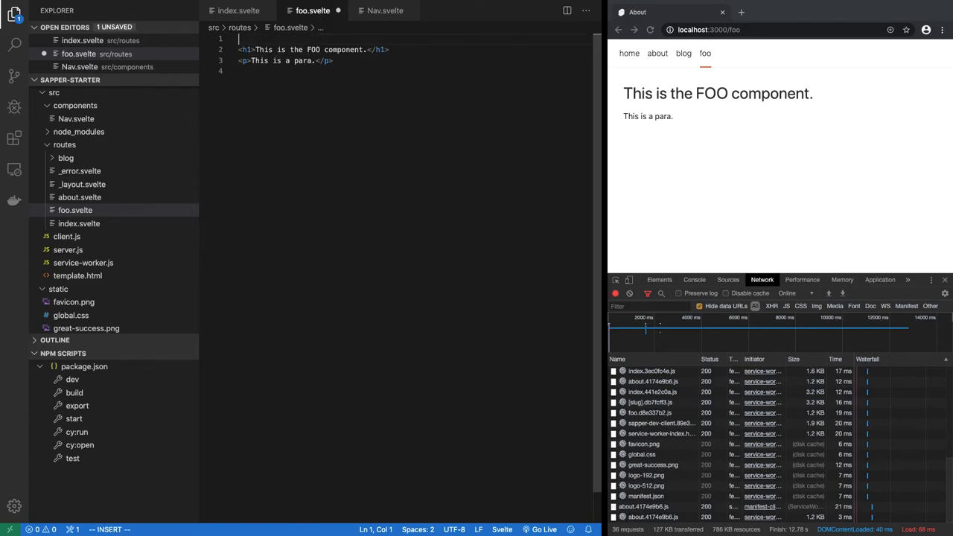
type("sc")
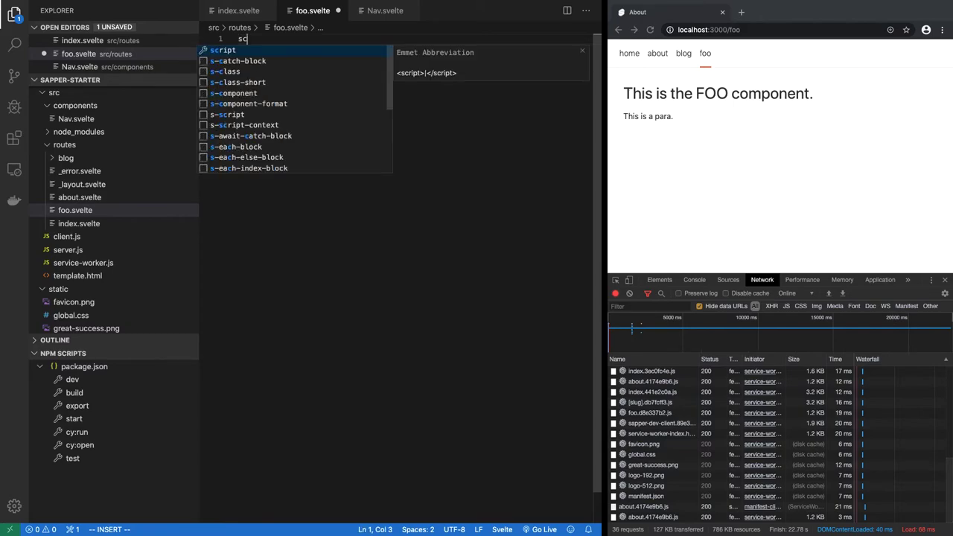
type("ript context=\"module\"></script>")
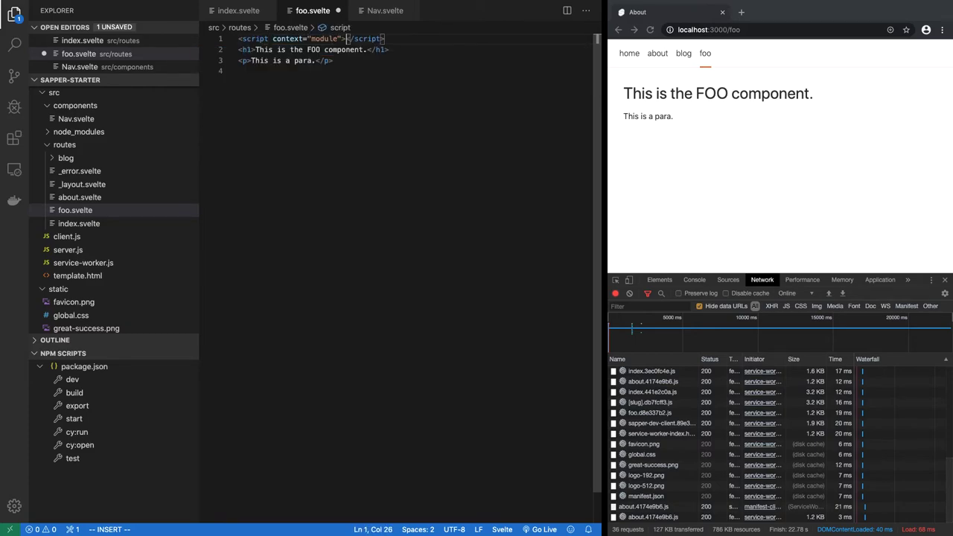
key("Enter")
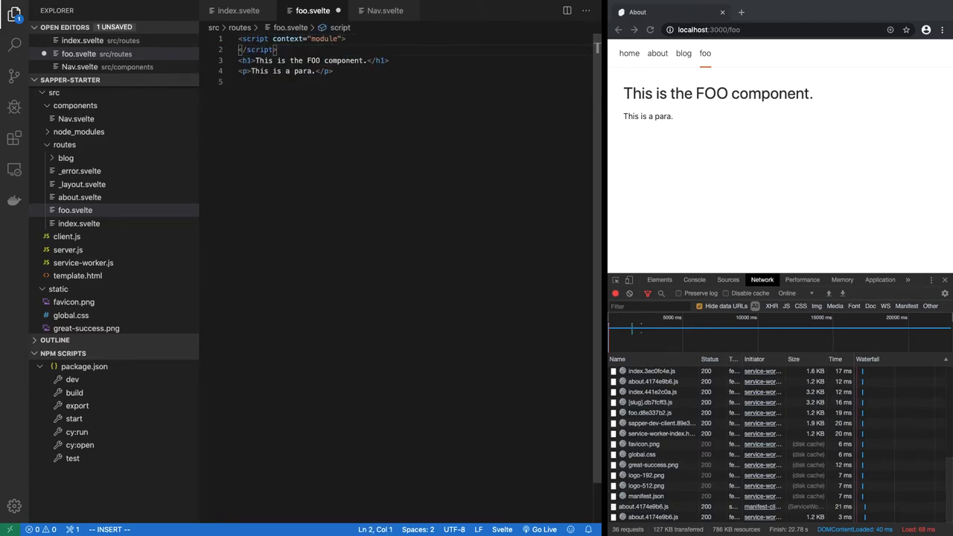
key("Return")
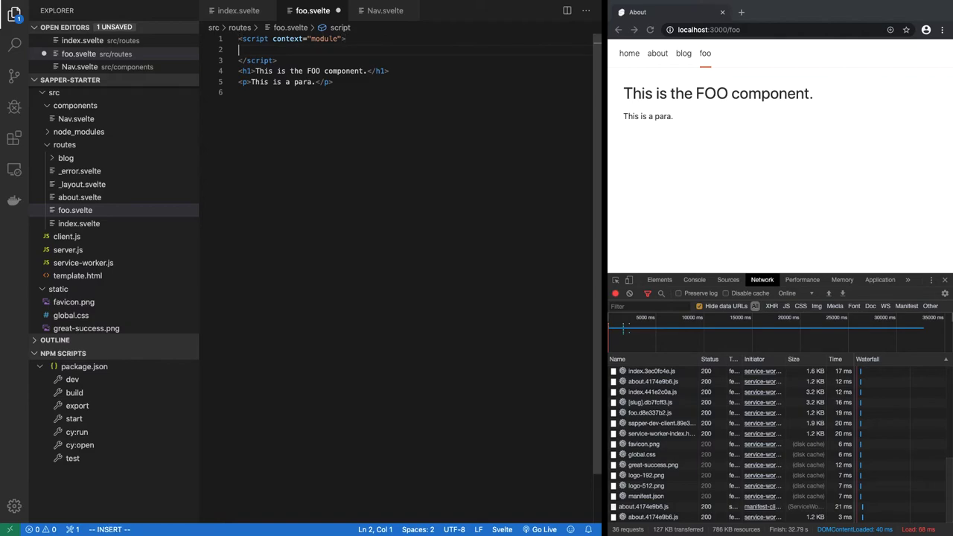
type("export")
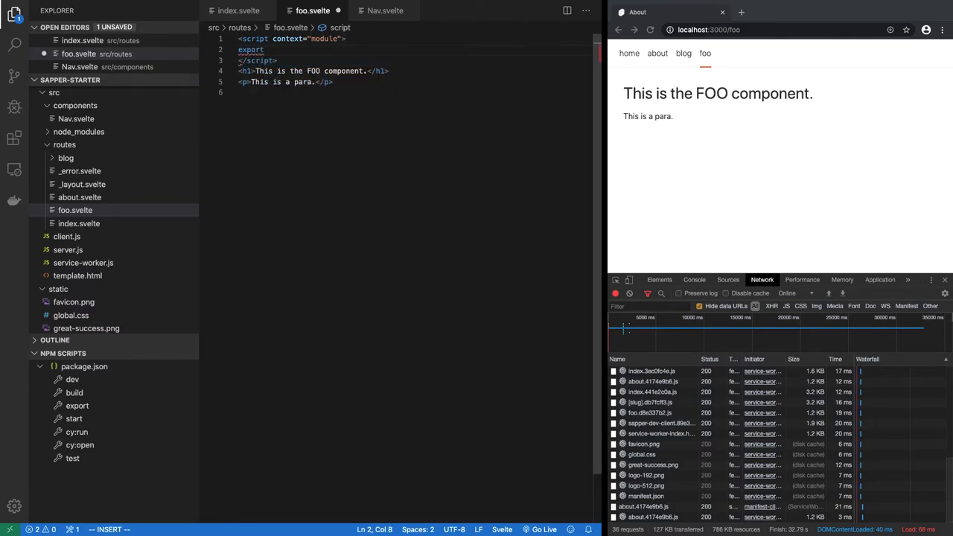
type("function preload(page,")
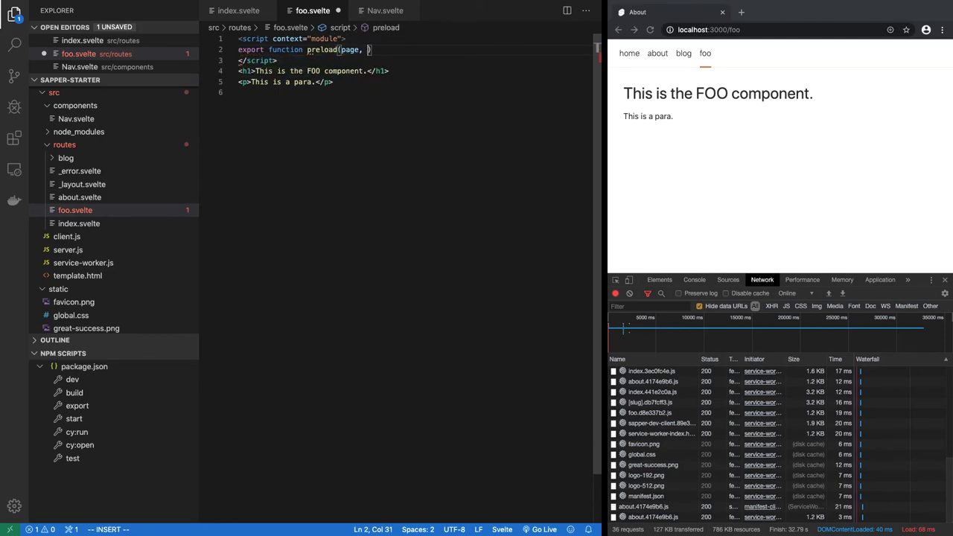
type("session")
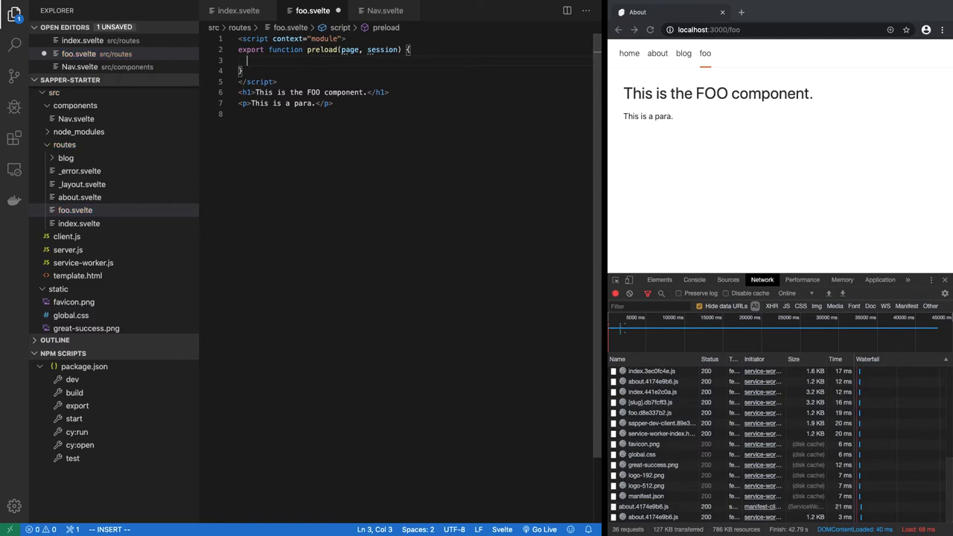
type("return {")
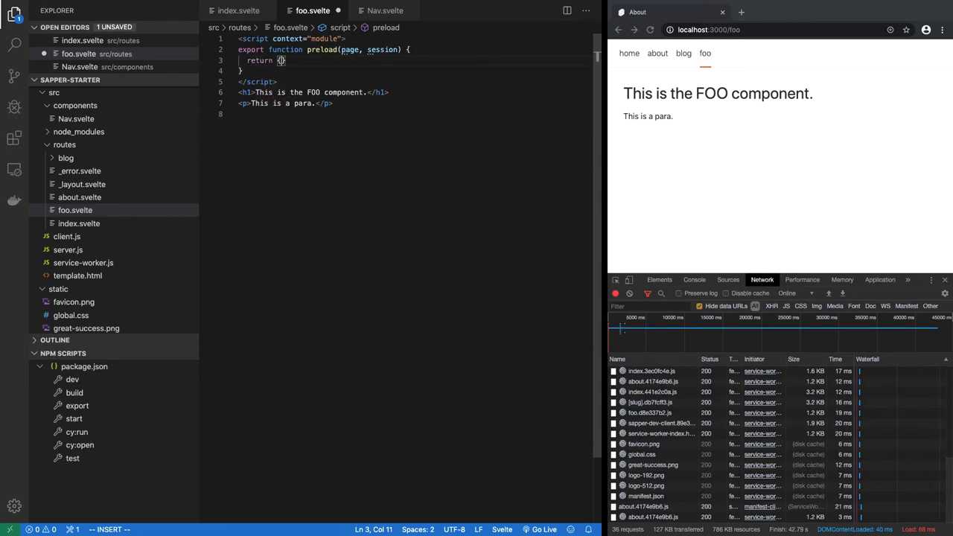
type("{path: page.path")
type("<script></script>")
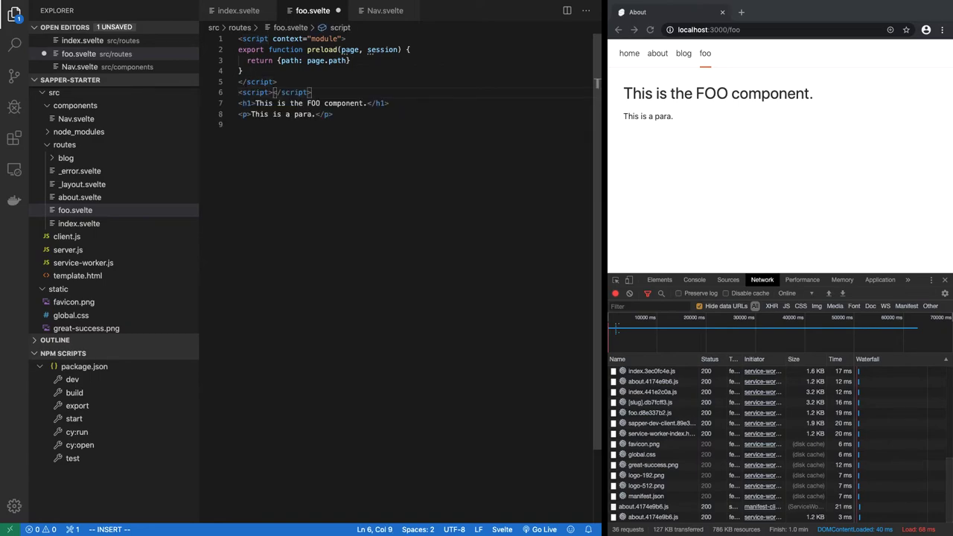
Export a path prop, render <p>Path: {path}</p>, and reload so the page shows Path: /foo
type("export")
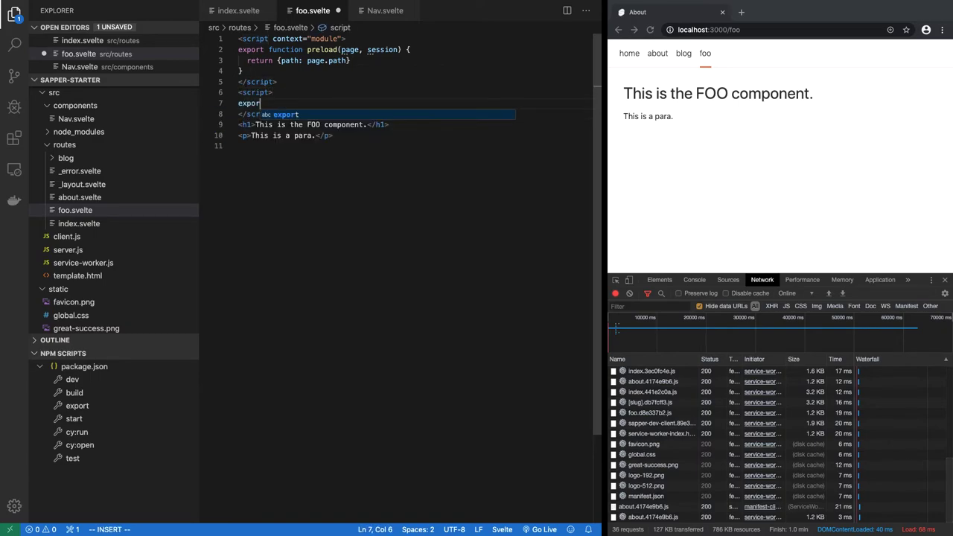
type("let pr")
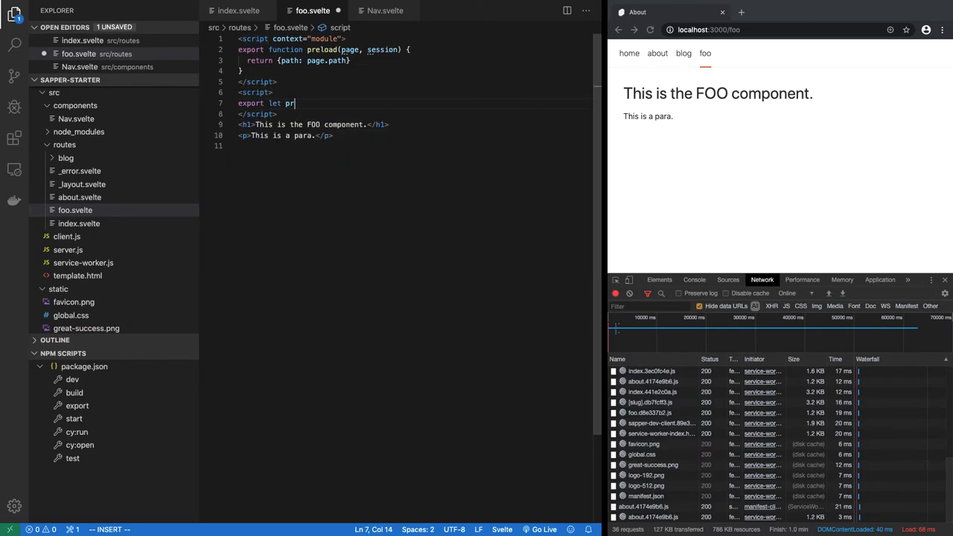
type("pa")
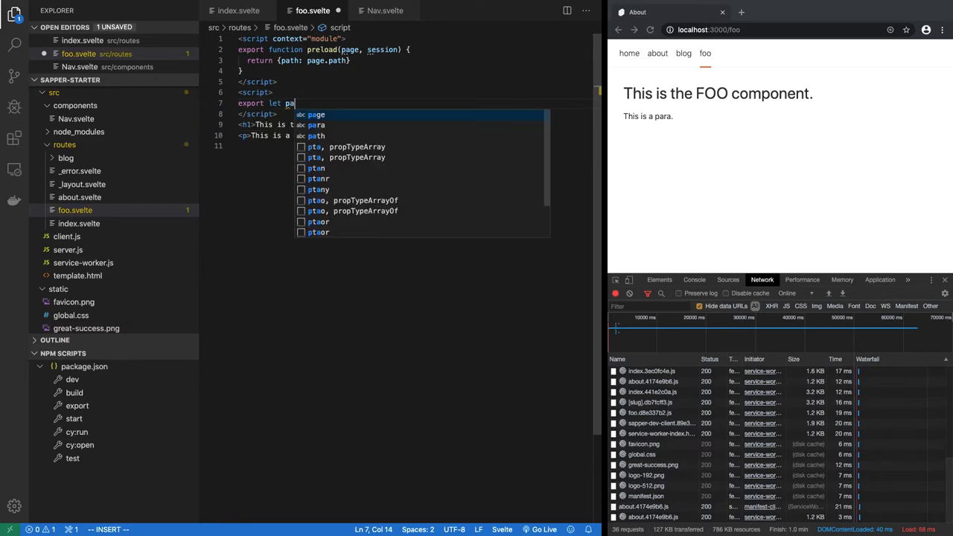
key("Escape")
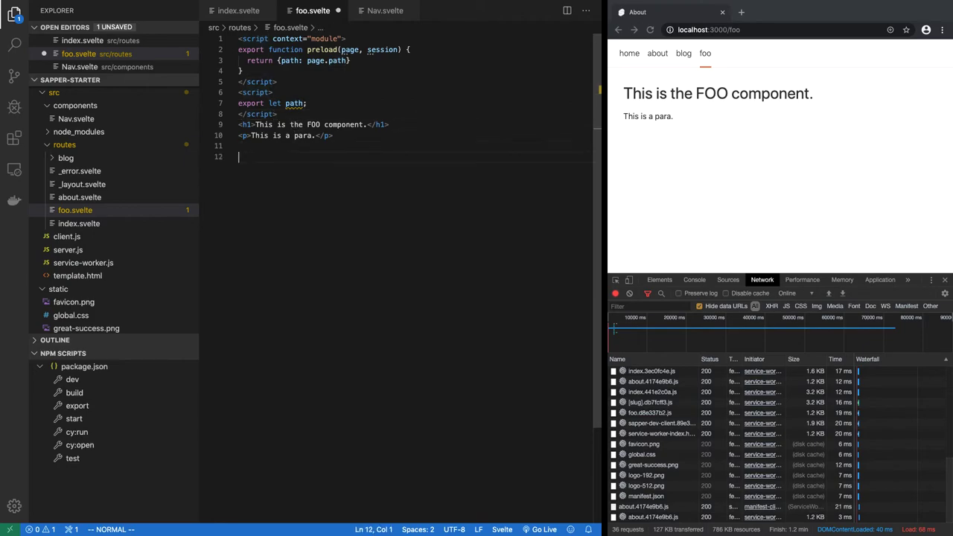
type("<p>Path: </p>")
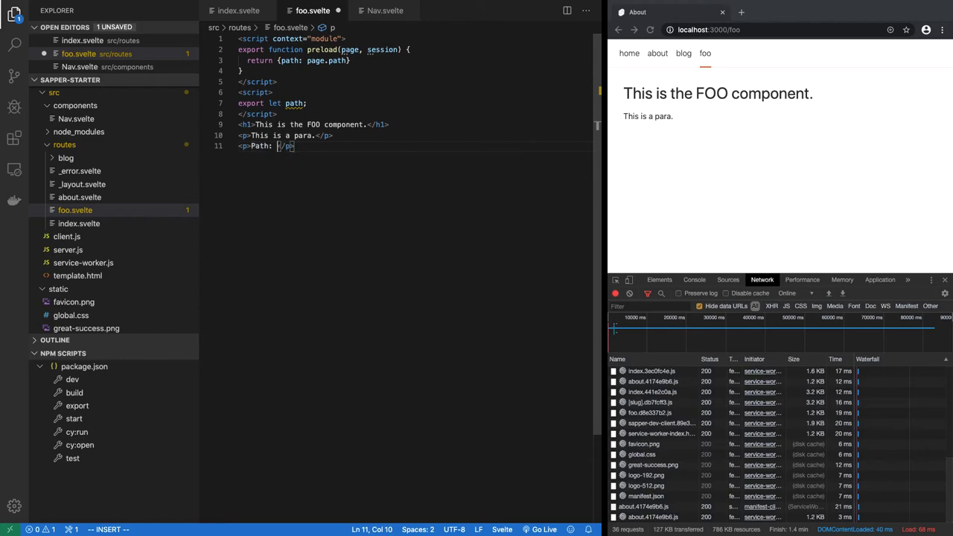
type("path}")
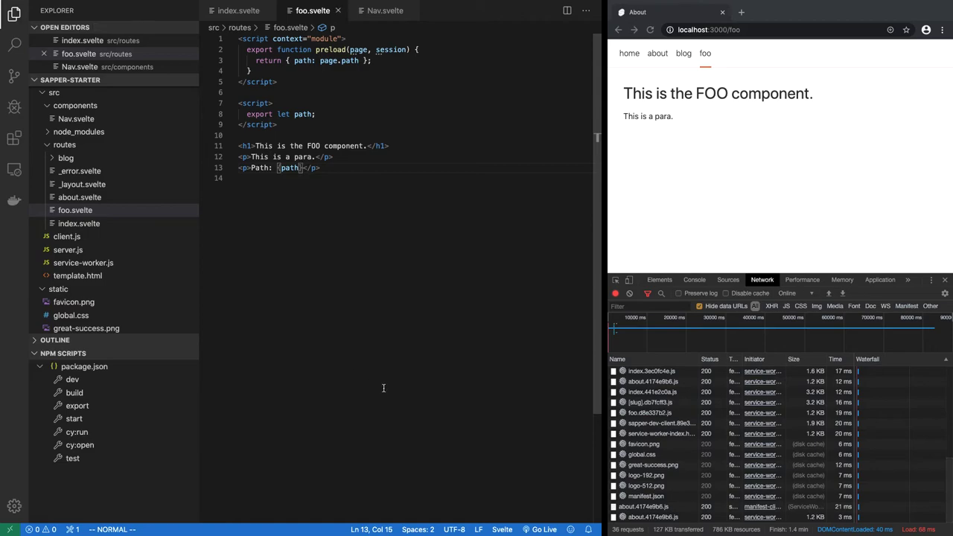
left_click(649, 30)
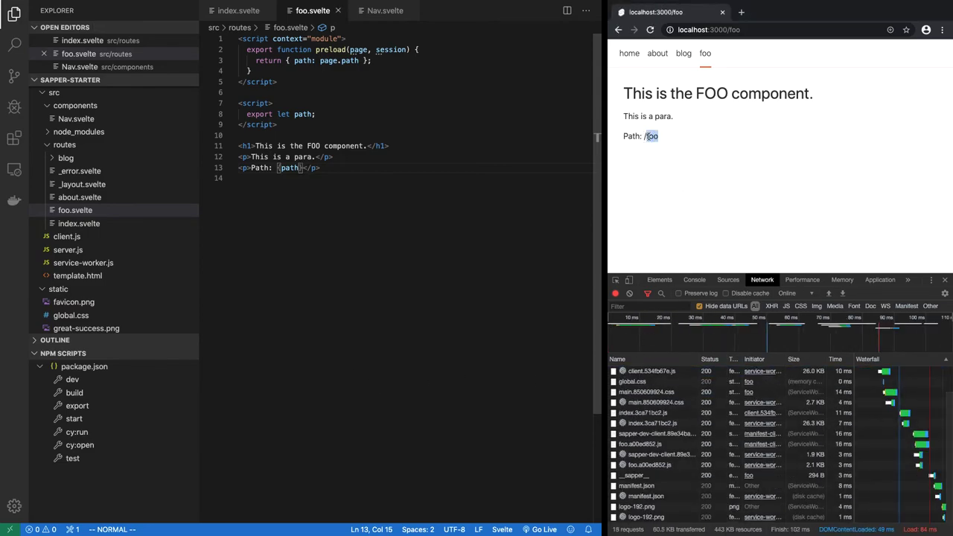
left_click(649, 30)
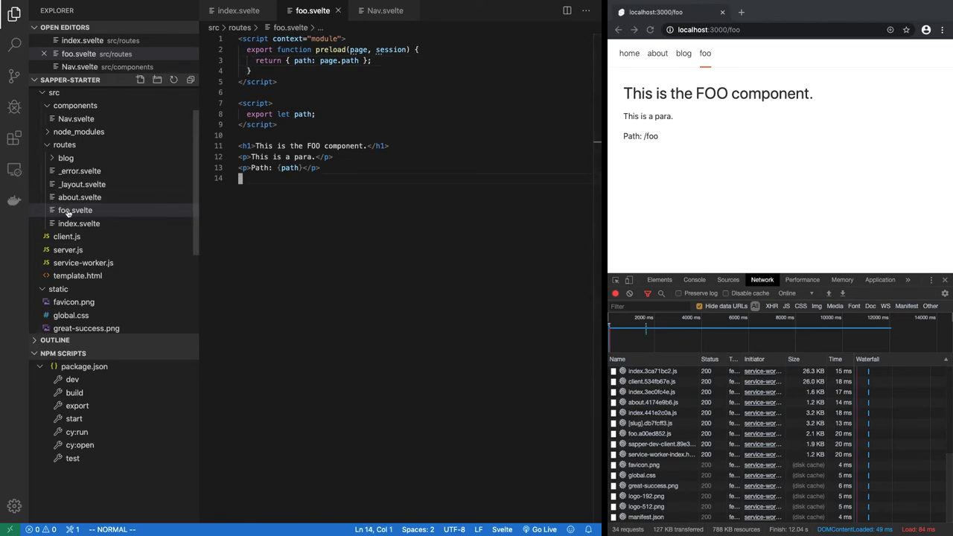
mouse_move(74, 210)
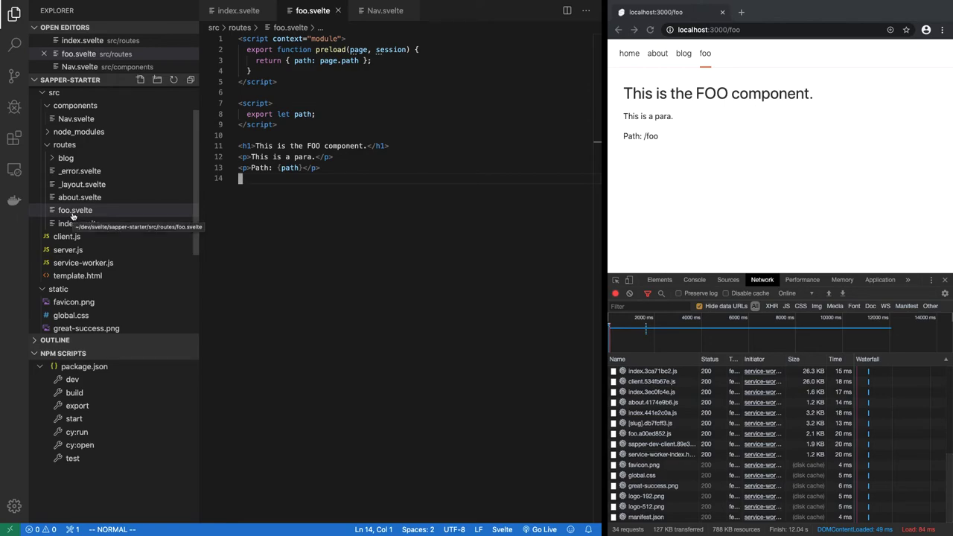
Create src/routes/foo.json.js exporting get(req, res) that ends with 'Hello FOO', and save
left_click(65, 146)
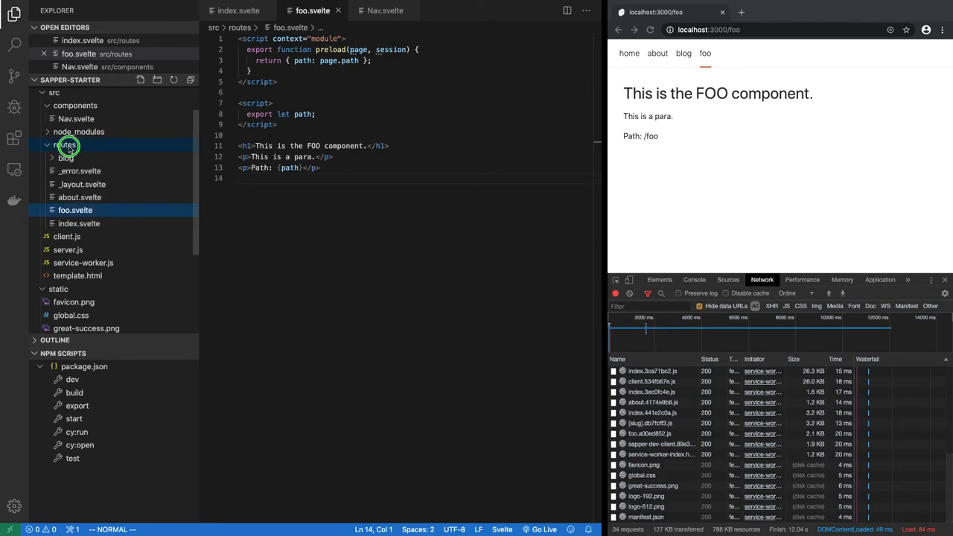
left_click(140, 79)
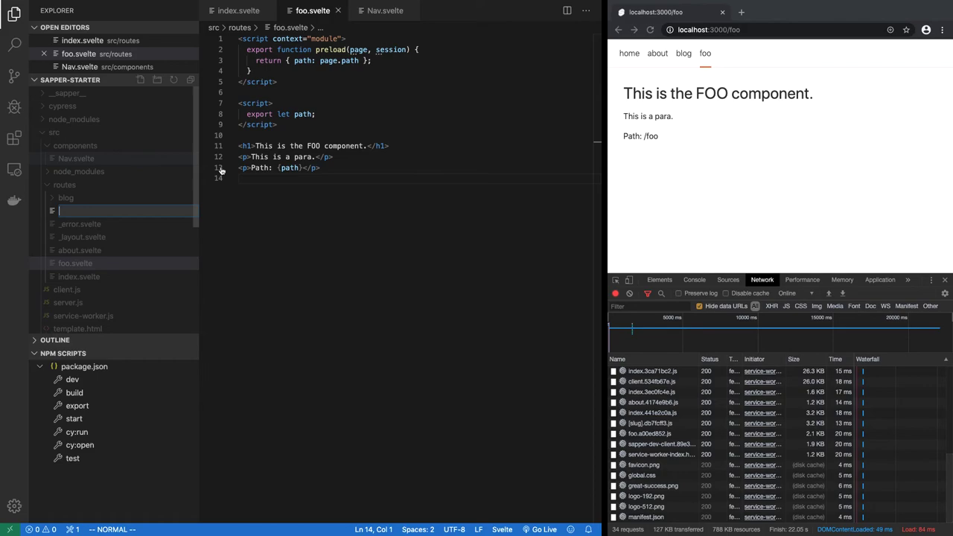
type("foo.json.js")
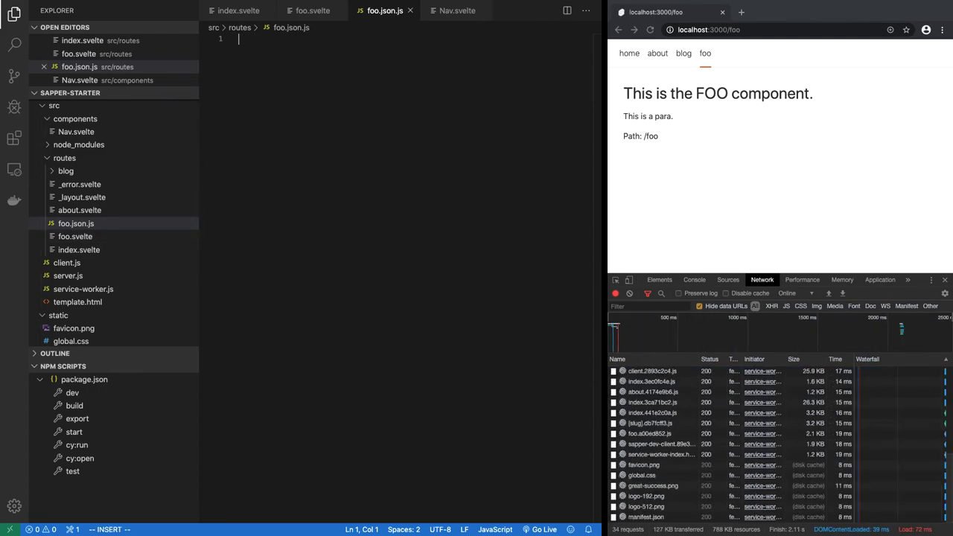
type("export function post")
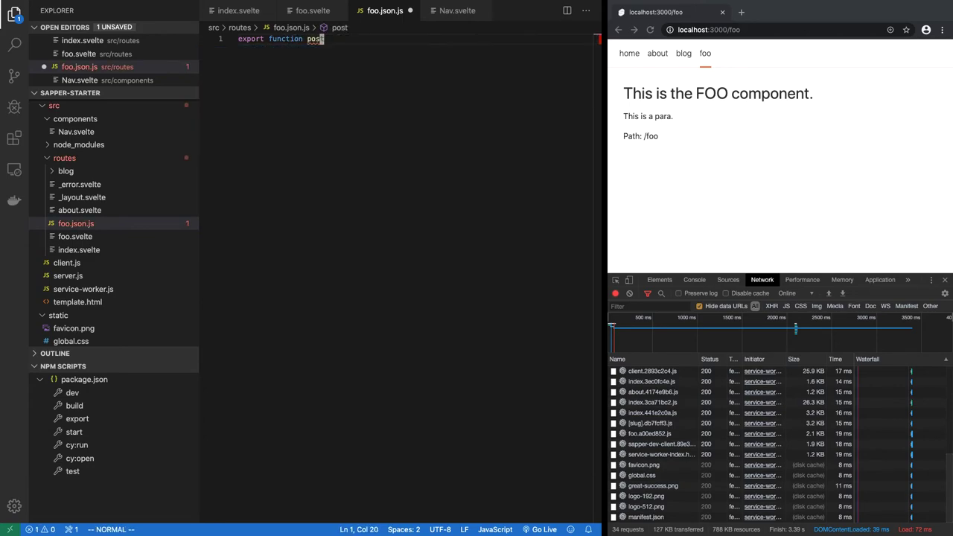
type("get()")
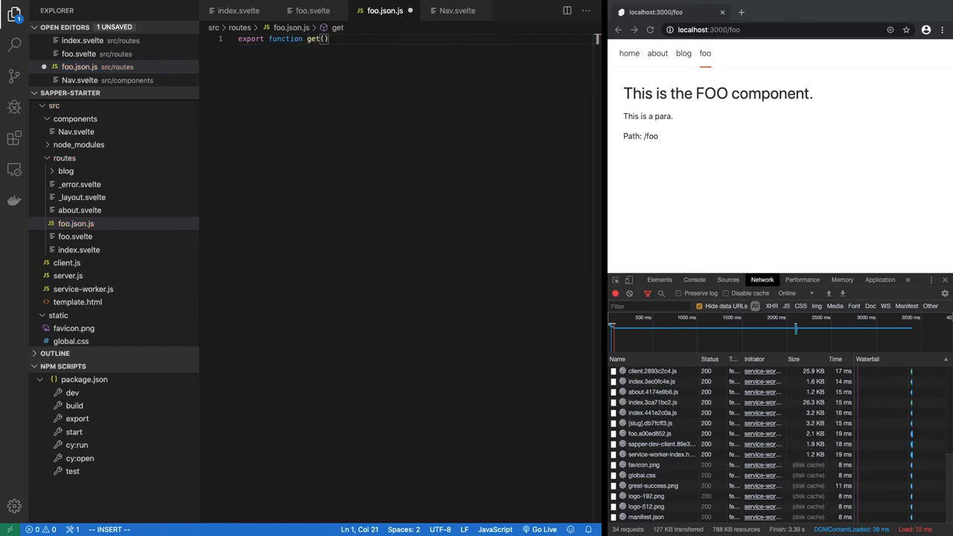
type("req, res, next")
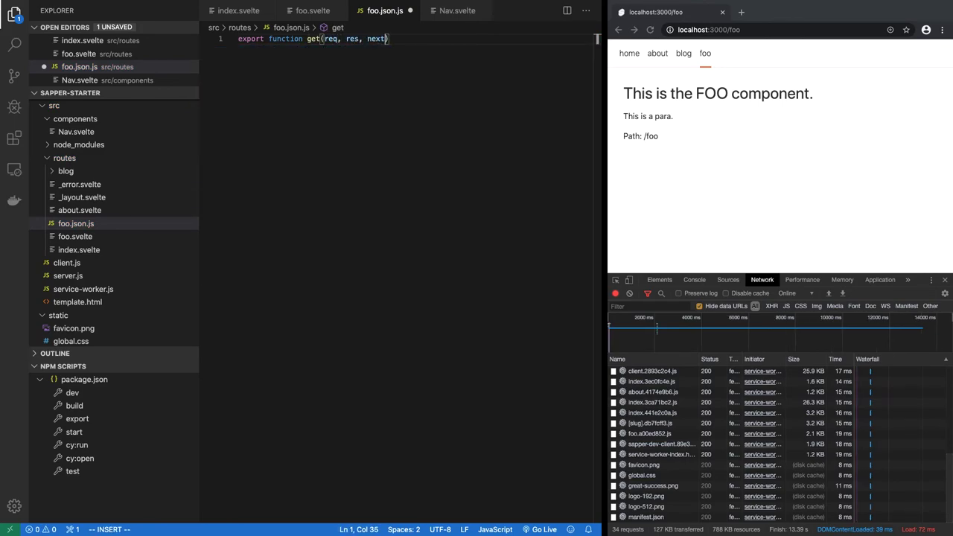
key("Escape")
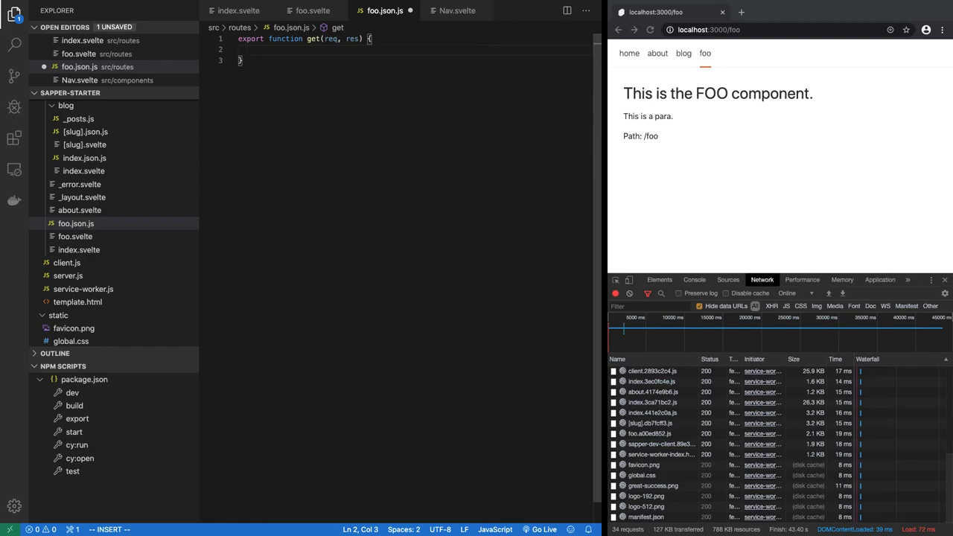
mouse_move(348, 162)
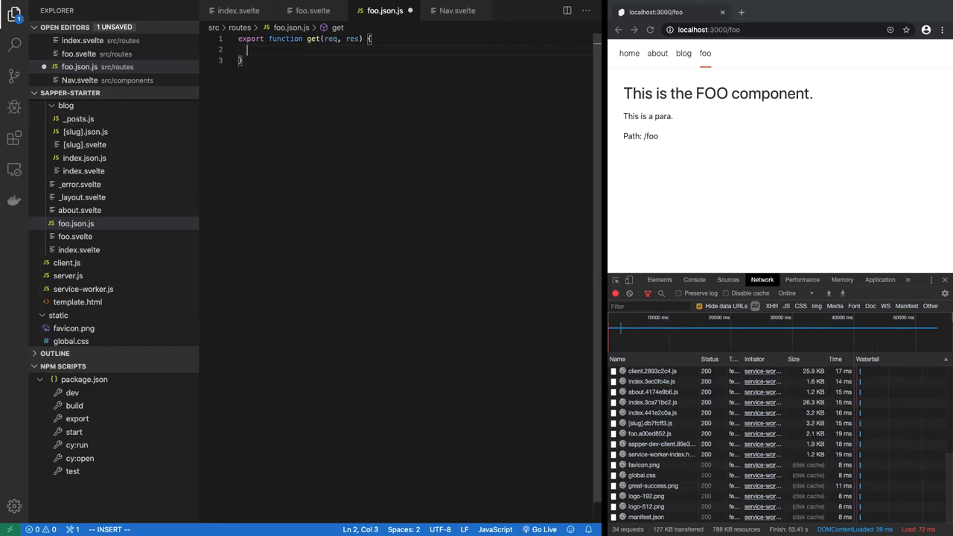
type("res.end()")
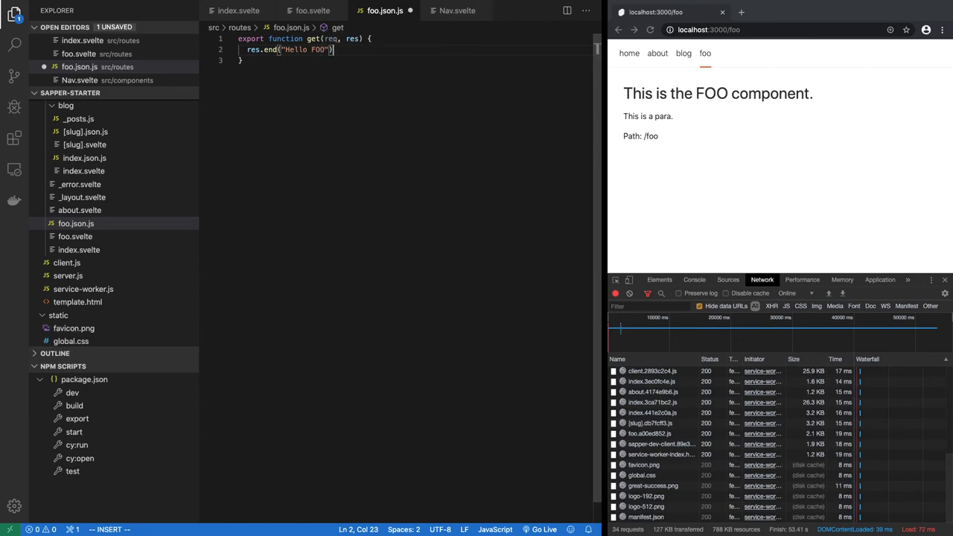
key("ctrl+s")
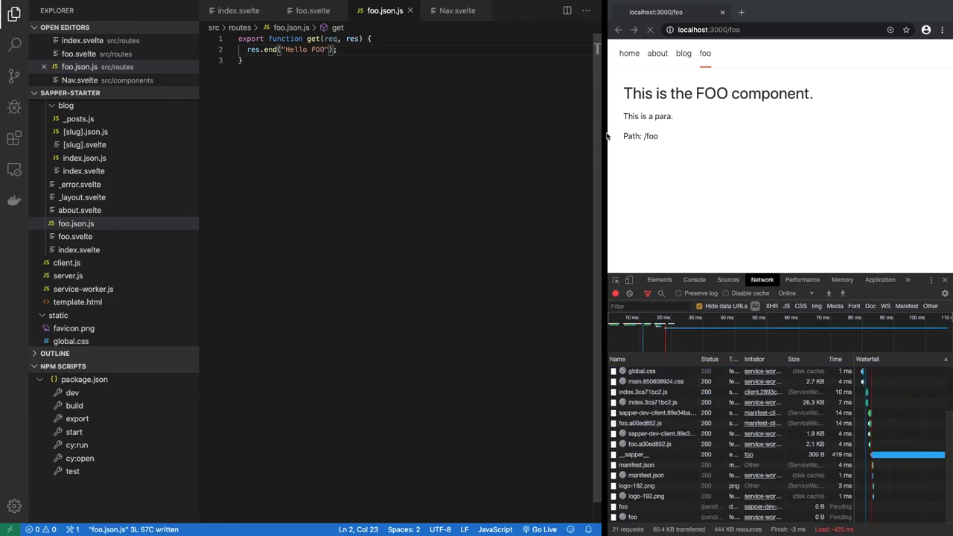
Browse to localhost:3000/foo.json to see Hello FOO, then return to foo.svelte
left_click(649, 30)
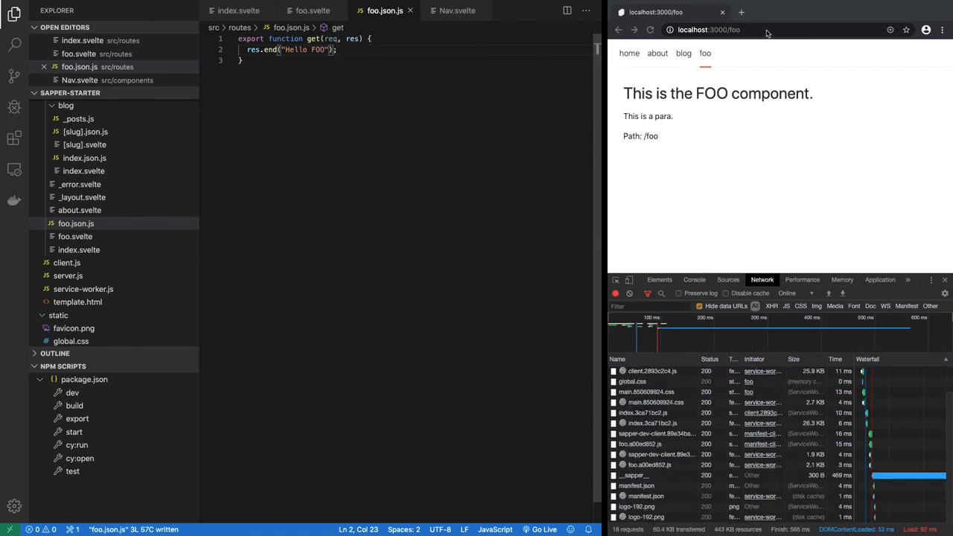
left_click(744, 29)
type(".json")
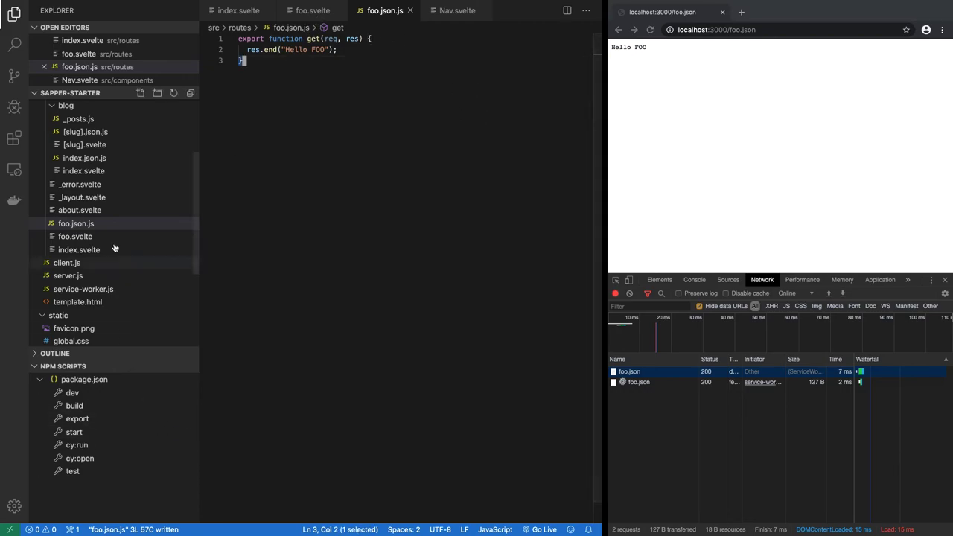
mouse_move(119, 229)
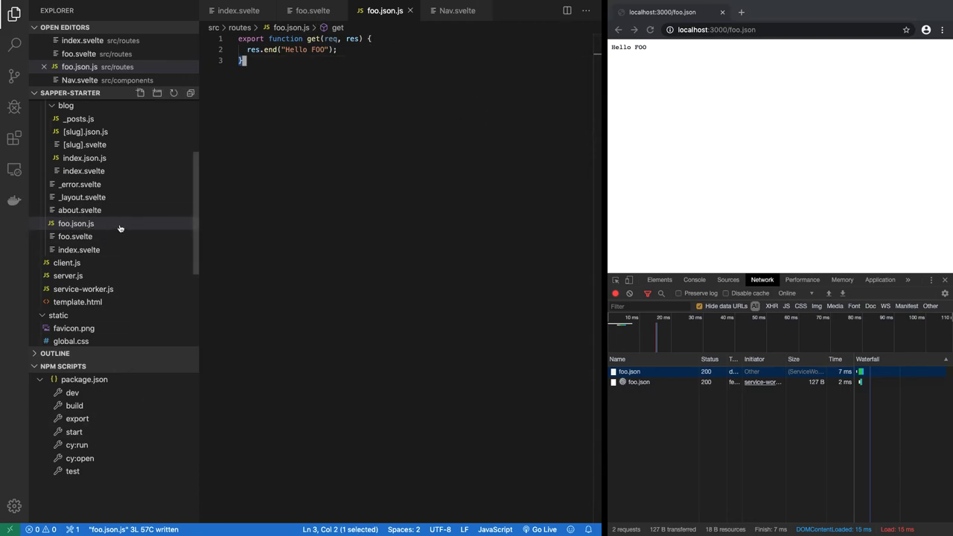
left_click(75, 235)
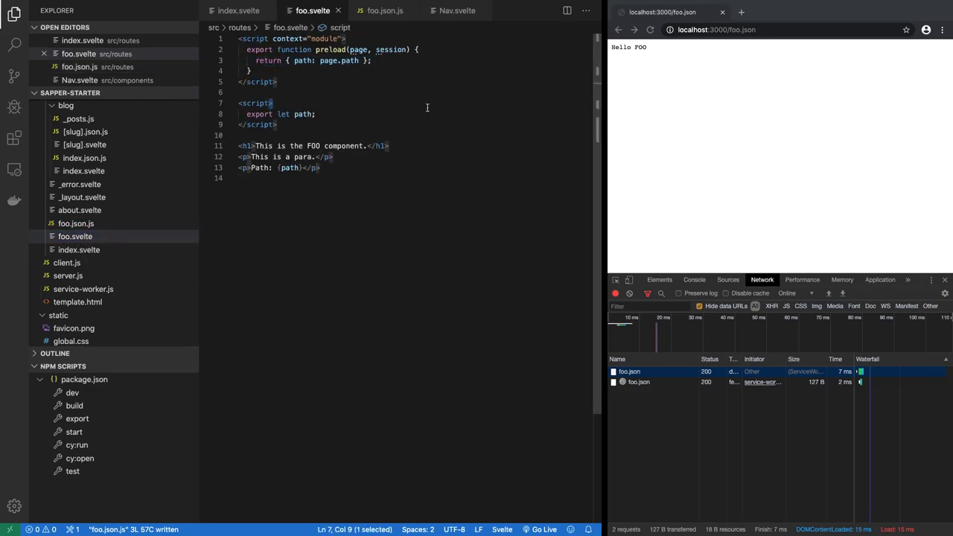
left_click(417, 332)
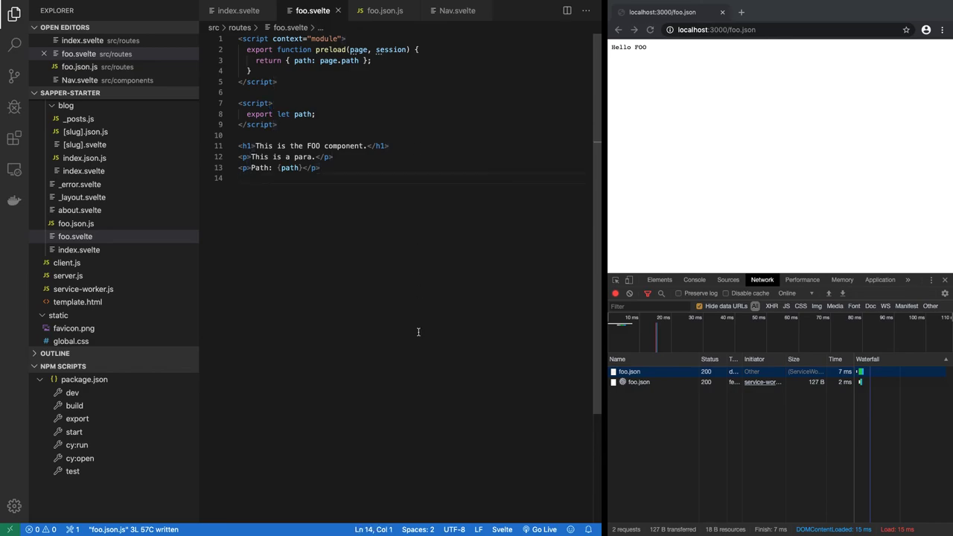
mouse_move(161, 304)
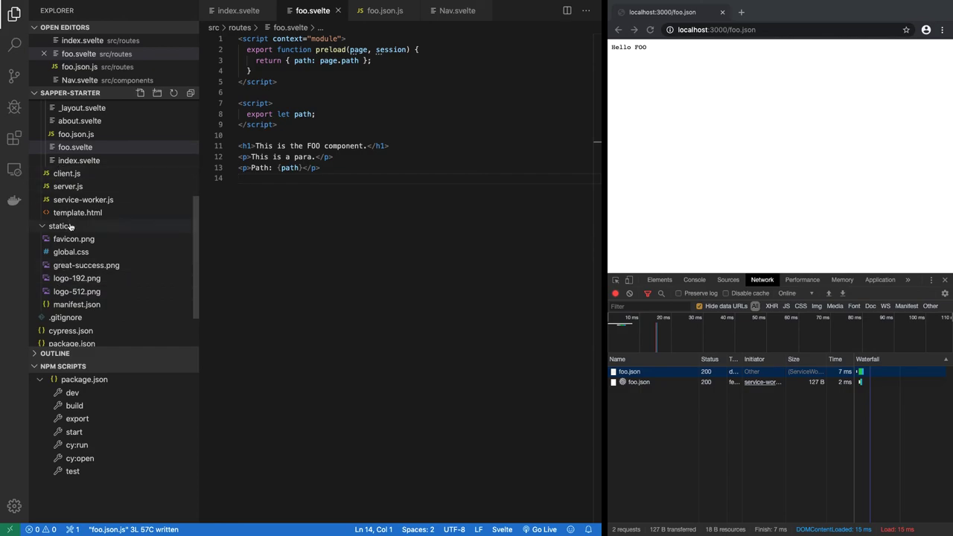
Create static/test.html from Emmet boilerplate with h1 'This is test', save, and load it at localhost:3000/test.html
left_click(140, 92)
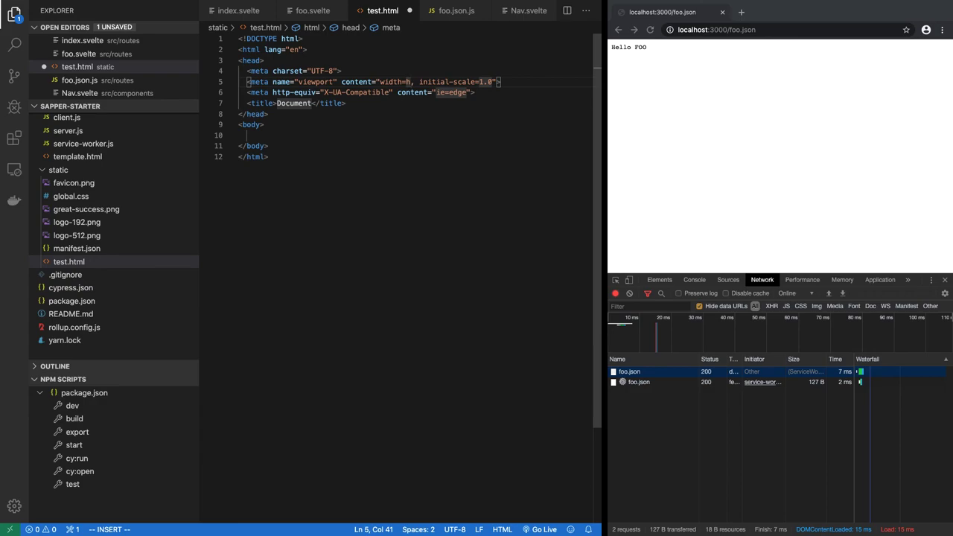
type("!")
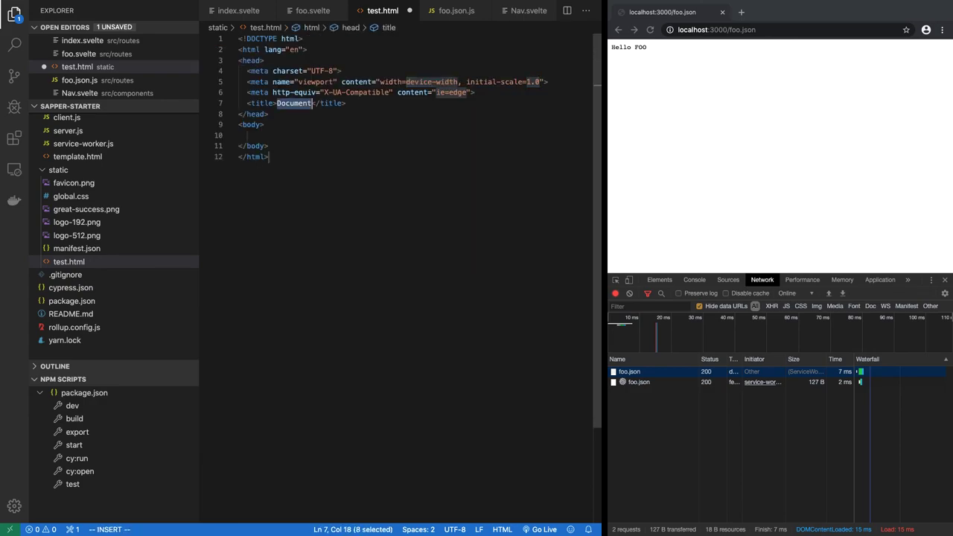
type("h1>This is test</h1>")
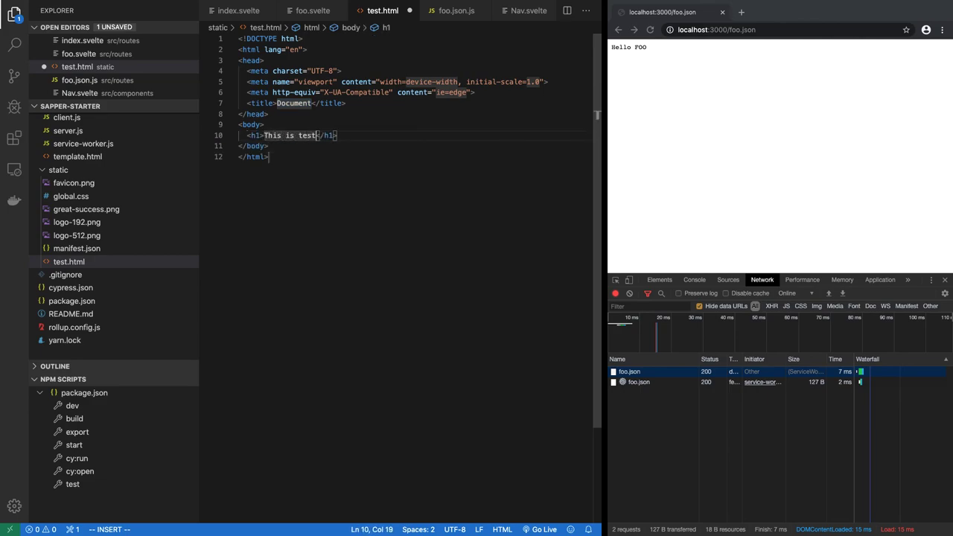
key("ctrl+s")
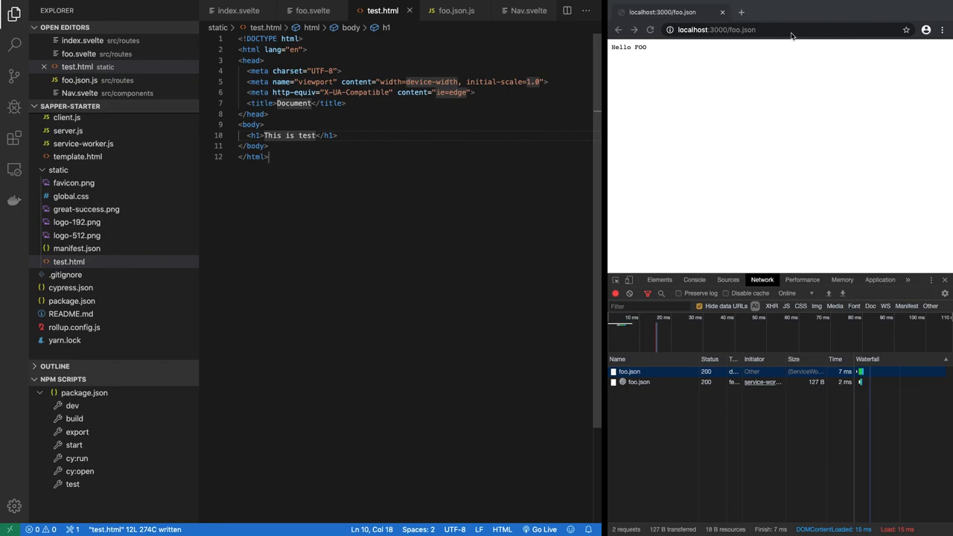
left_click(714, 30)
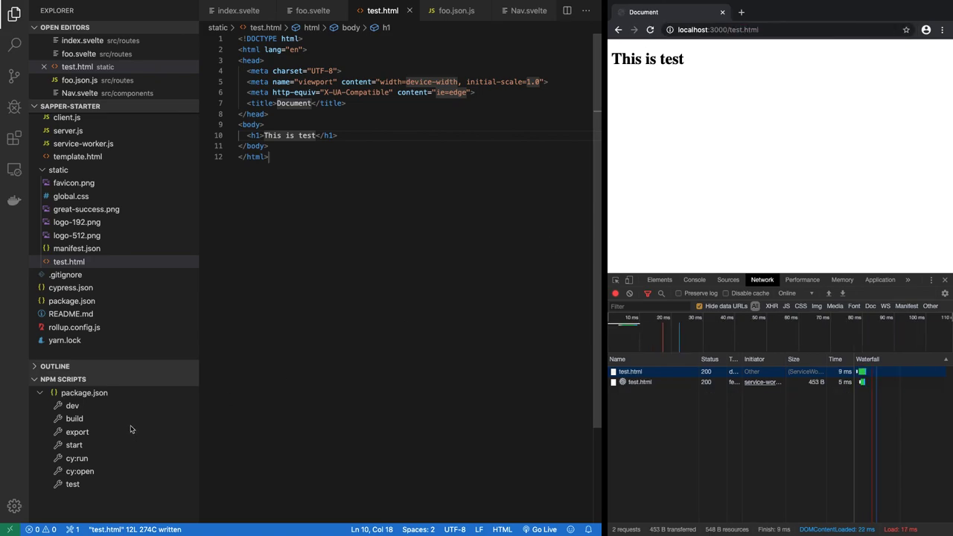
mouse_move(98, 279)
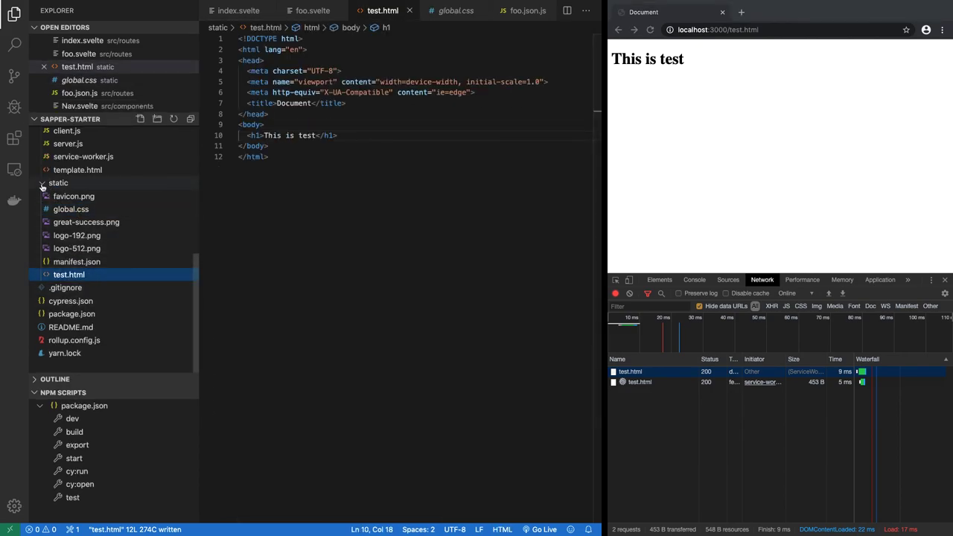
Collapse the static folder and reopen foo.json.js with its Hello FOO handler in the editor
left_click(58, 182)
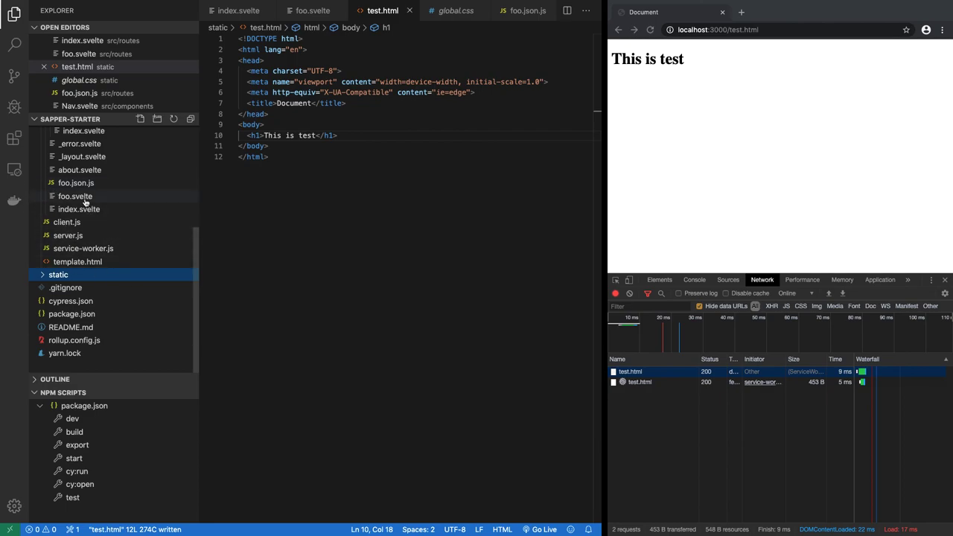
left_click(75, 196)
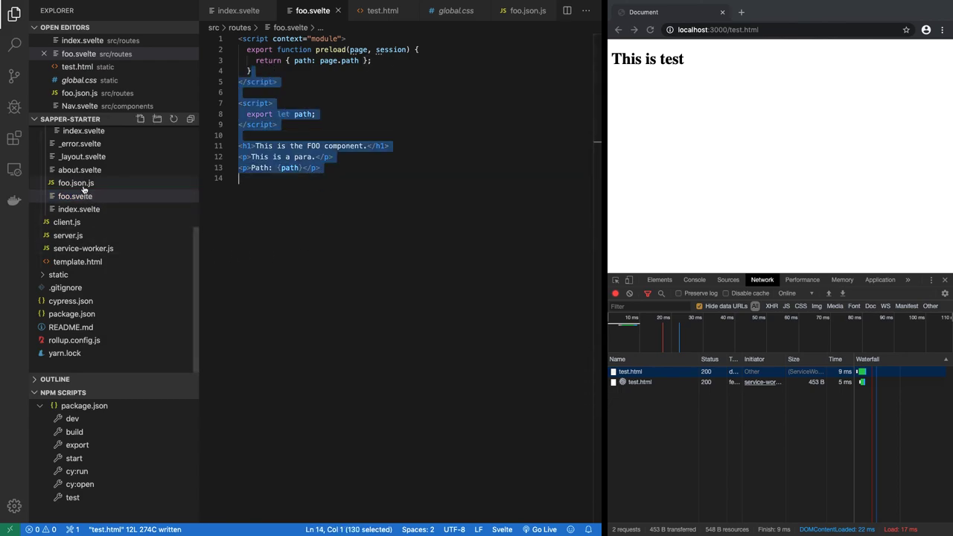
left_click(74, 182)
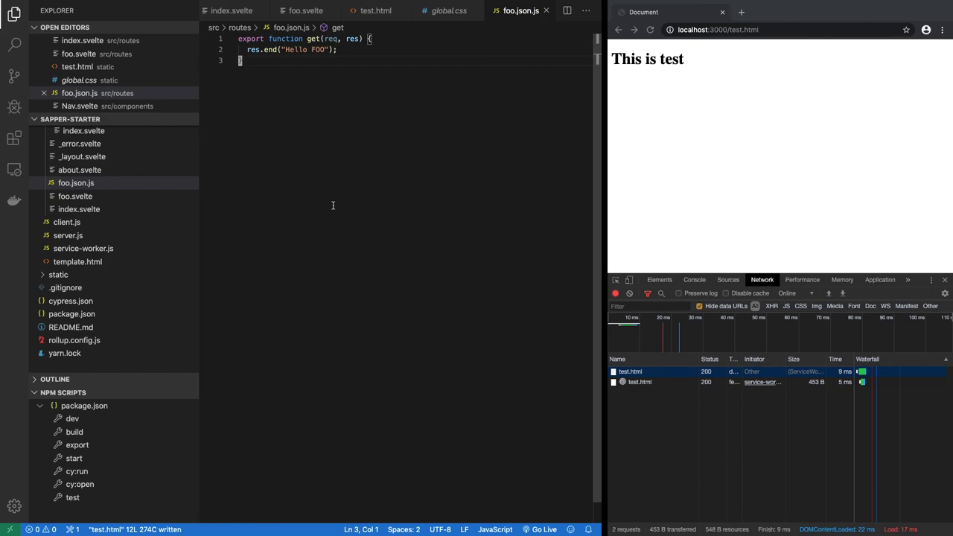
mouse_move(333, 208)
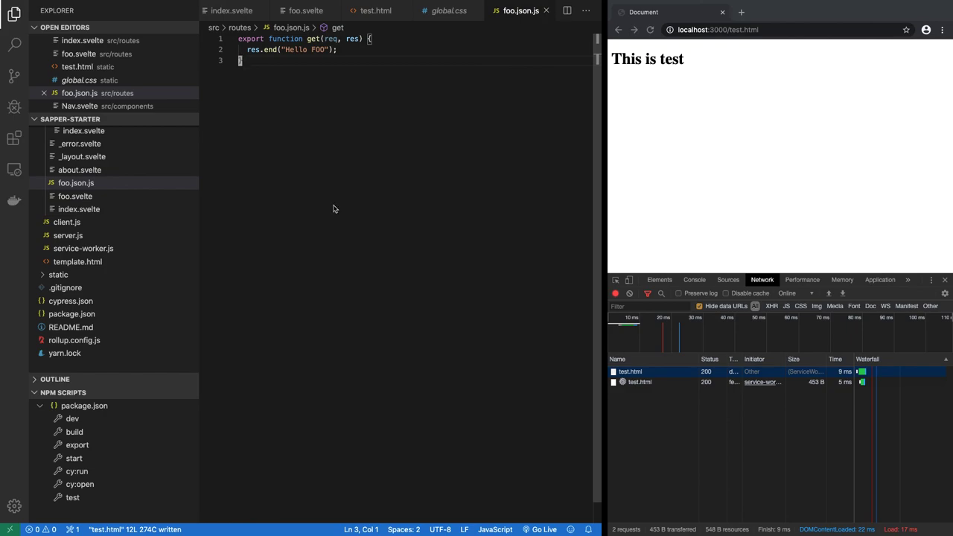